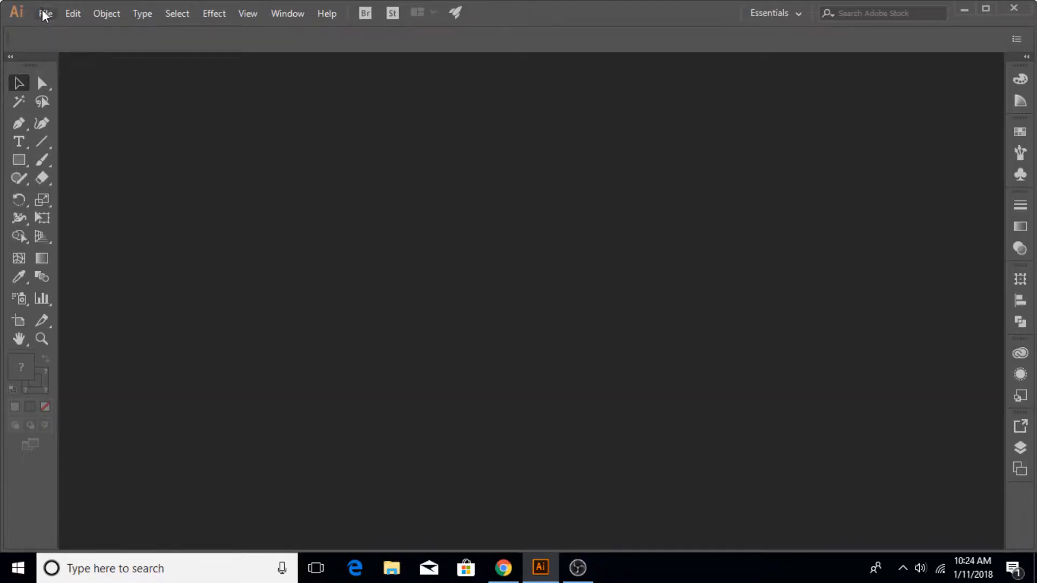
Step: Create a new 1280 × 720 pt document from the Custom preset
left_click(45, 13)
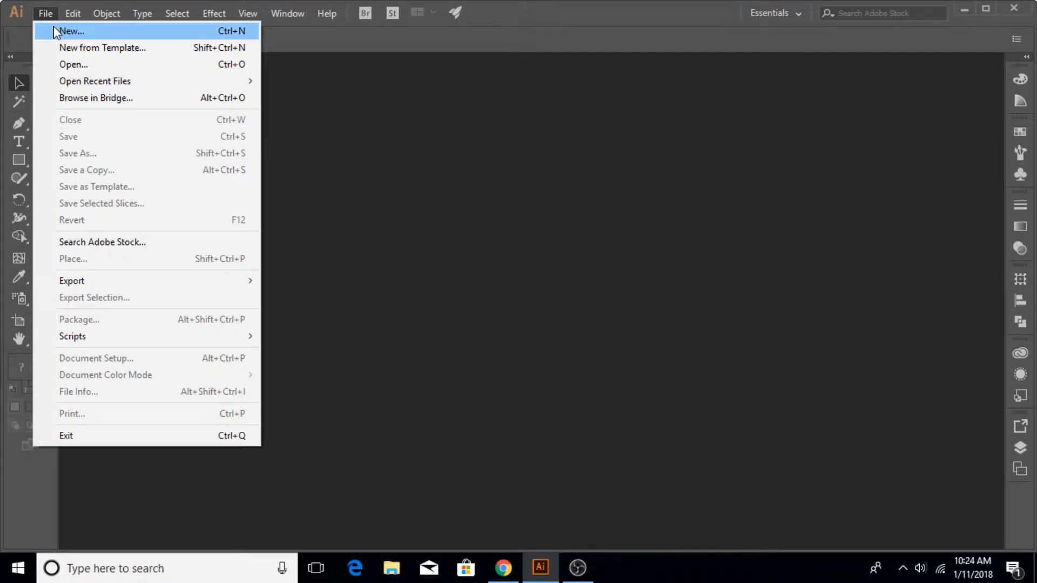
left_click(72, 30)
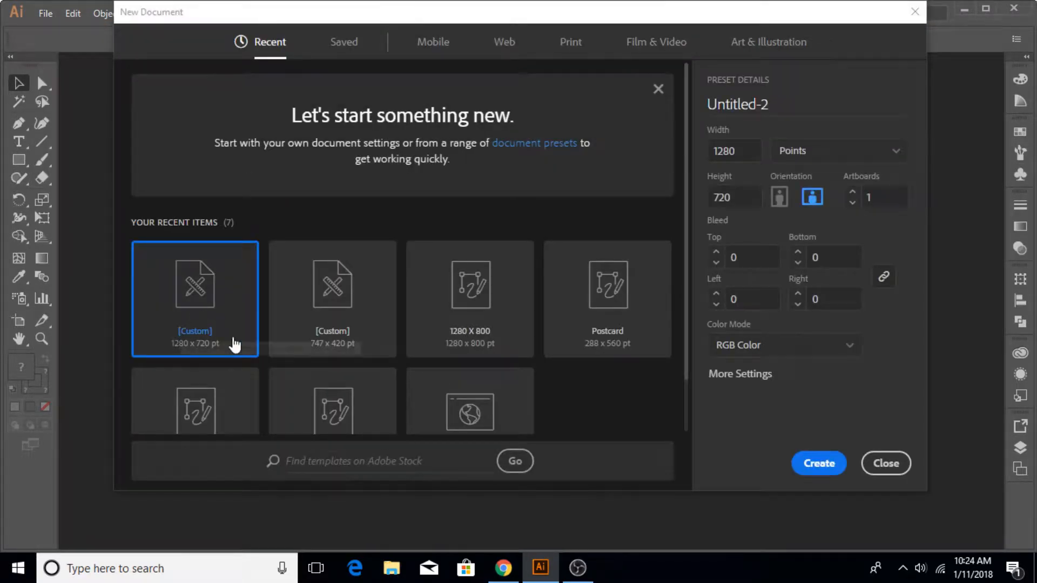
mouse_move(204, 360)
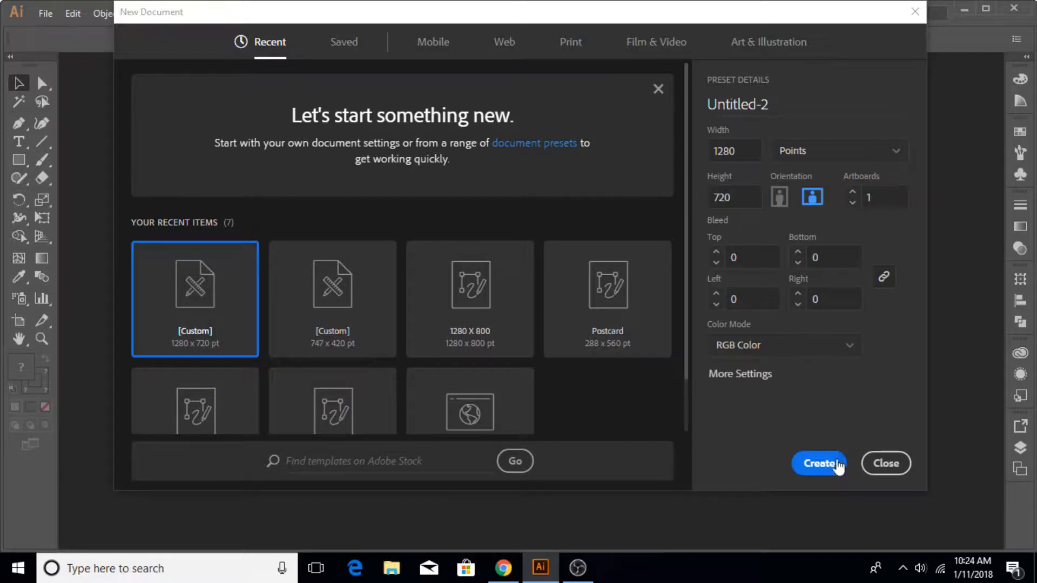
left_click(819, 464)
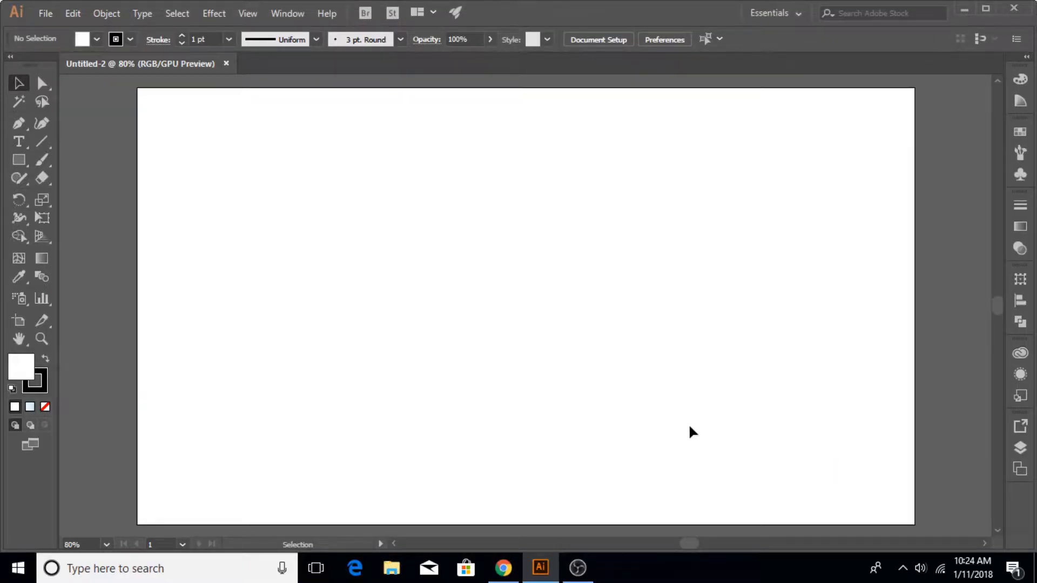
mouse_move(238, 275)
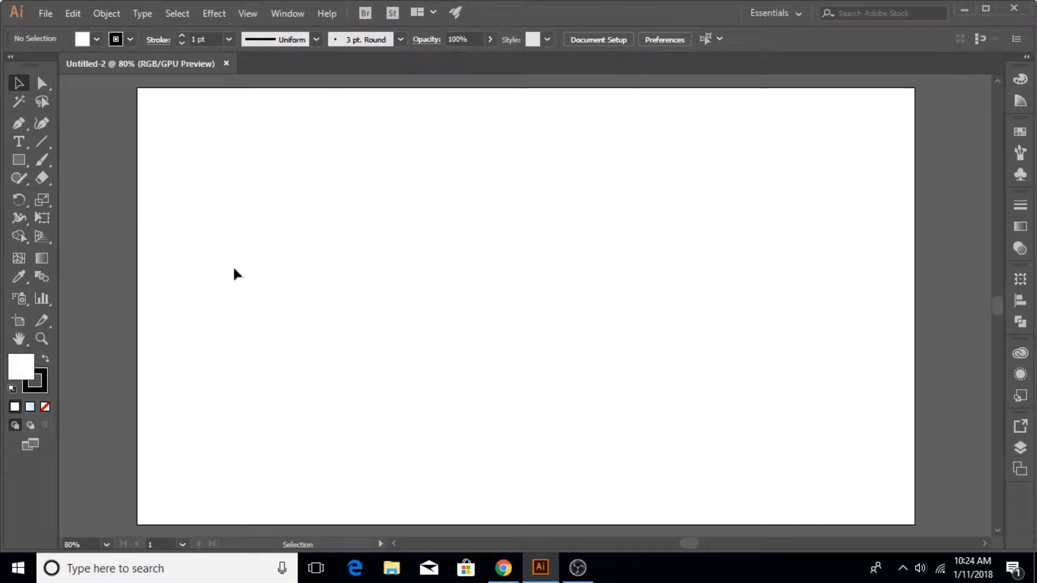
Step: Draw a square with the Rectangle Tool, fill it medium gray and remove its stroke
left_click(18, 160)
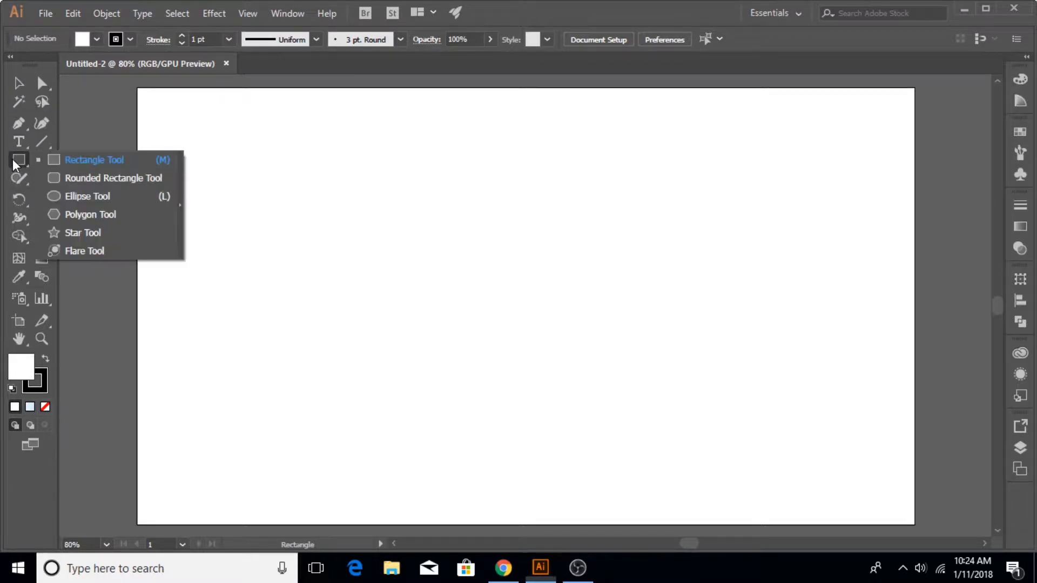
left_click(113, 178)
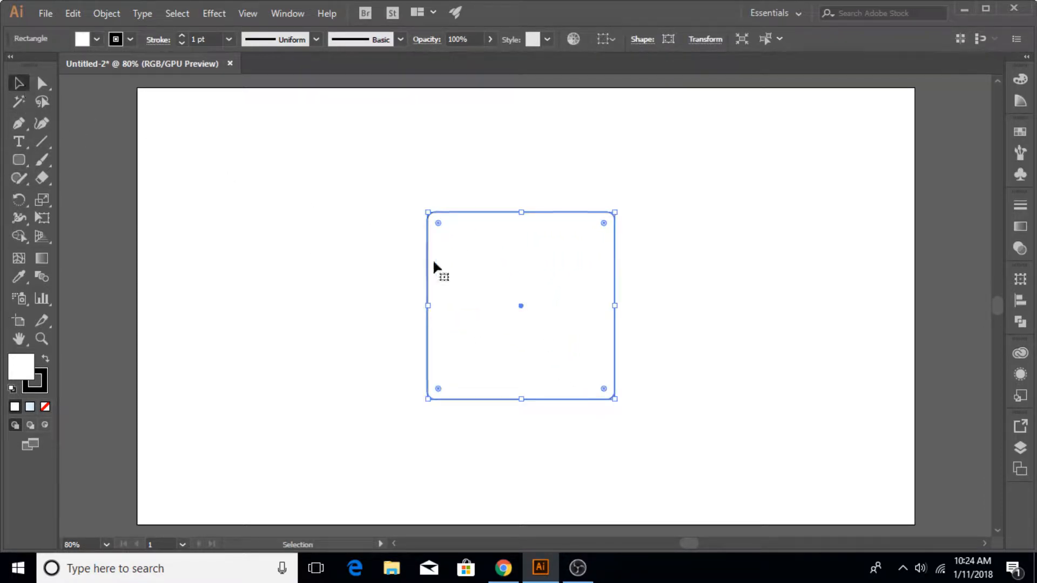
left_click(96, 40)
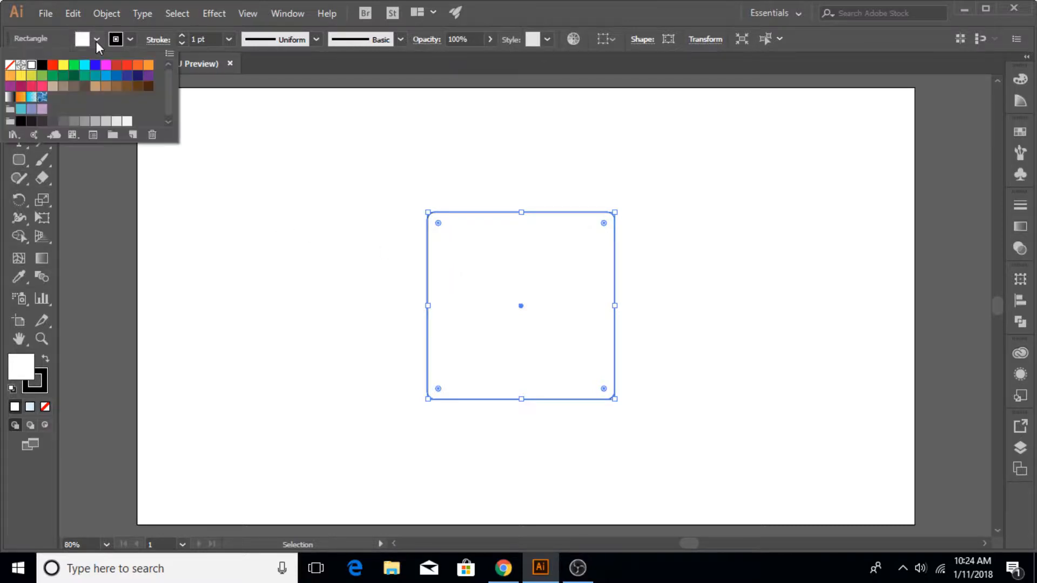
left_click(63, 119)
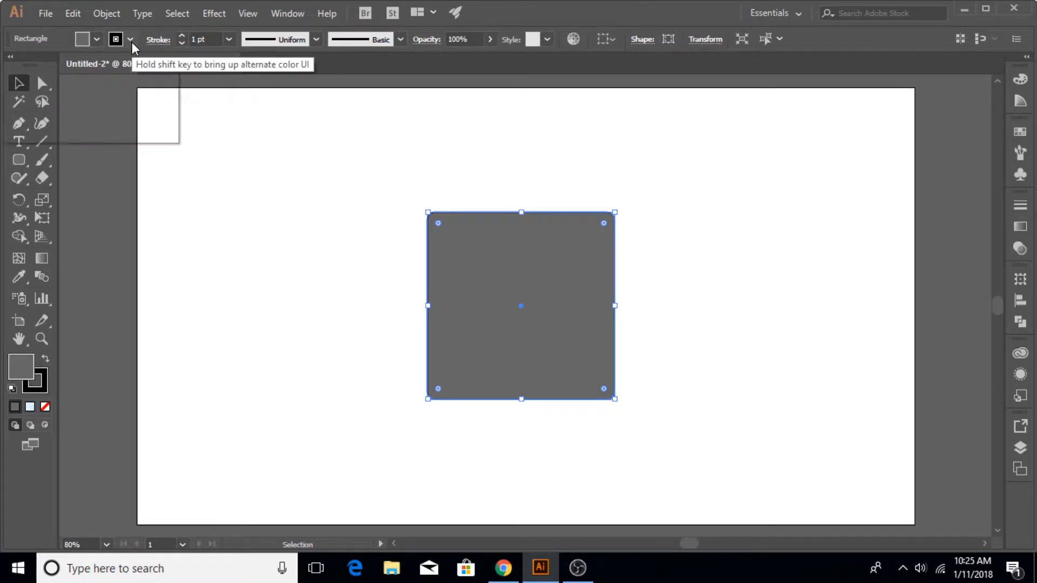
left_click(131, 39)
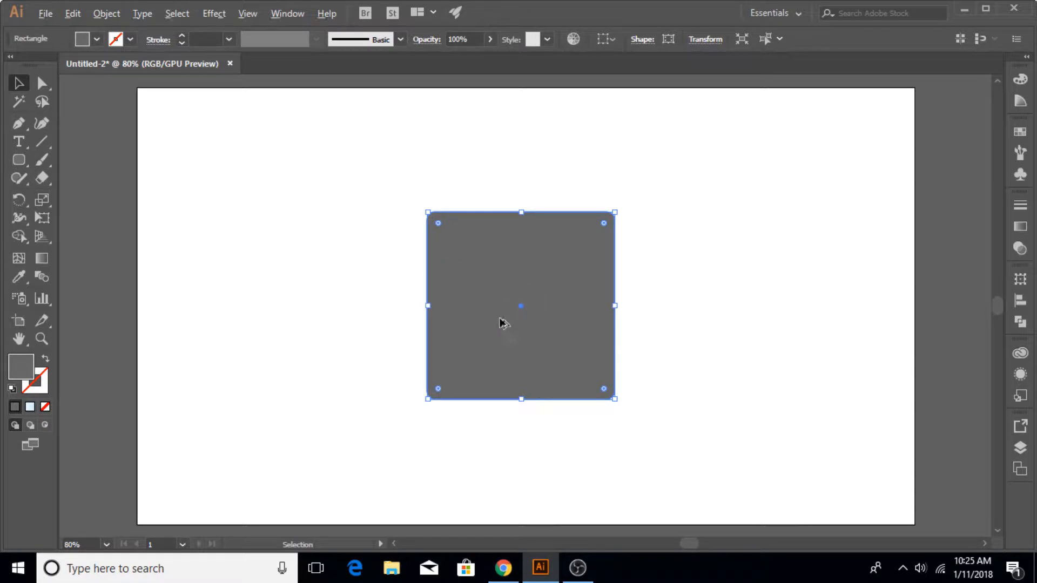
Step: Alt-drag a copy of the gray square to its right
left_click_drag(521, 306, 836, 306)
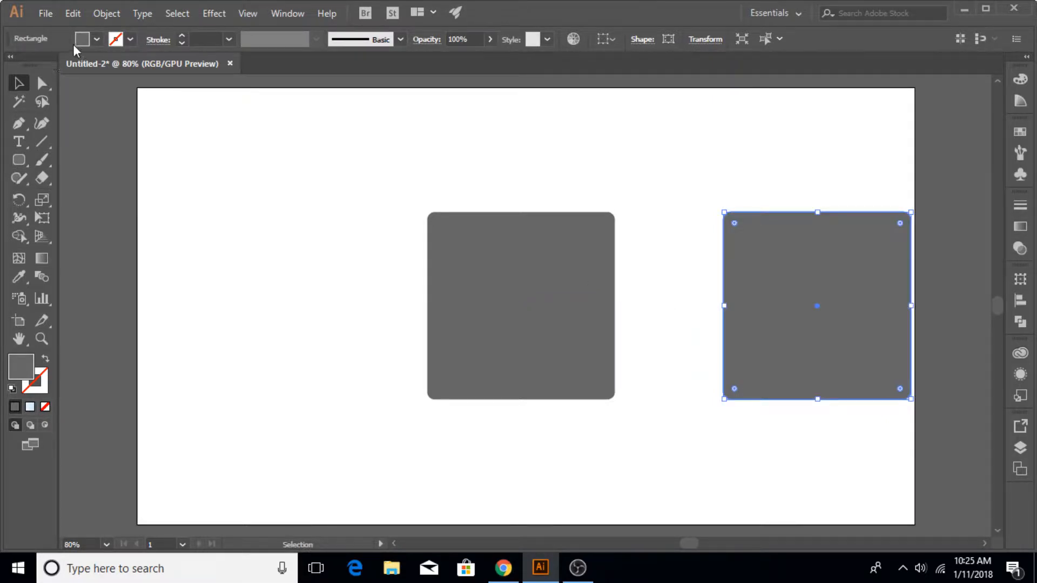
Step: Fill the right square light gray and draw a small square at the dark square's centre
left_click(96, 39)
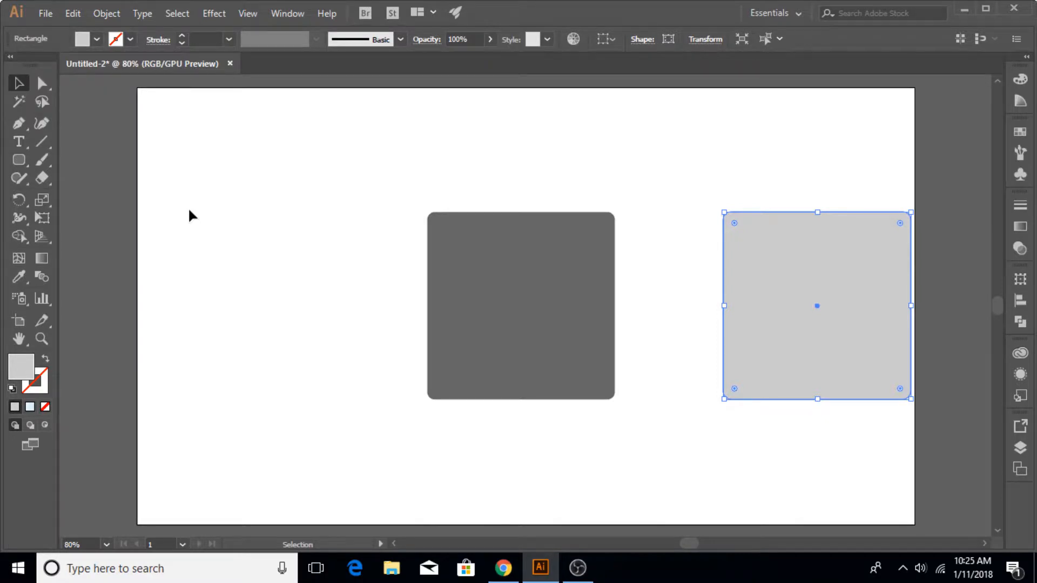
left_click(18, 160)
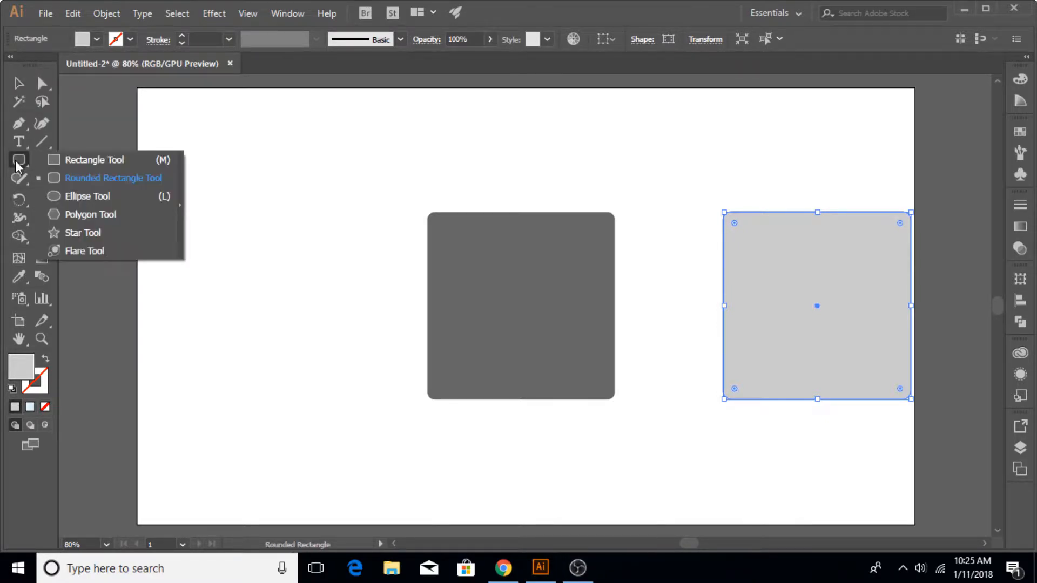
left_click(95, 160)
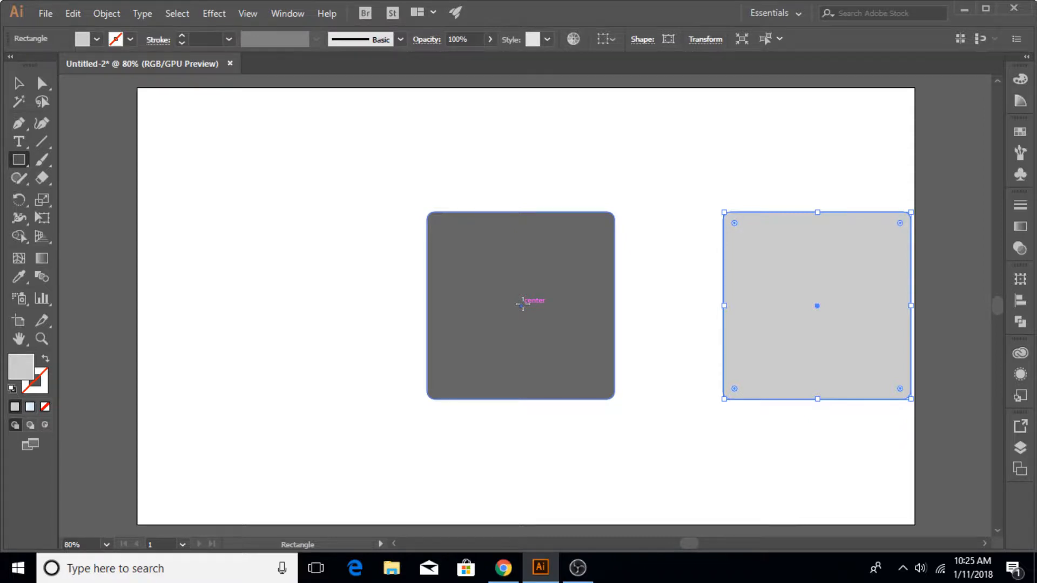
left_click_drag(521, 305, 535, 328)
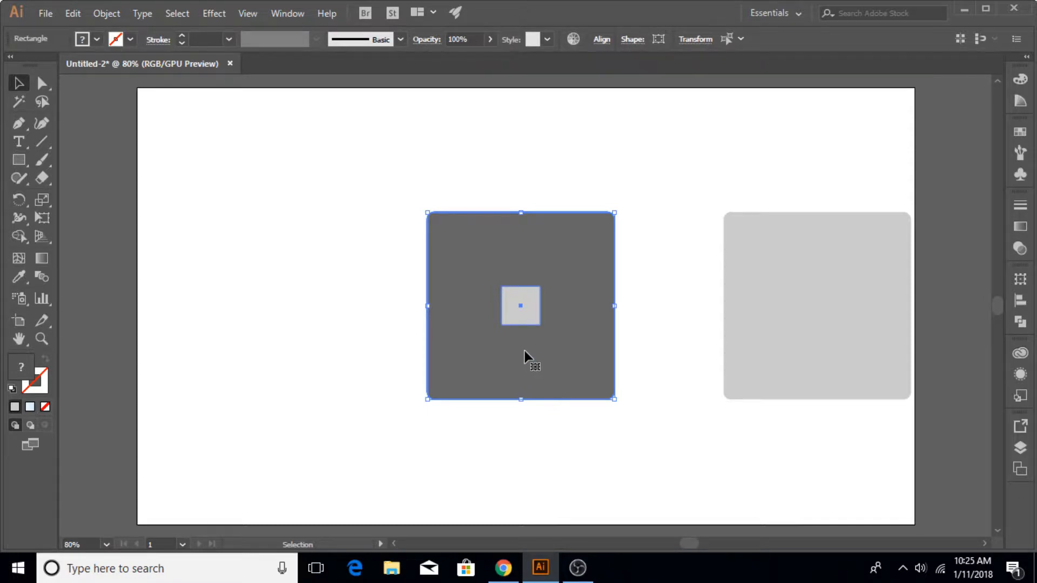
Step: Align the small square and punch it out of the dark square with Pathfinder Minus Front
left_click(1021, 299)
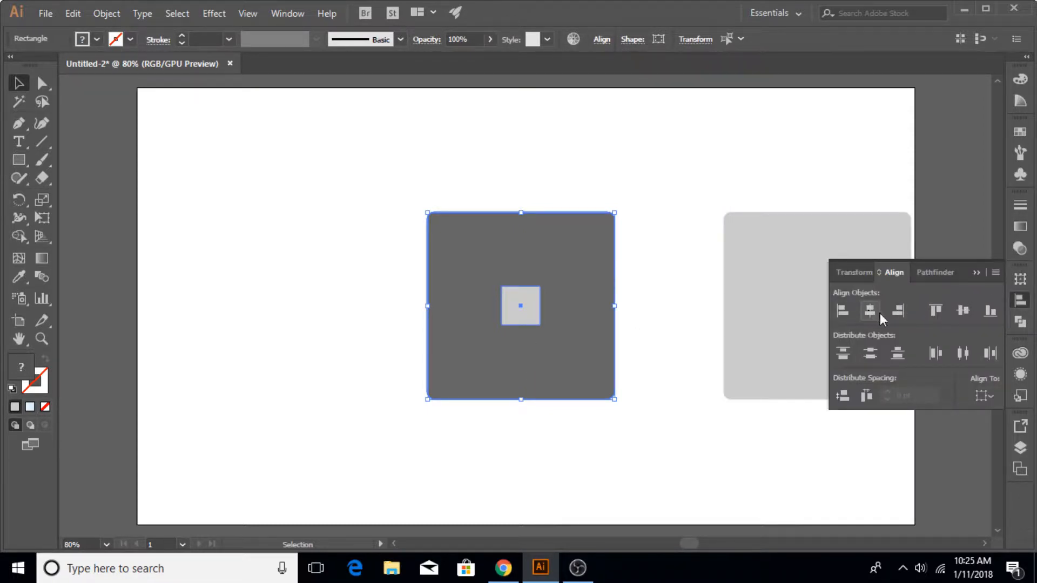
mouse_move(991, 311)
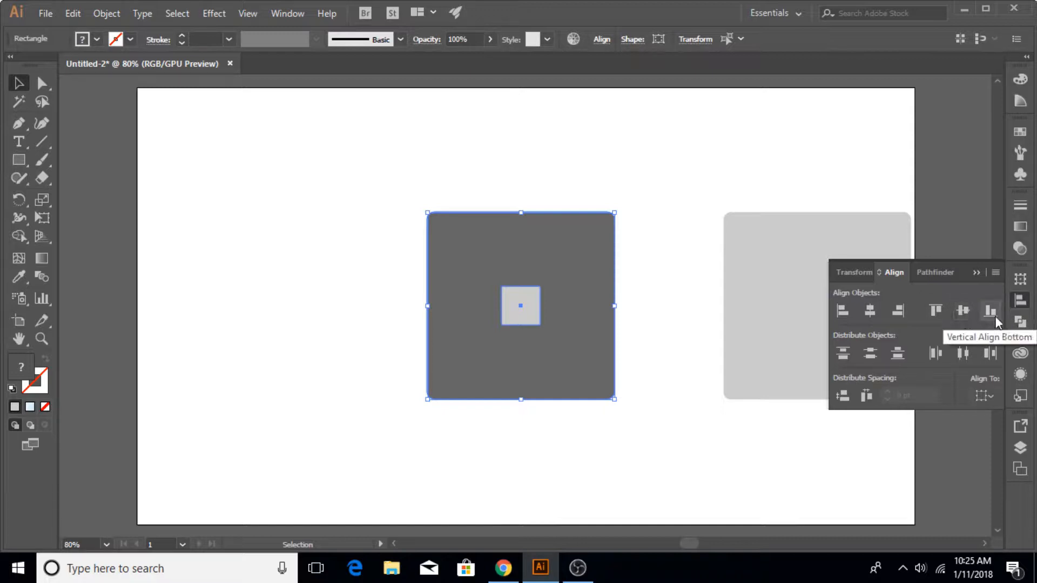
left_click(931, 272)
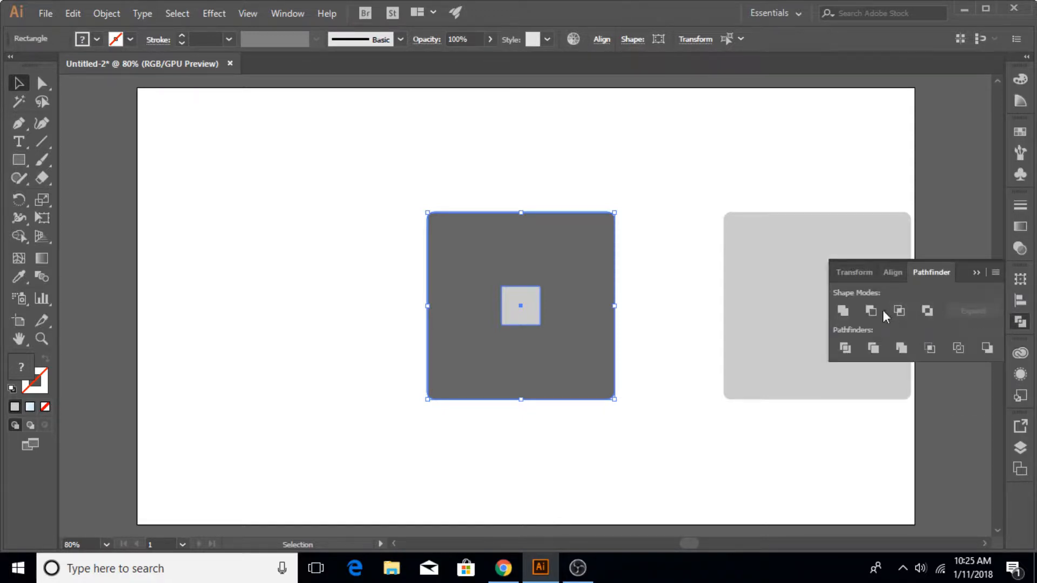
left_click(871, 311)
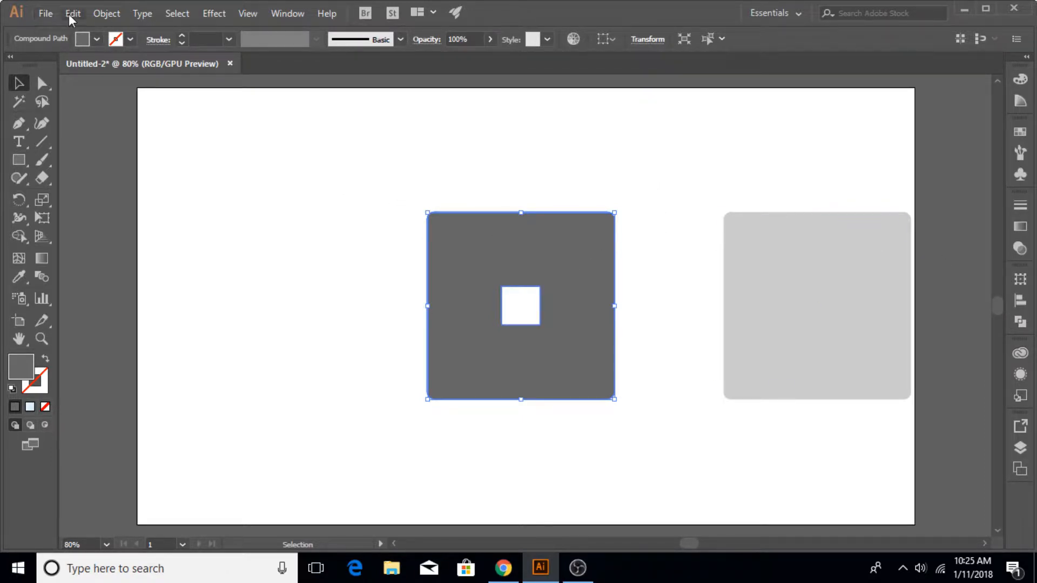
Step: Move the light gray square left so its right edge meets the hole in the dark square
left_click(73, 12)
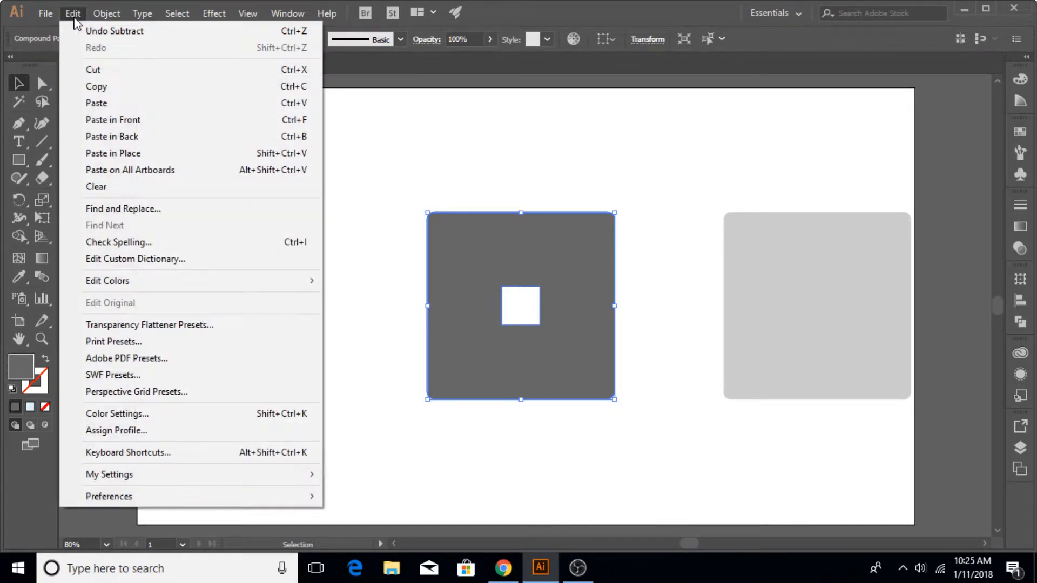
left_click(354, 243)
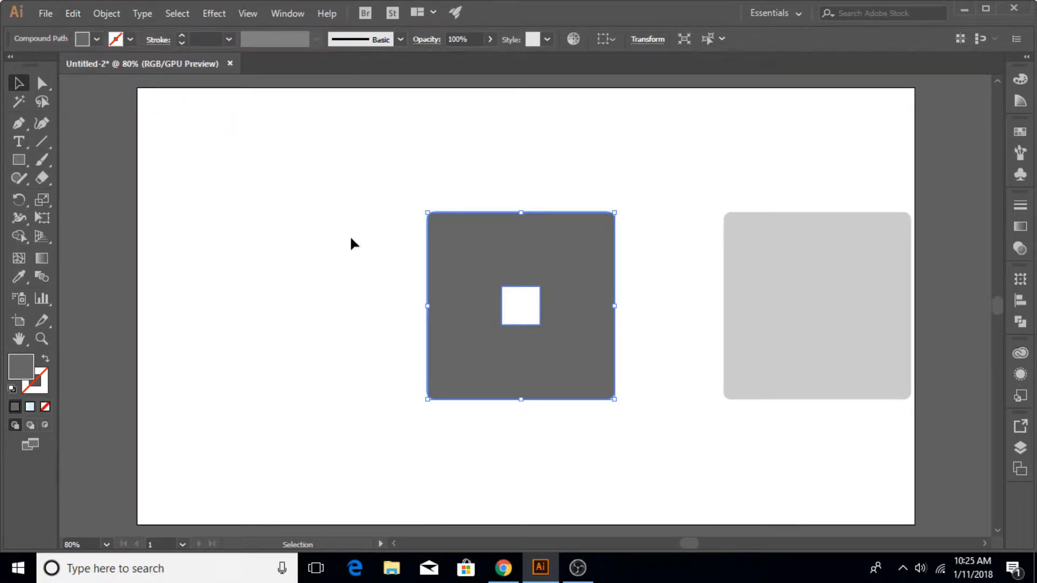
left_click(817, 306)
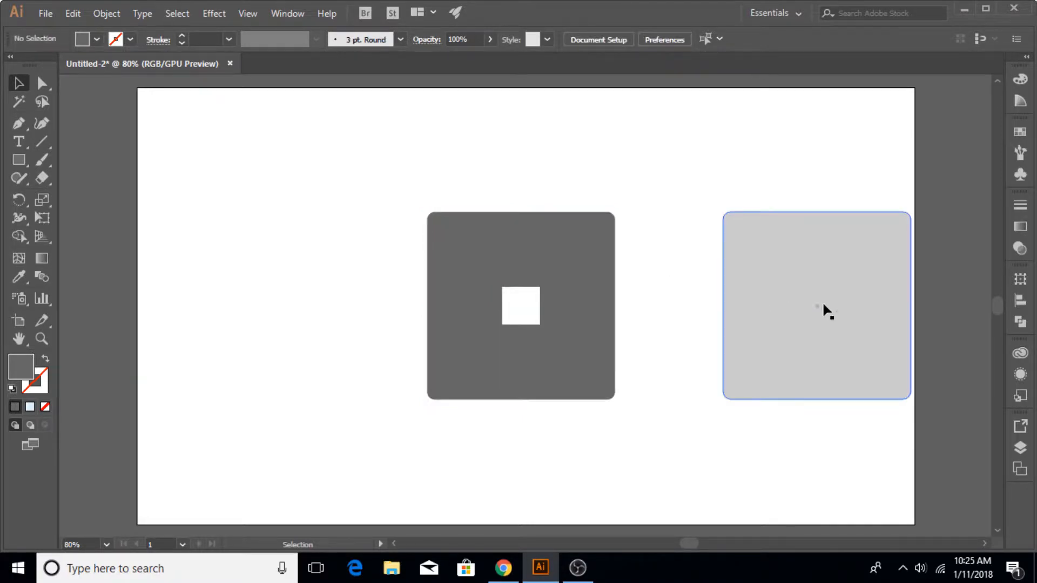
left_click_drag(816, 306, 629, 284)
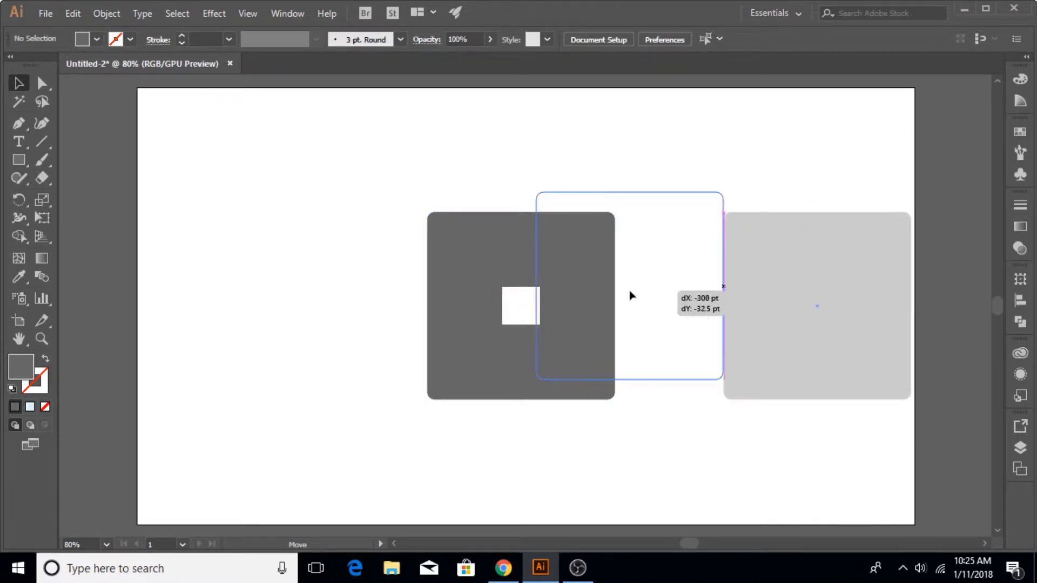
left_click_drag(629, 296, 460, 307)
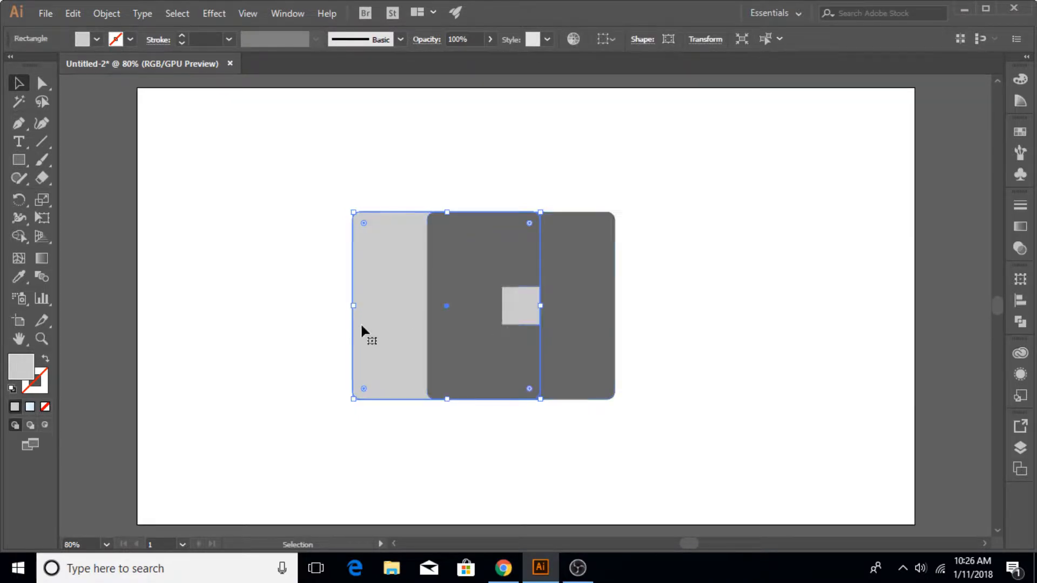
Step: Zoom in on the hole's edge and select the light gray rectangle to check its placement
left_click(41, 338)
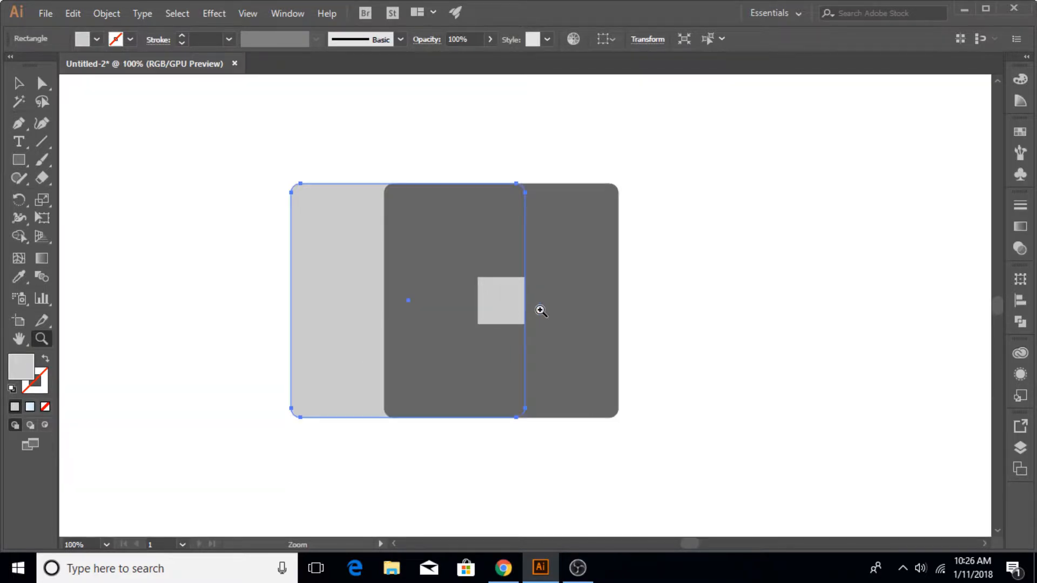
left_click(540, 311)
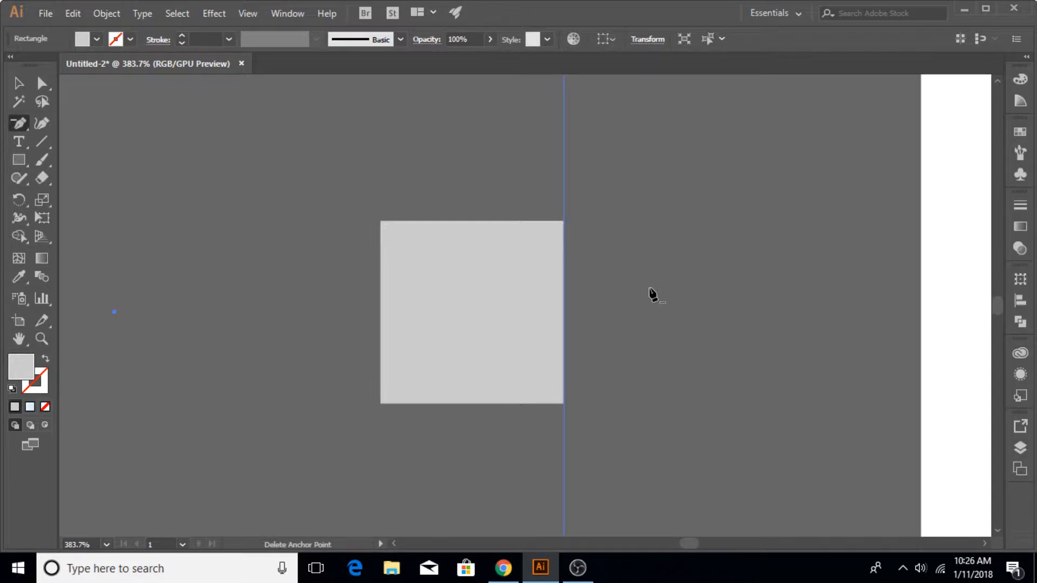
left_click(18, 83)
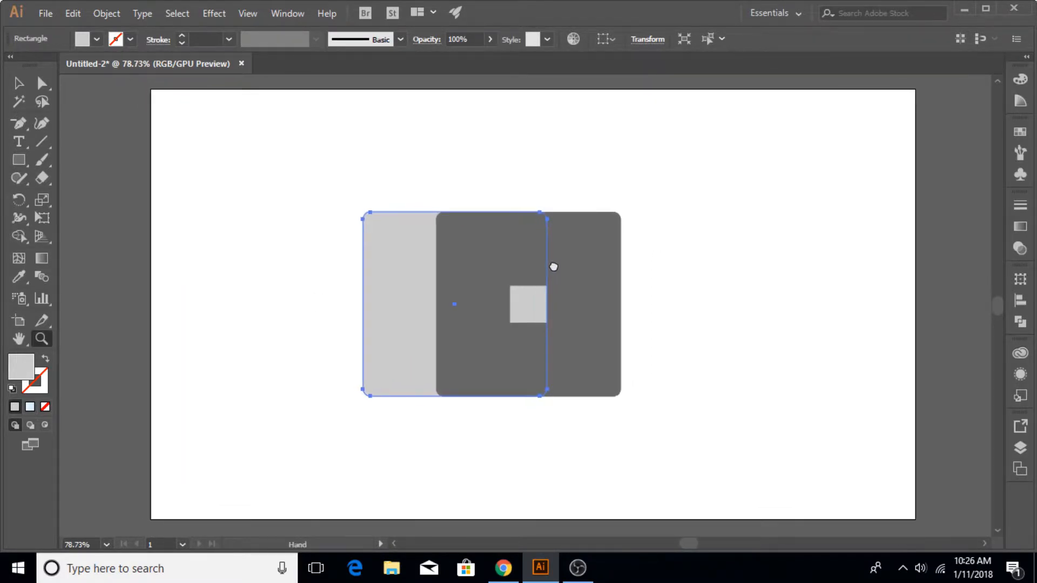
left_click(18, 83)
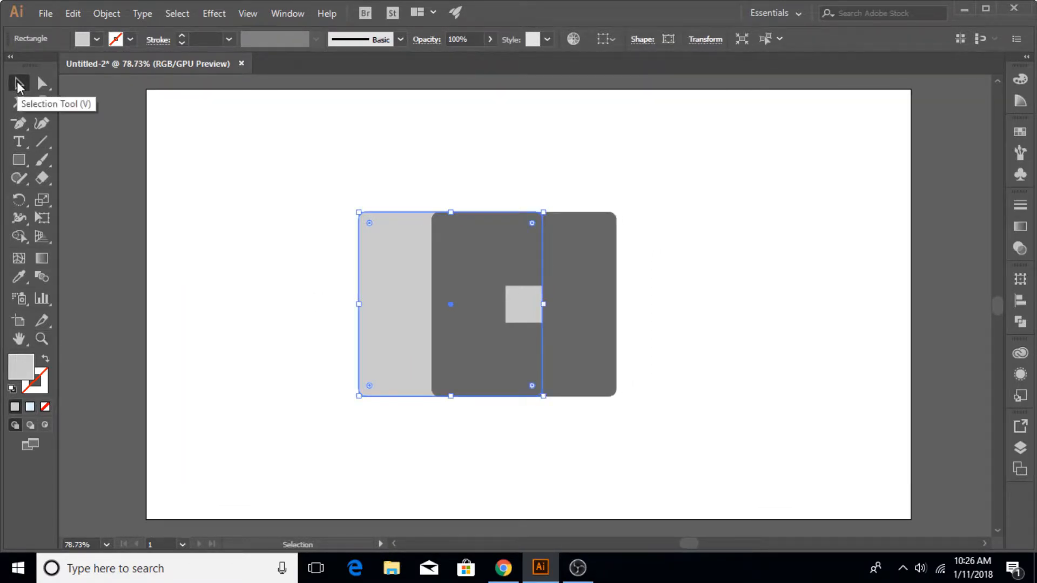
left_click(324, 270)
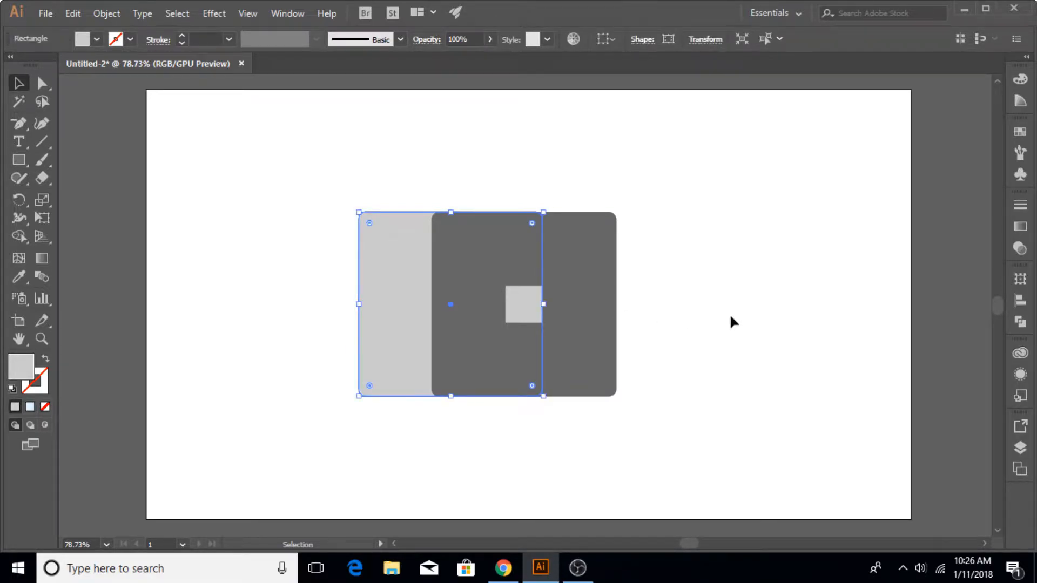
mouse_move(1021, 249)
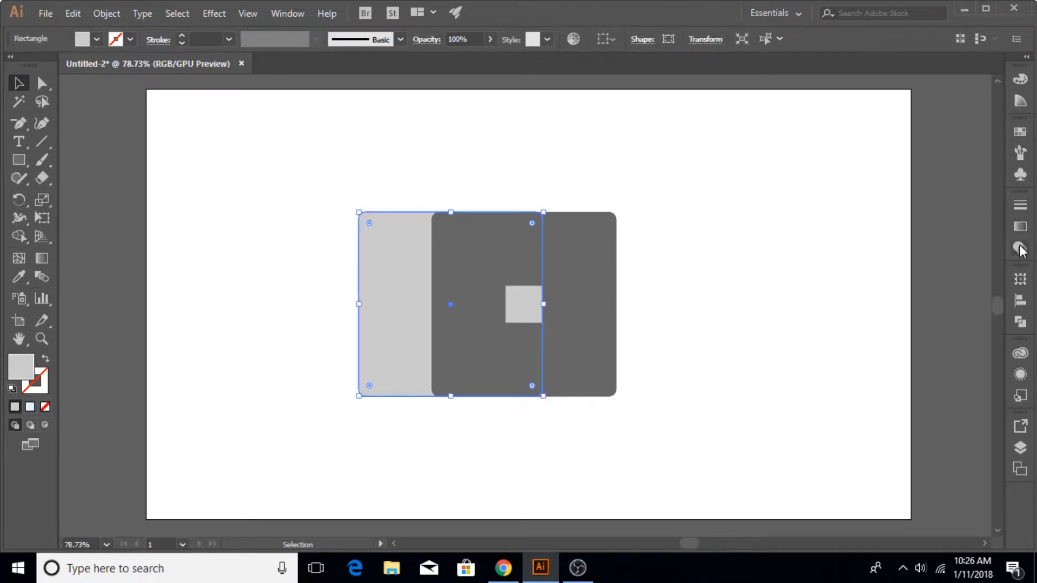
left_click(1021, 250)
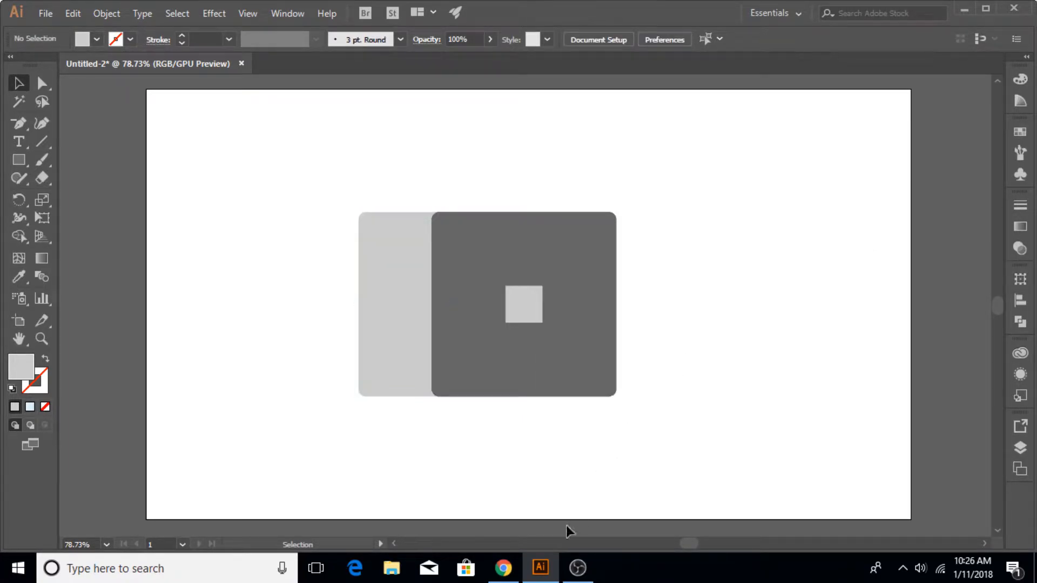
Step: Select the shapes and subtract the light rectangle from the dark square with Minus Front
left_click(393, 304)
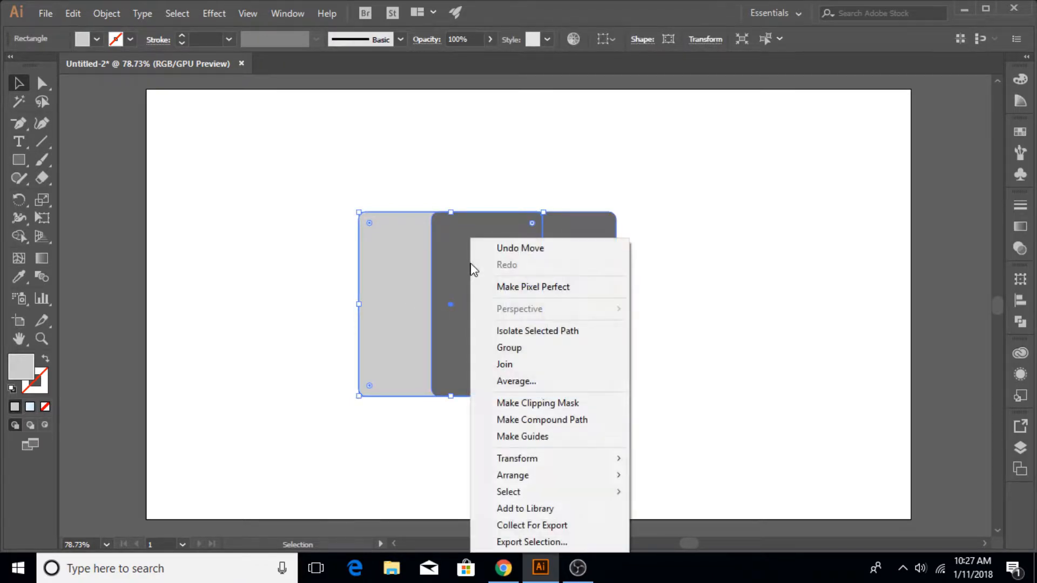
mouse_move(512, 475)
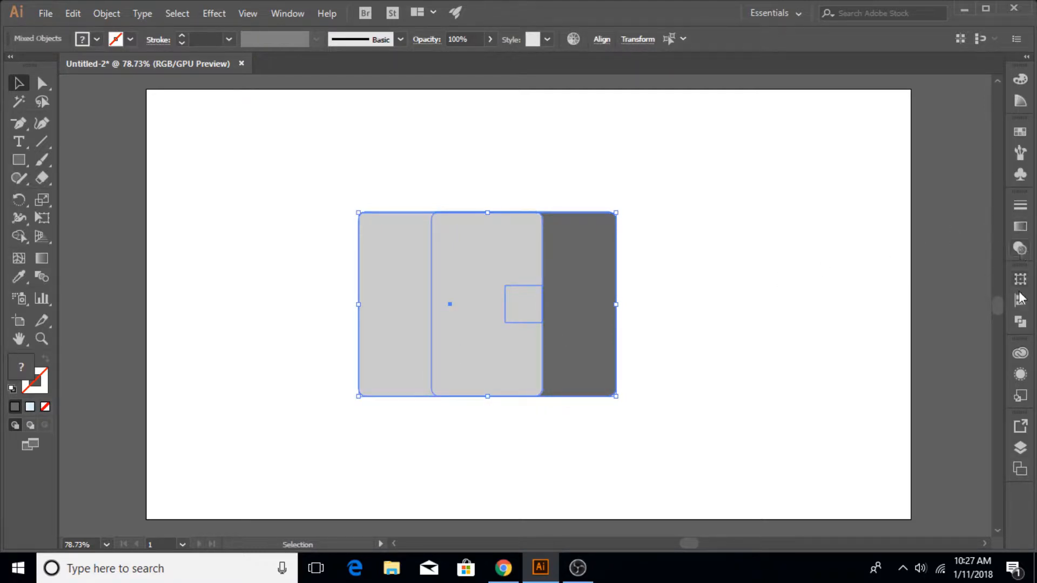
left_click(1018, 321)
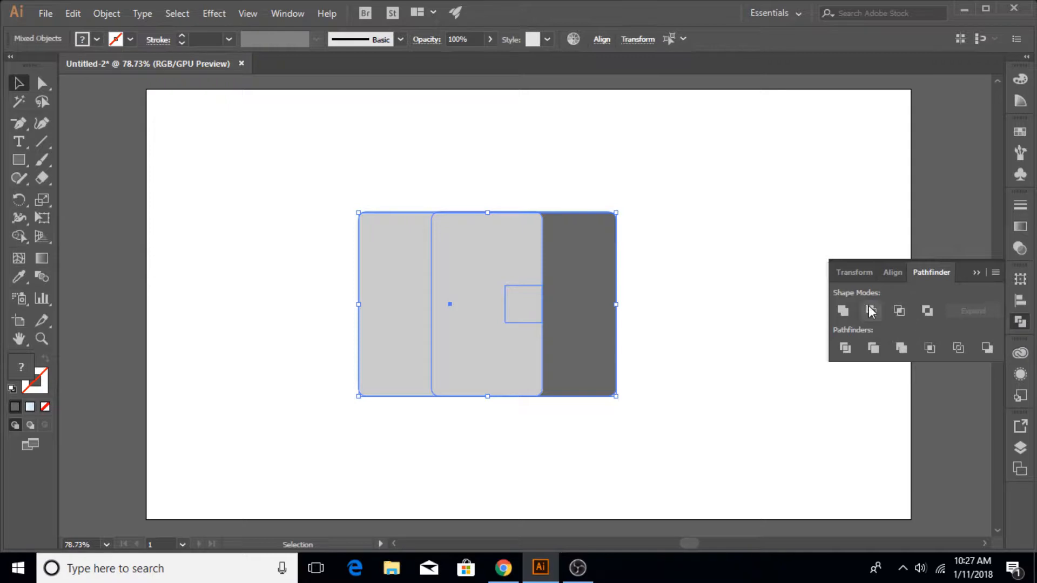
left_click(870, 310)
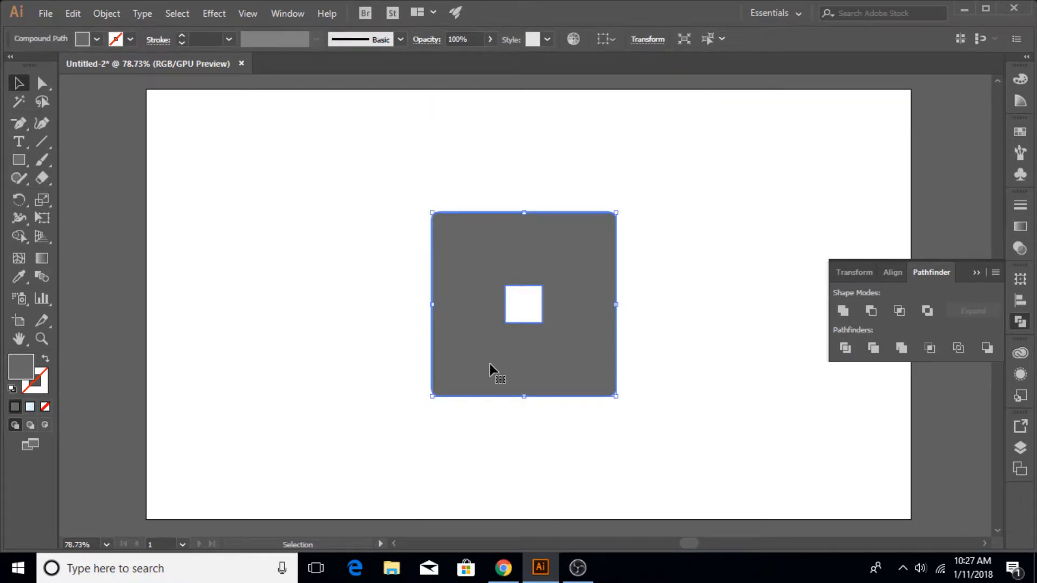
mouse_move(505, 365)
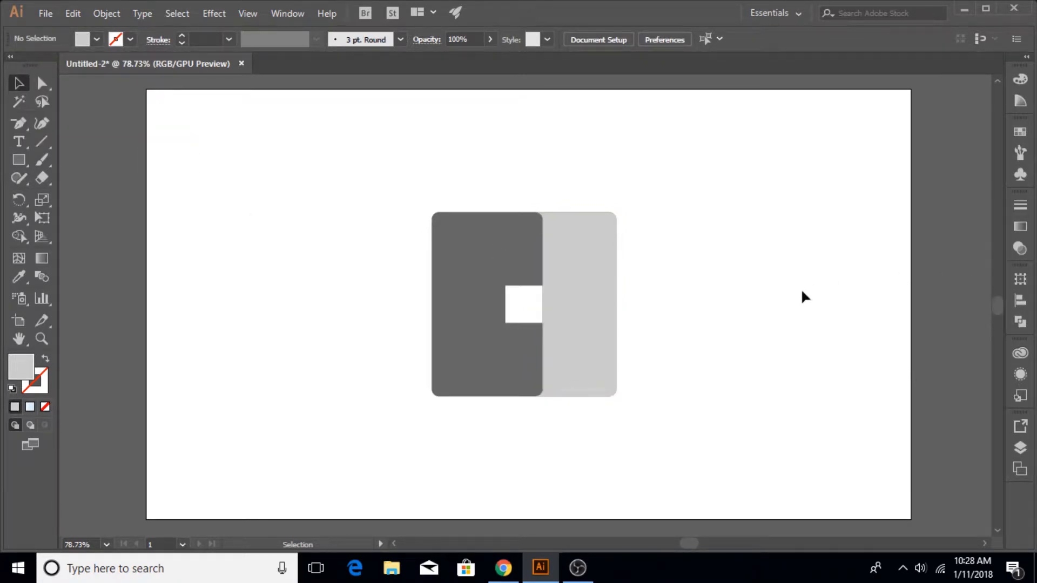
Step: Draw a wide rectangle across the bottom of the square and zoom in on the logo
left_click(589, 304)
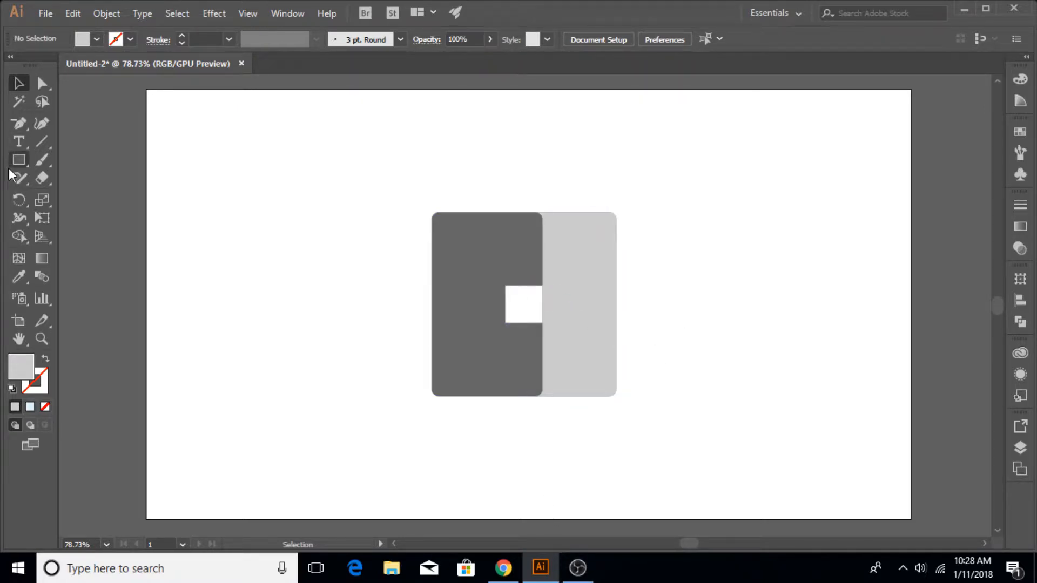
left_click(18, 159)
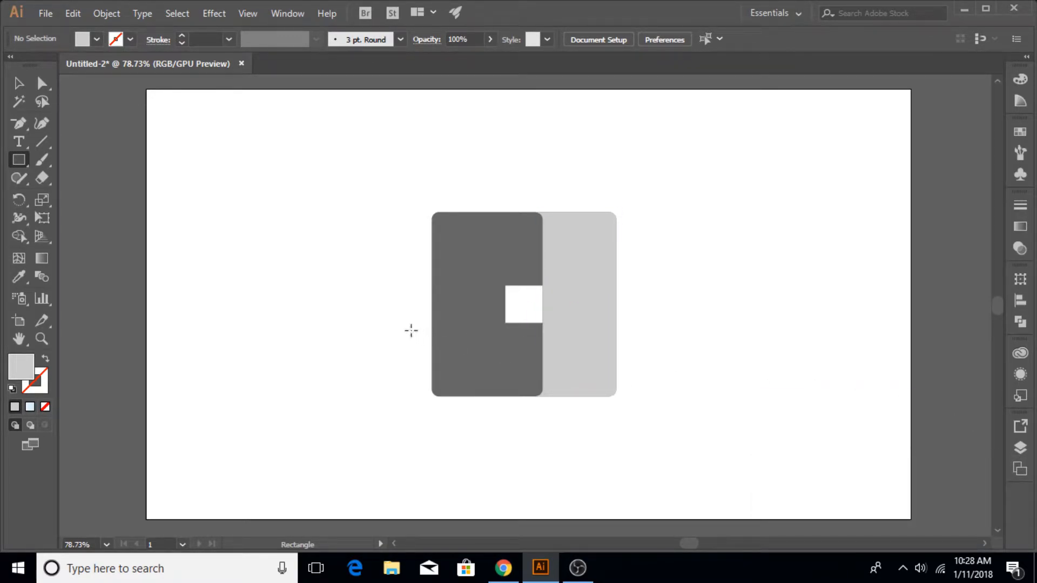
left_click_drag(408, 330, 642, 415)
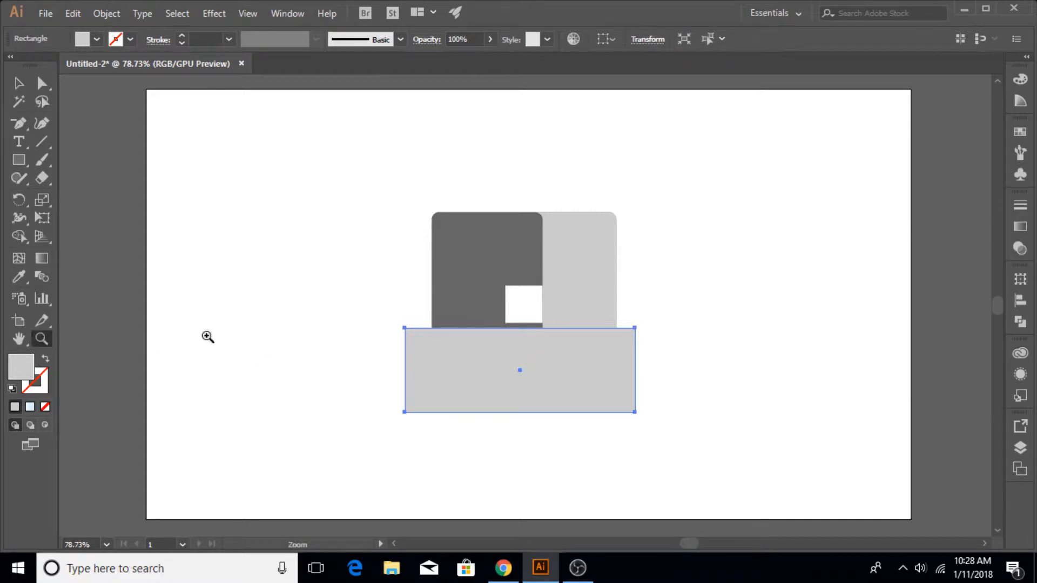
left_click(207, 337)
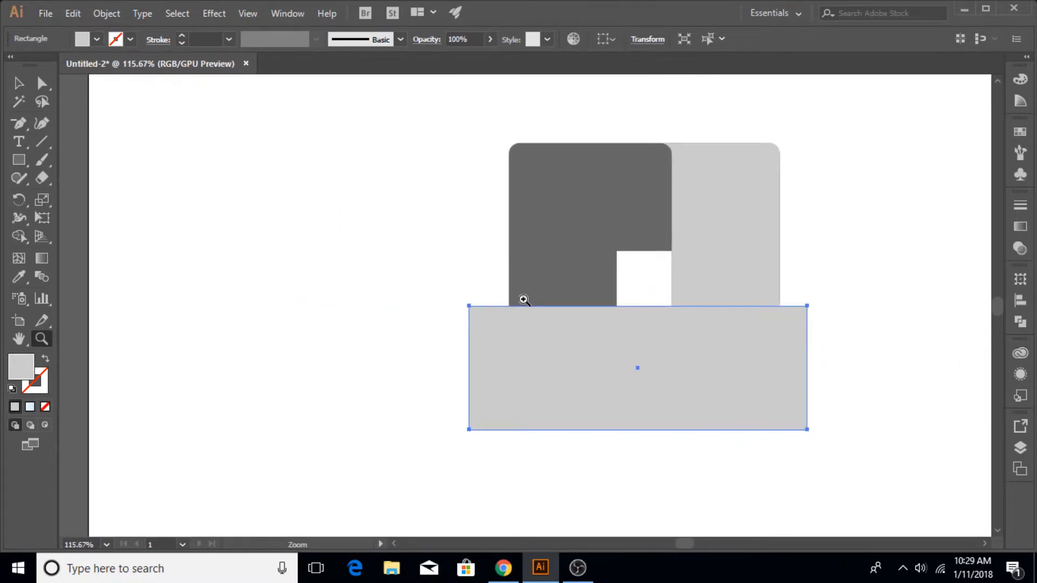
Step: Select the bar with the shapes above and combine them into a dark bottom band
left_click_drag(638, 369, 564, 375)
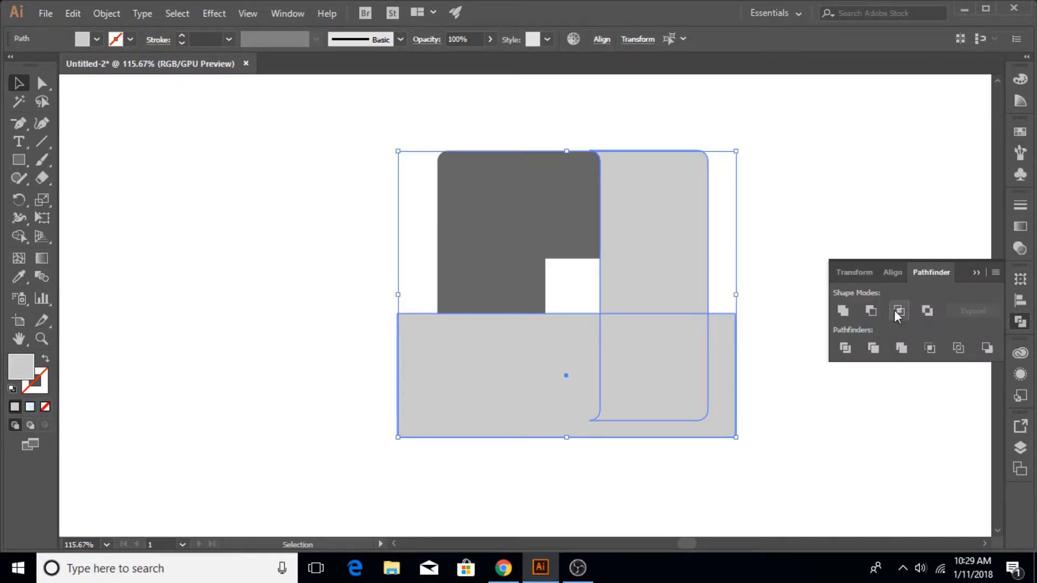
left_click(870, 311)
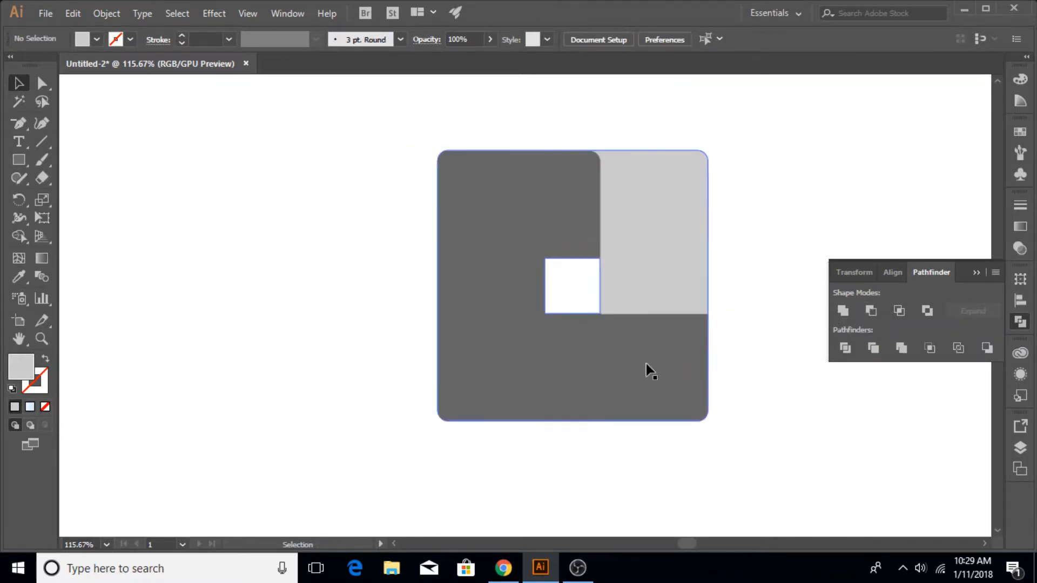
mouse_move(562, 403)
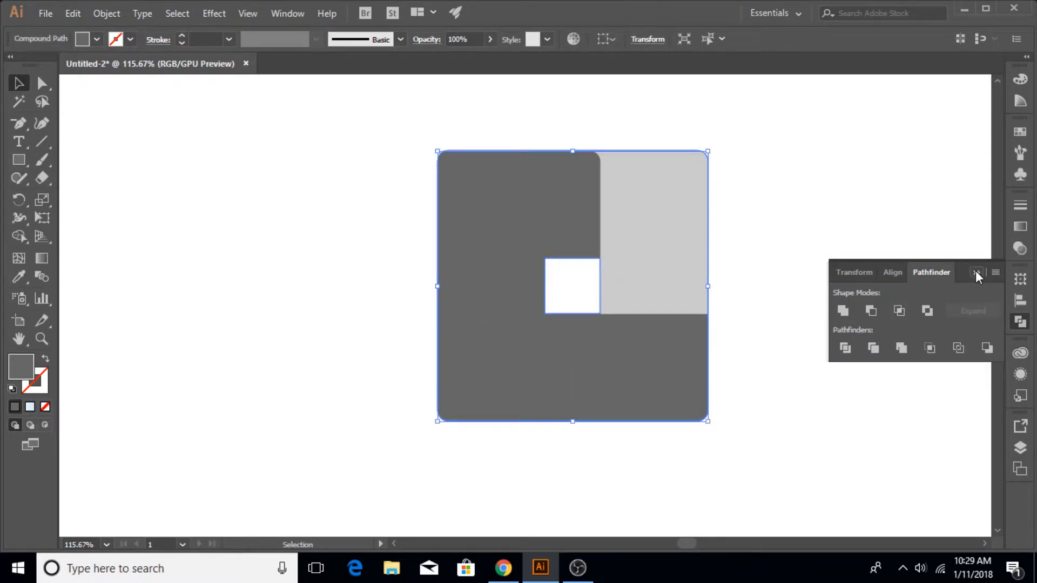
Step: Paste a copy of the light strip in front, rotate it horizontal and place it in the top-left corner
left_click(979, 272)
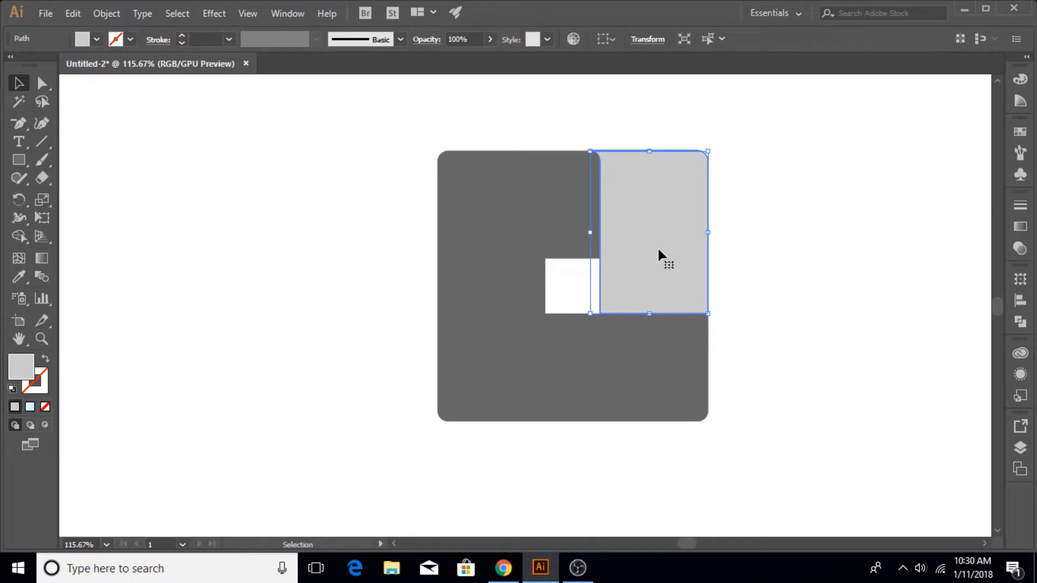
mouse_move(640, 227)
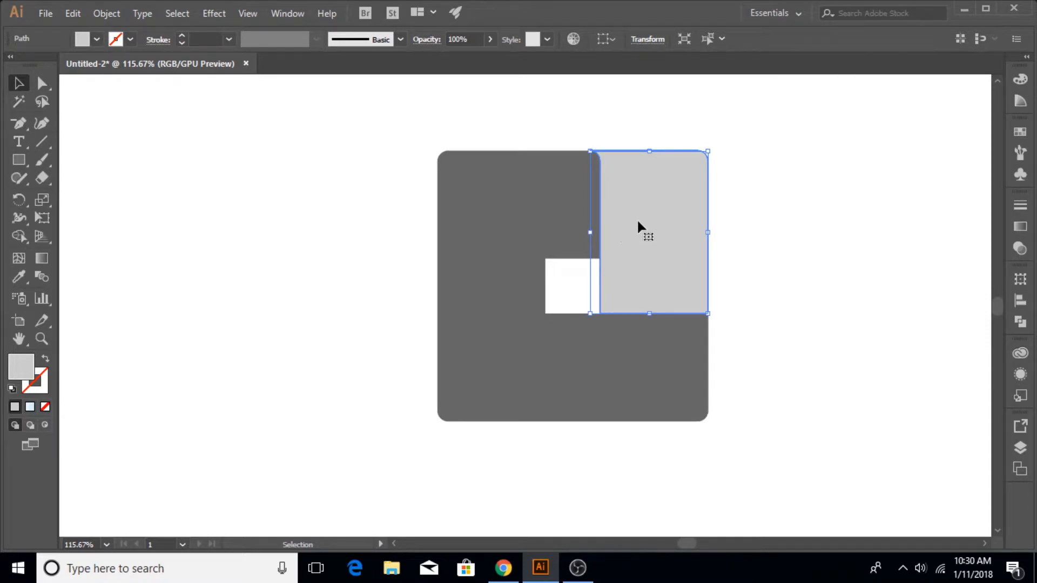
mouse_move(343, 137)
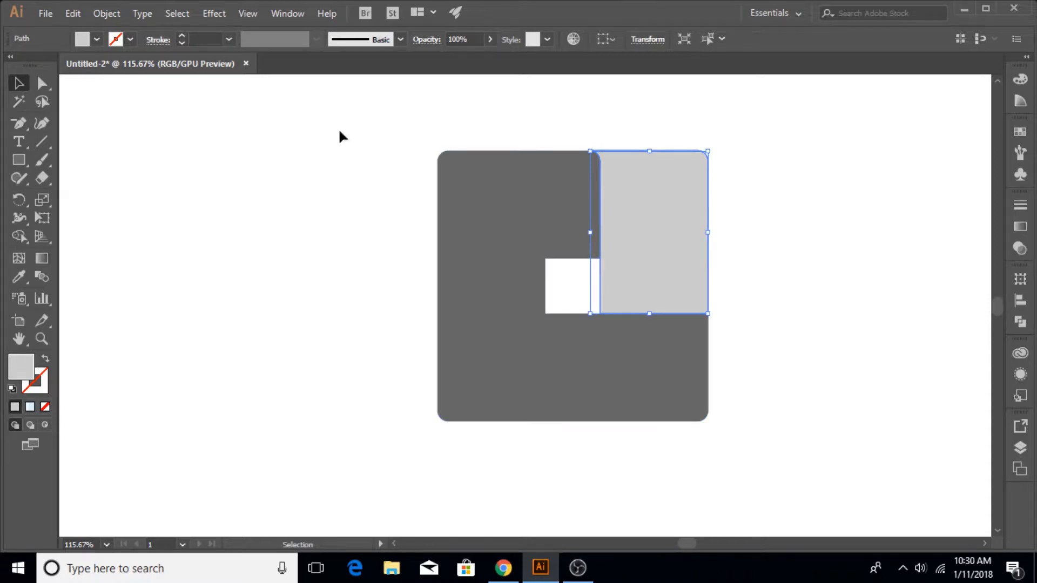
left_click(73, 13)
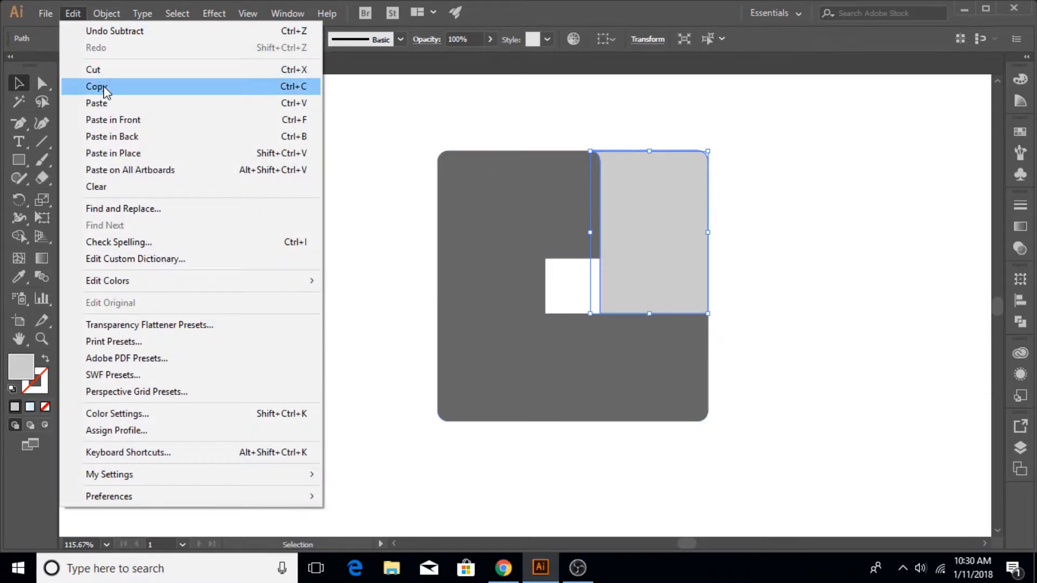
mouse_move(112, 120)
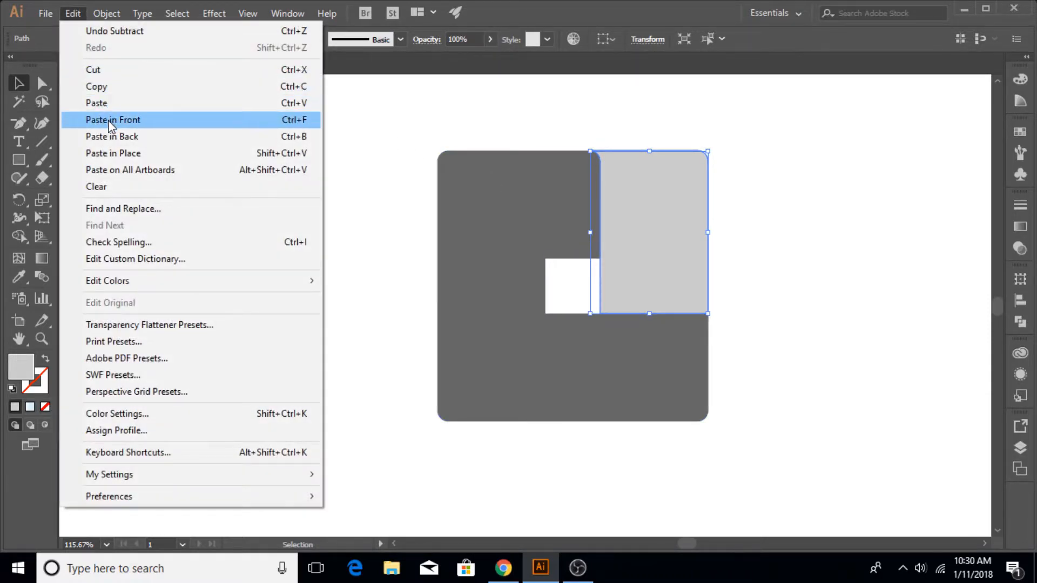
left_click(112, 120)
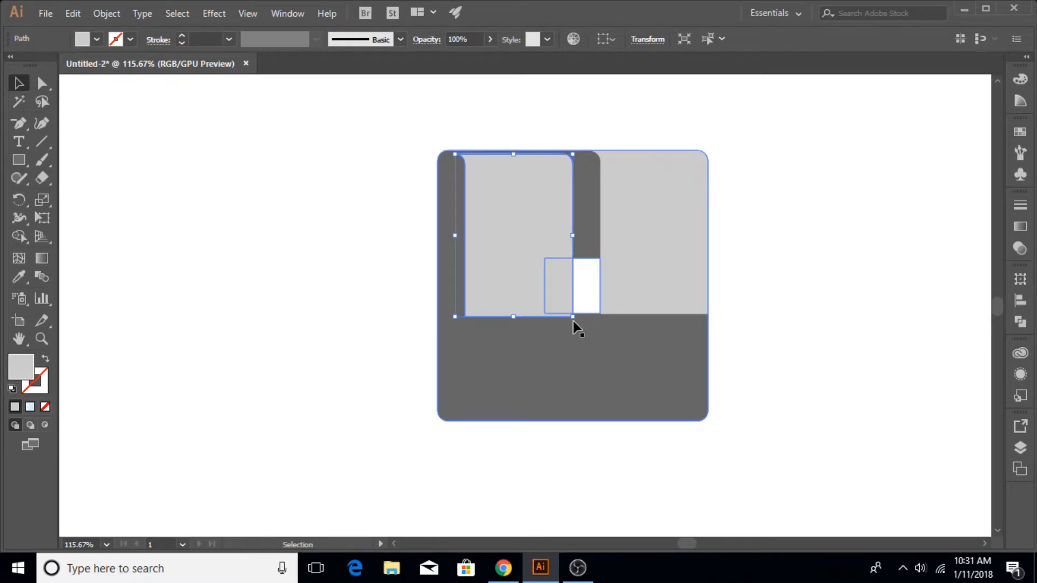
mouse_move(444, 325)
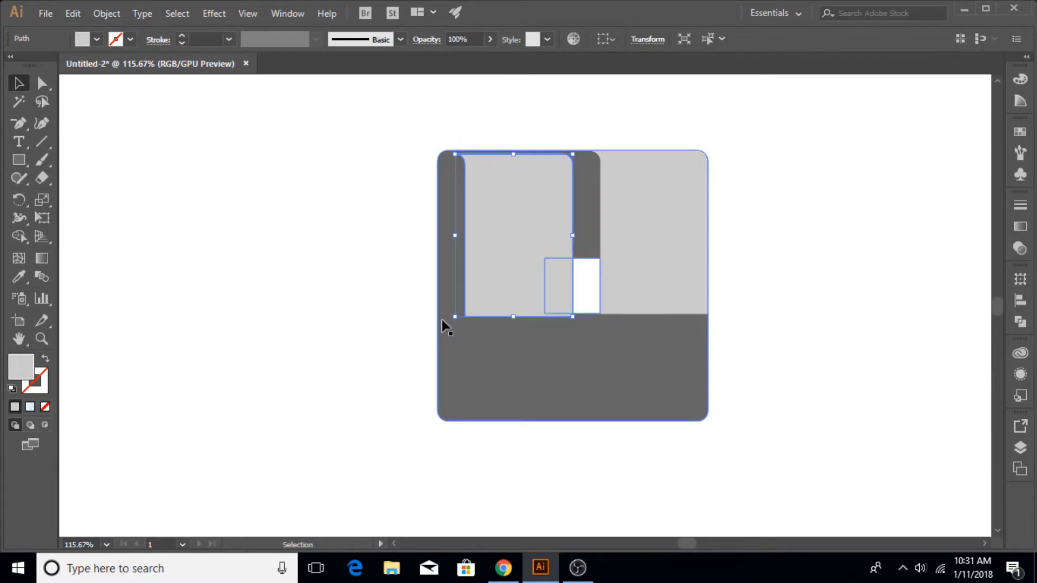
left_click_drag(453, 316, 497, 329)
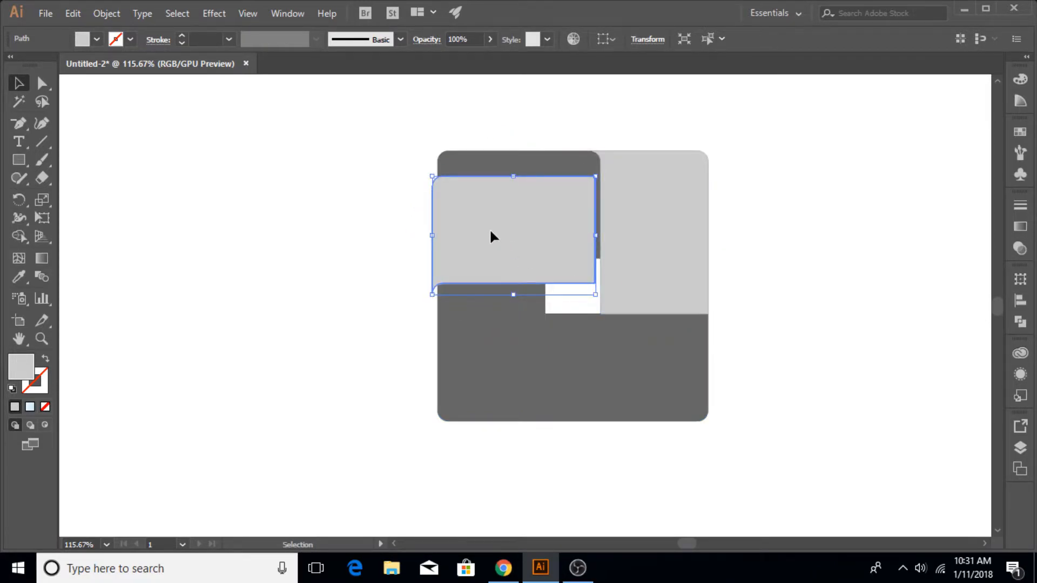
left_click_drag(492, 236, 499, 220)
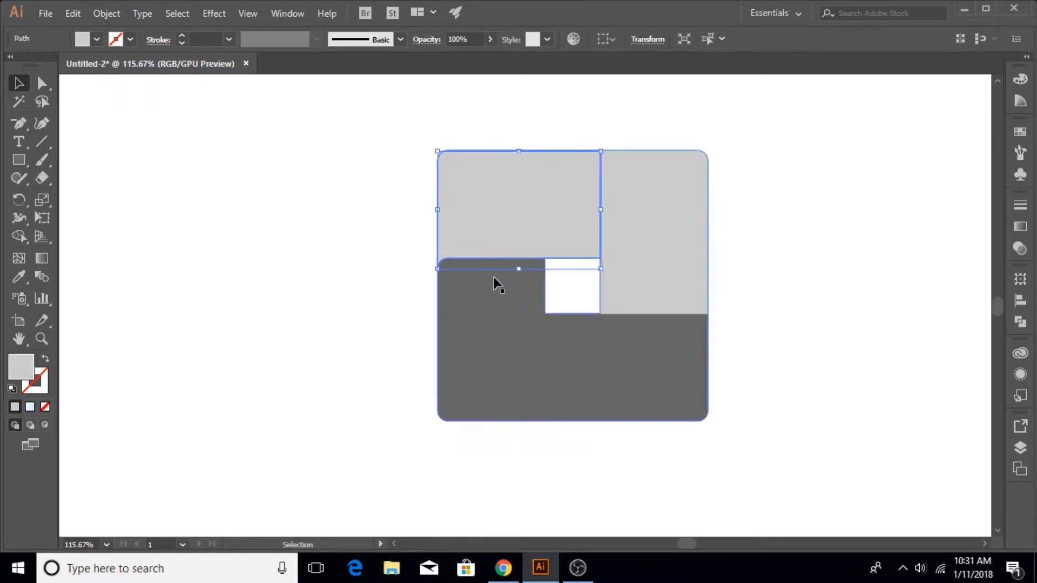
Step: Copy further strips into the lower-left and, rotated horizontal, along the bottom right
left_click(73, 13)
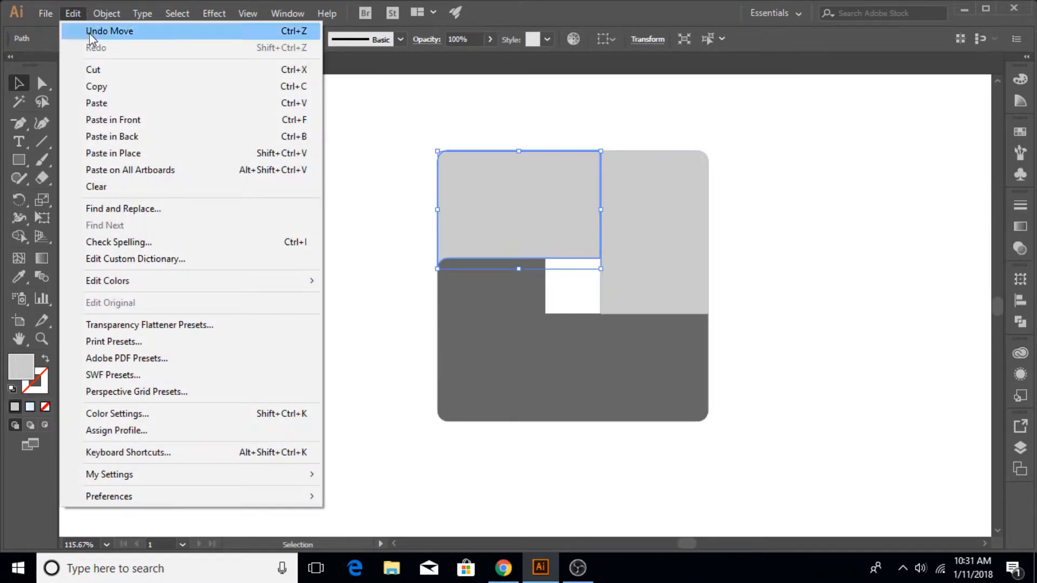
mouse_move(96, 86)
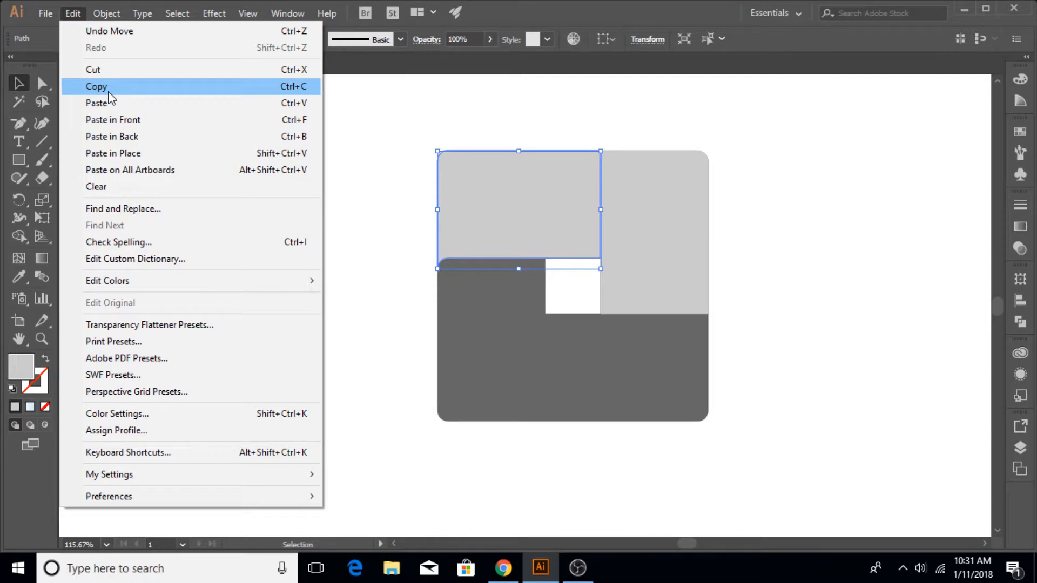
left_click(96, 86)
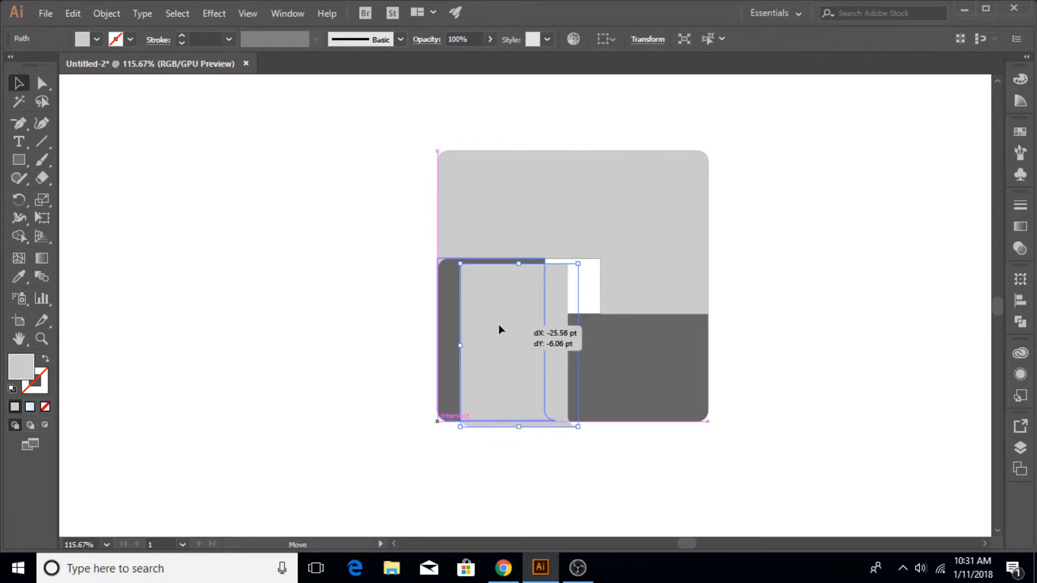
left_click_drag(500, 330, 476, 327)
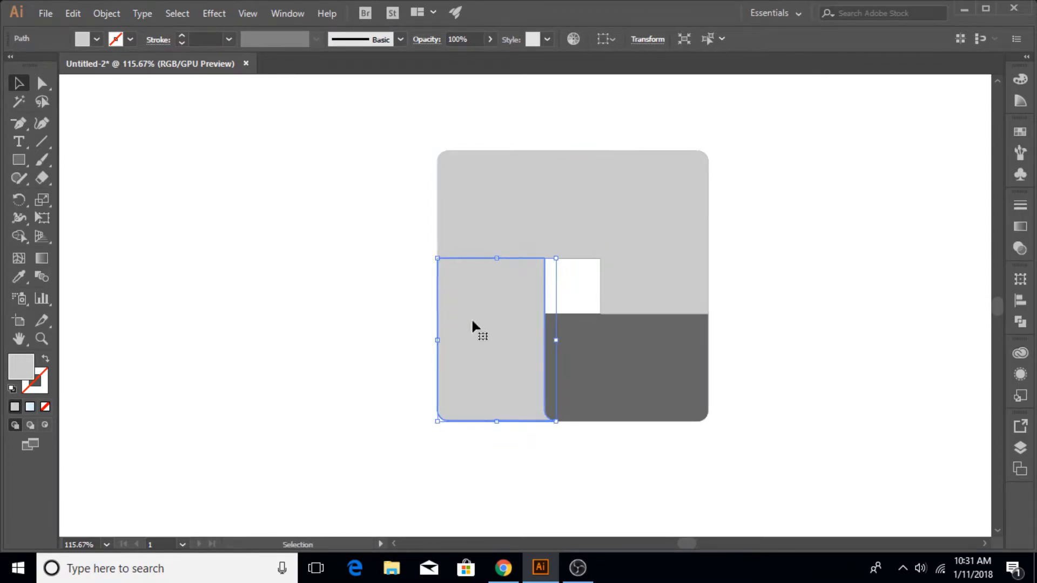
left_click(73, 13)
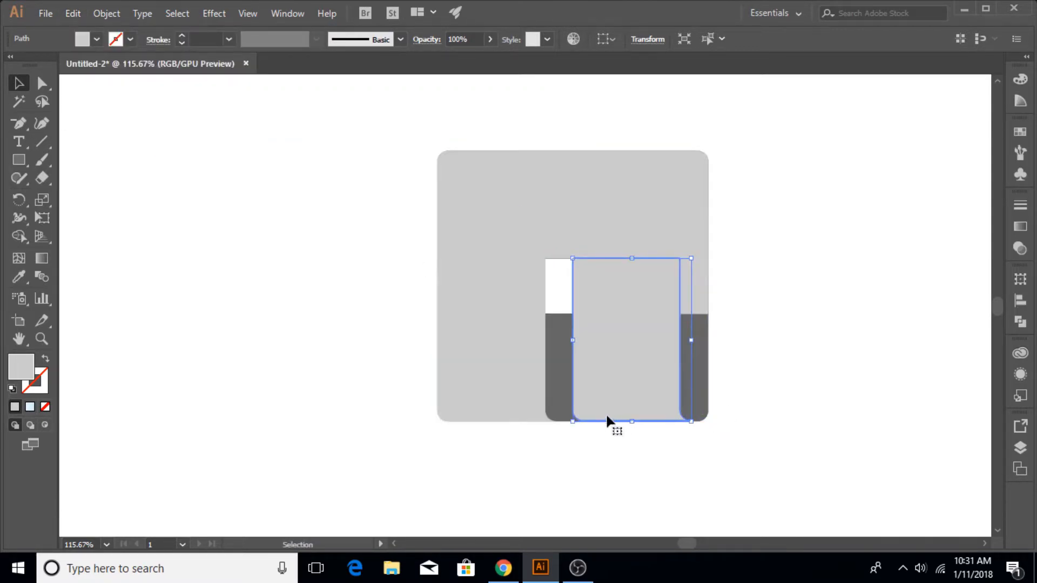
left_click_drag(608, 423, 667, 372)
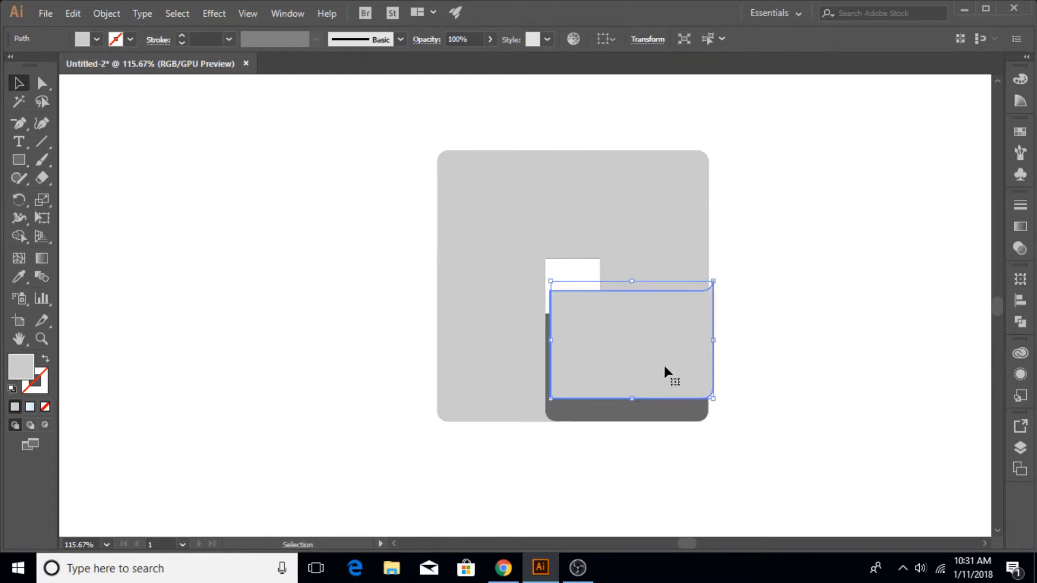
left_click_drag(673, 380, 628, 355)
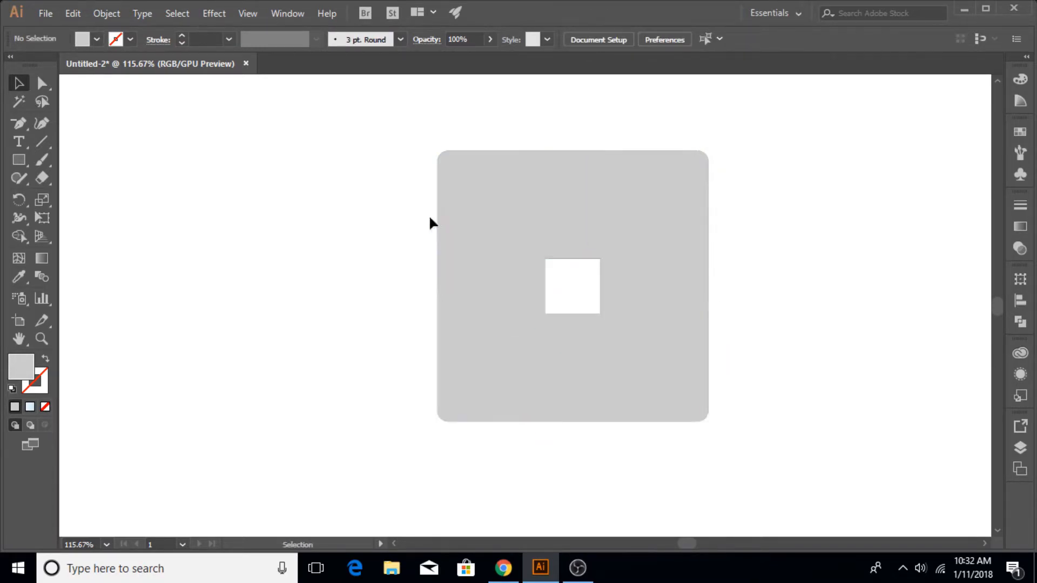
Step: Bring the top-right piece and then the lower pieces to the front via Arrange
right_click(648, 224)
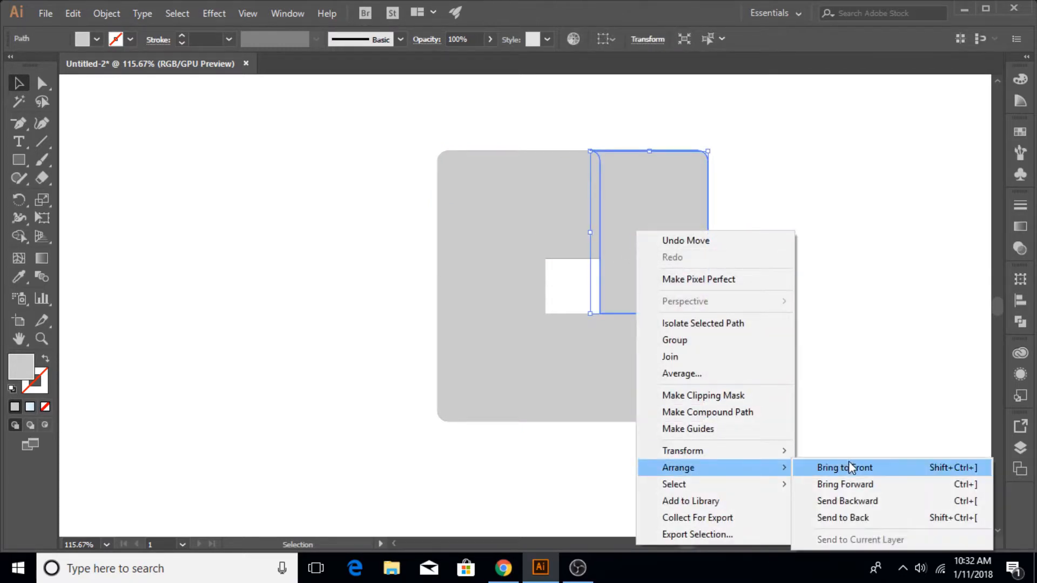
left_click(844, 468)
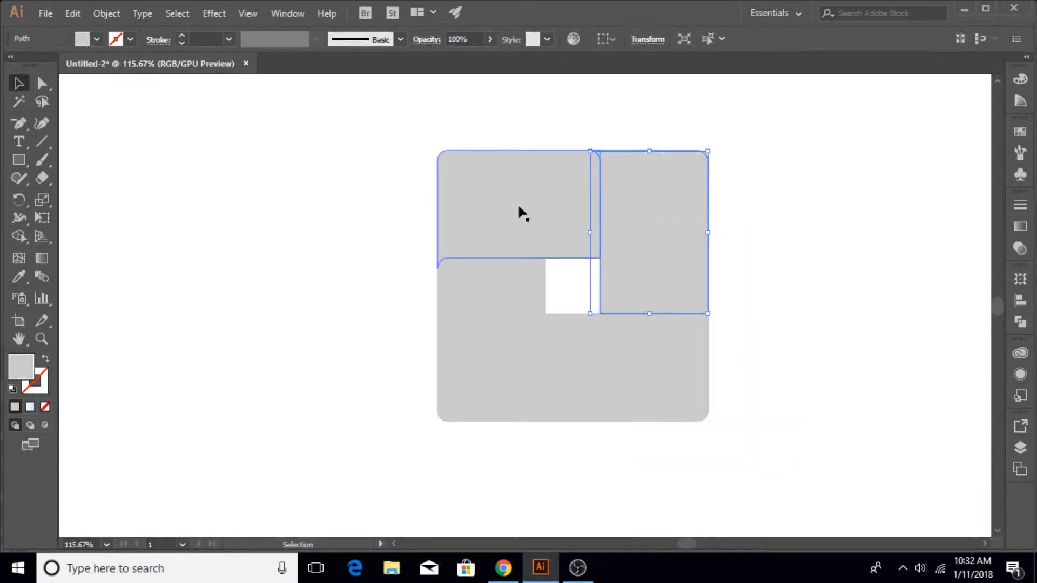
right_click(520, 213)
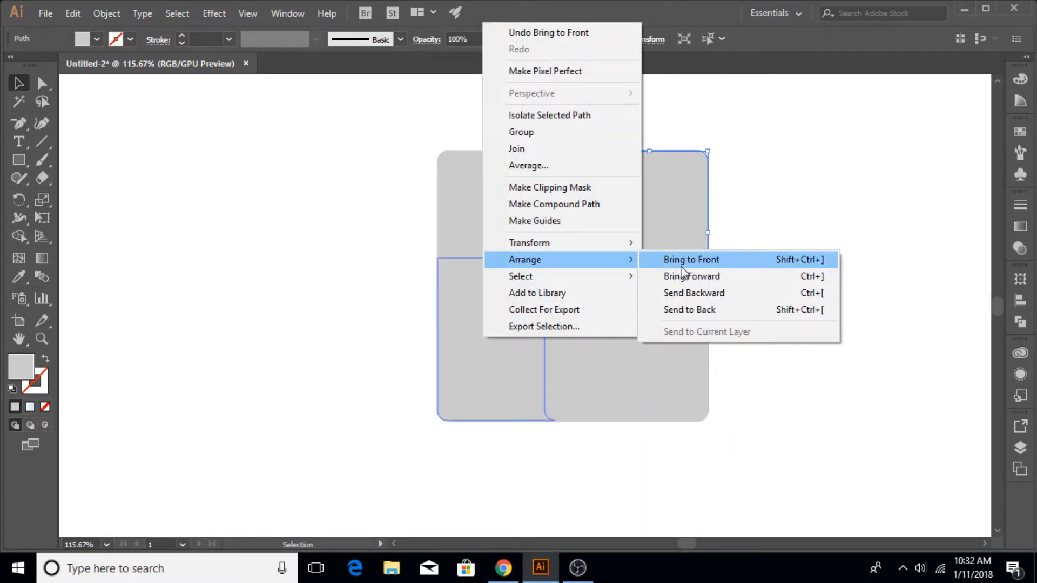
left_click(690, 259)
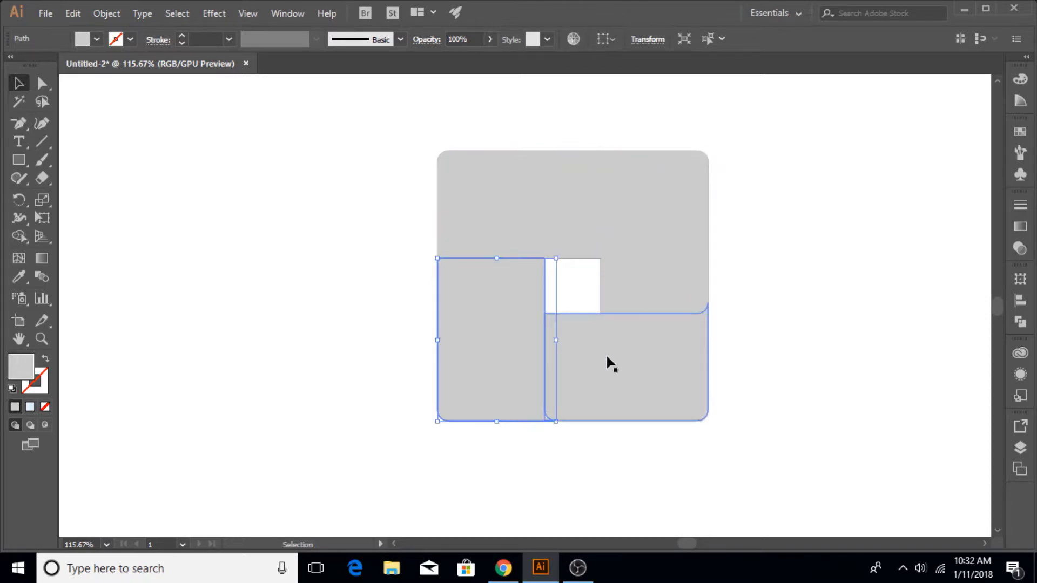
Step: Deselect, then select the upper pieces to check their overlap
left_click(727, 302)
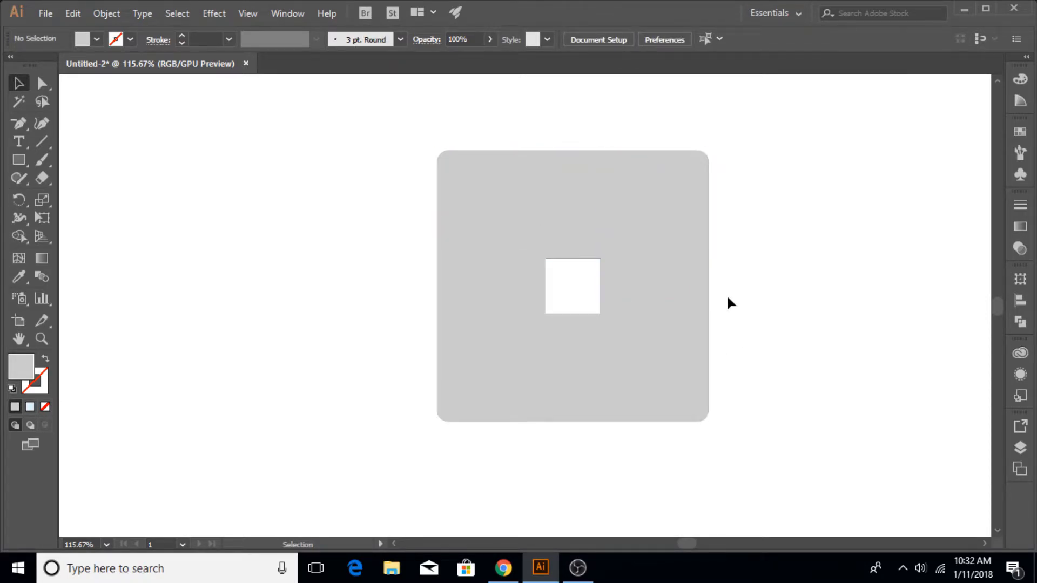
left_click(512, 202)
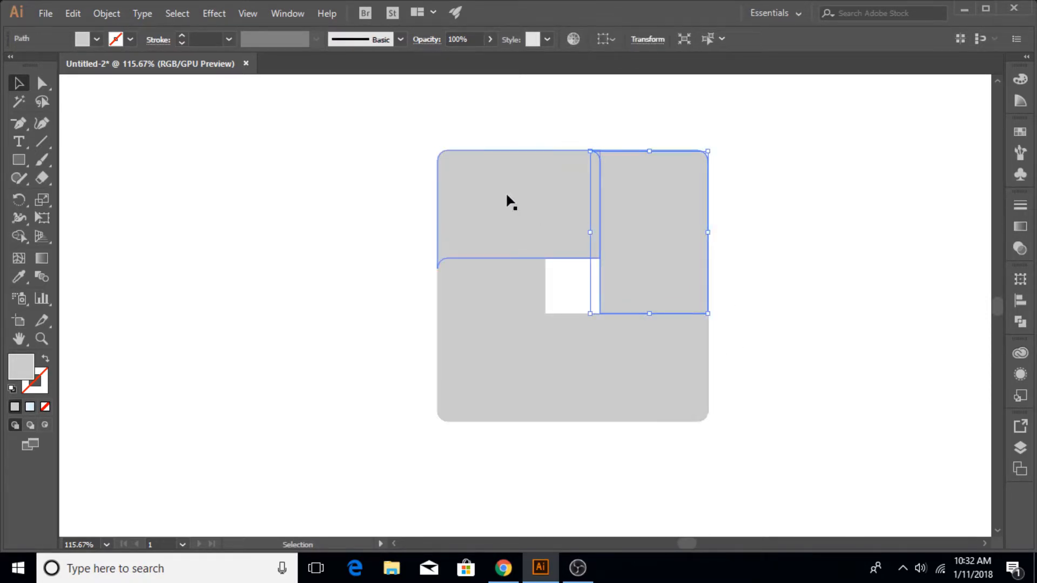
left_click(324, 227)
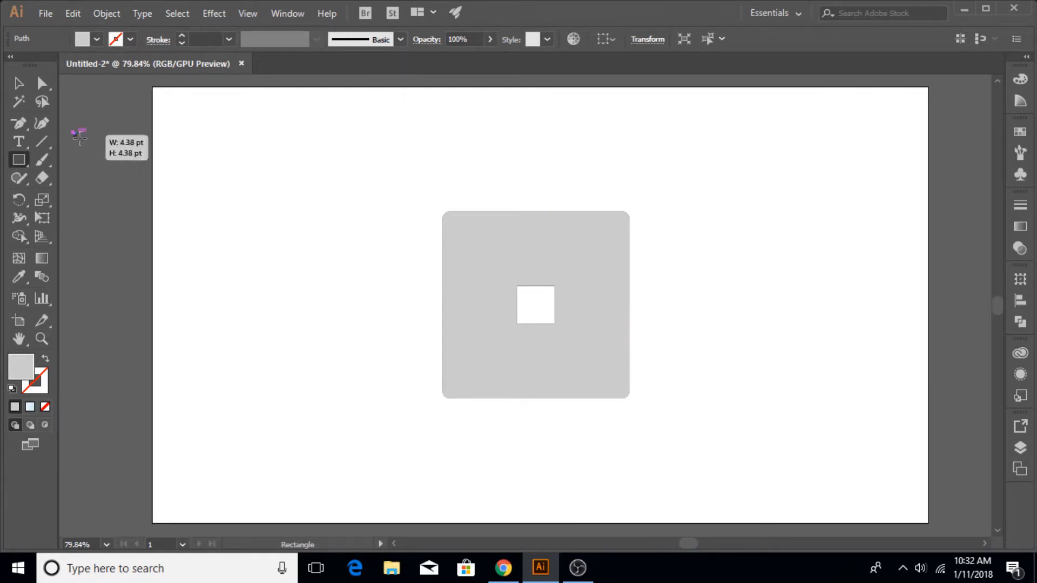
Step: Draw a small square beside the artwork and shift its orange-to-black gradient midpoint toward black
left_click_drag(72, 132, 120, 187)
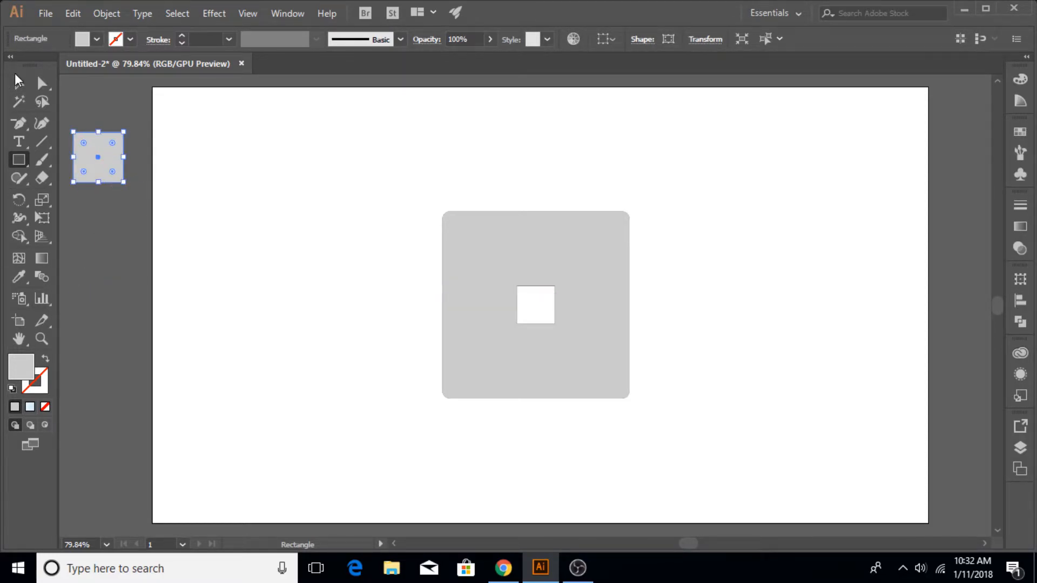
mouse_move(29, 407)
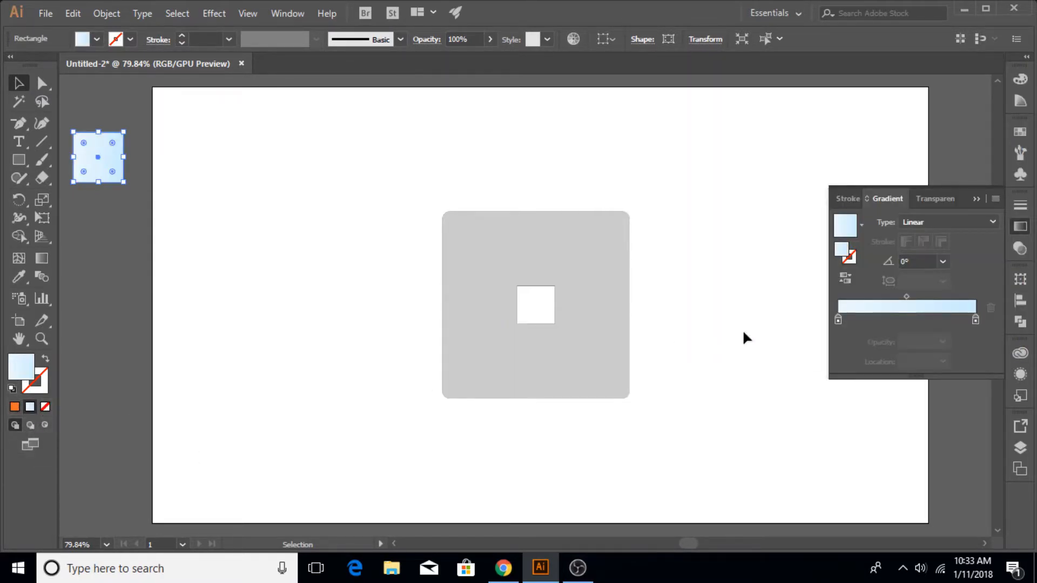
mouse_move(974, 320)
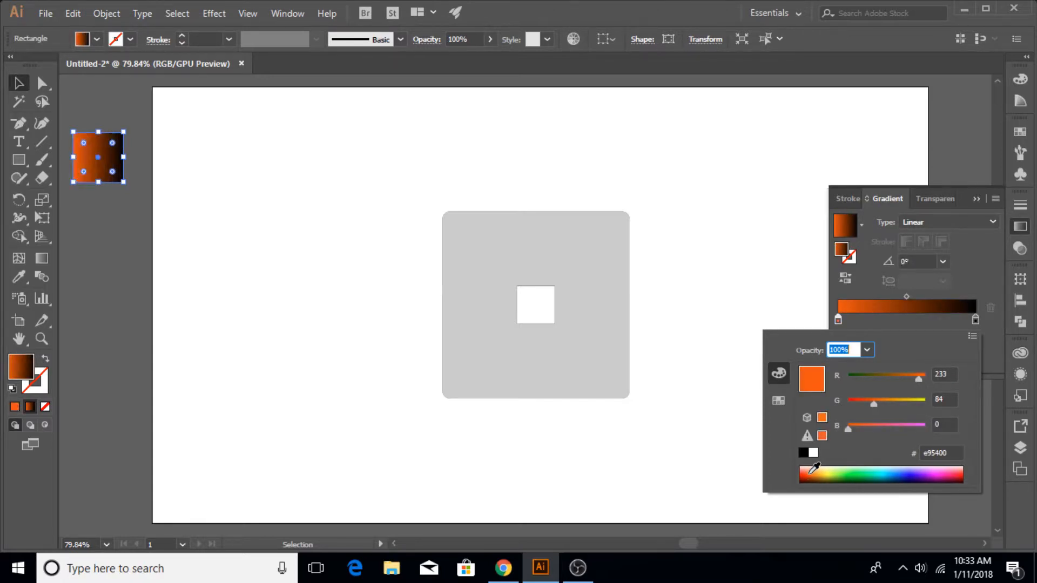
mouse_move(815, 471)
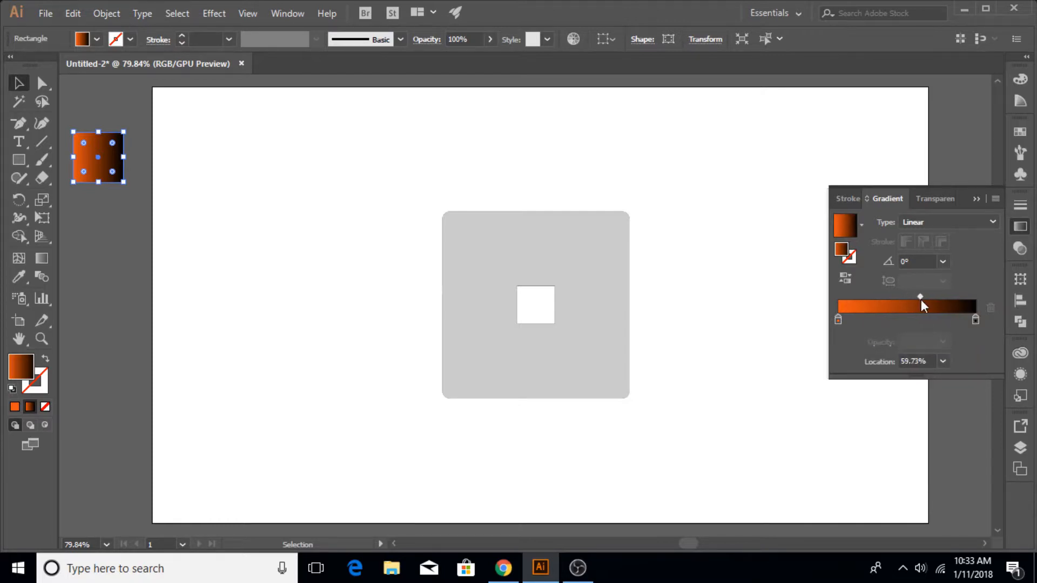
left_click_drag(920, 296, 931, 296)
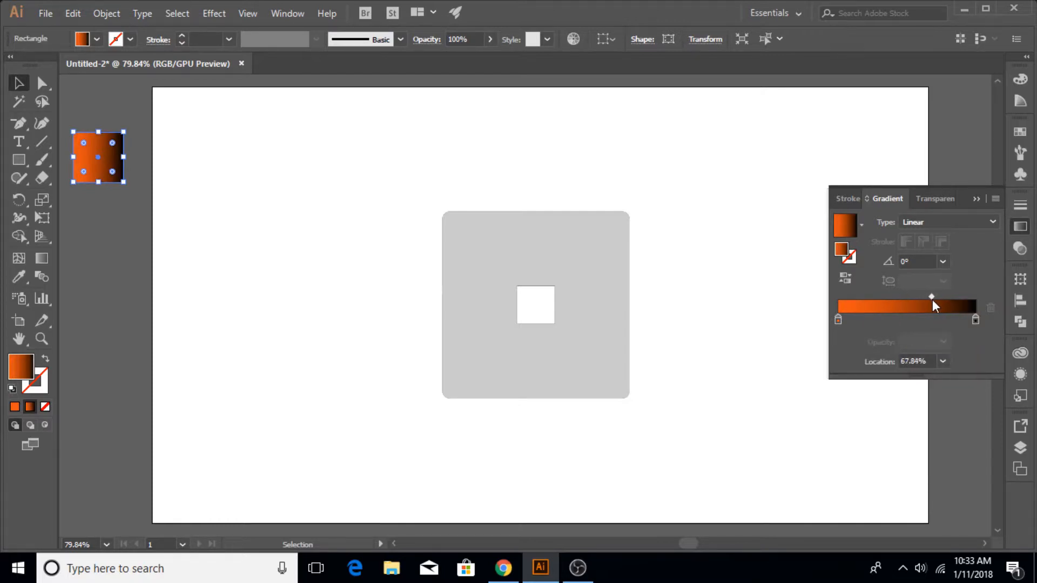
left_click_drag(932, 296, 935, 296)
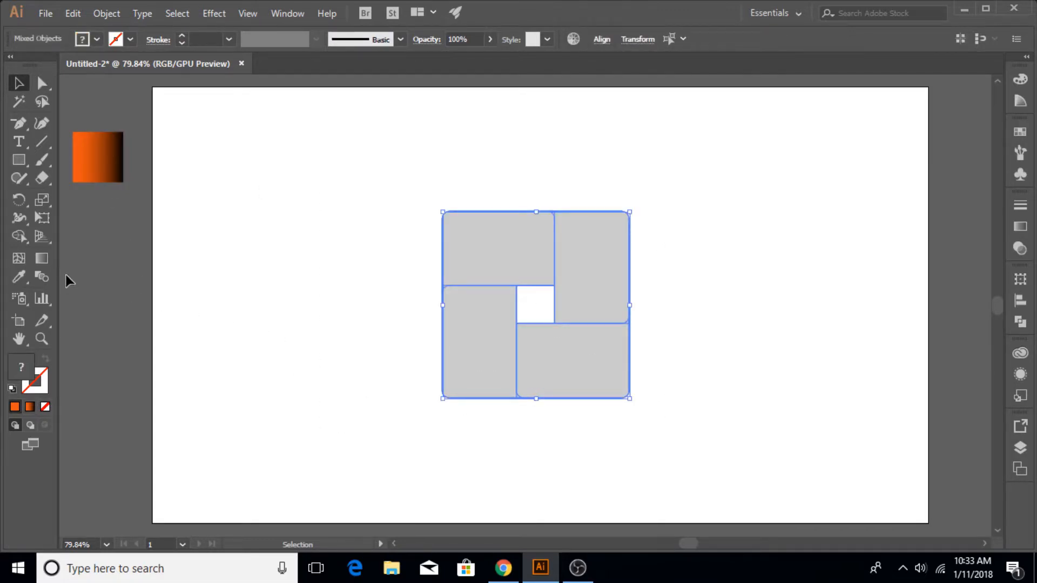
Step: Sample the swatch square's gradient onto all four frame pieces with the Eyedropper, then deselect
left_click(19, 277)
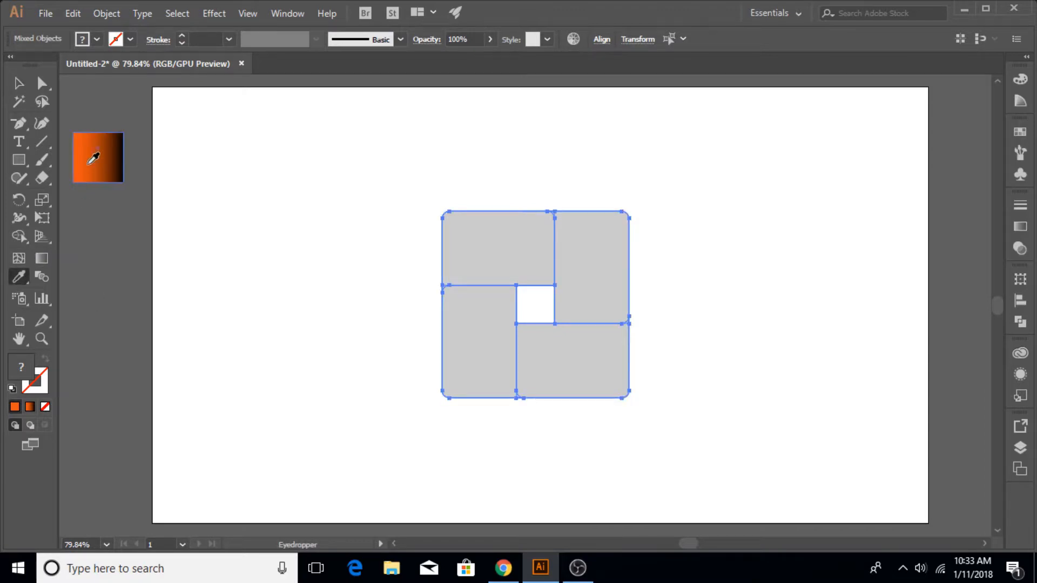
left_click(97, 156)
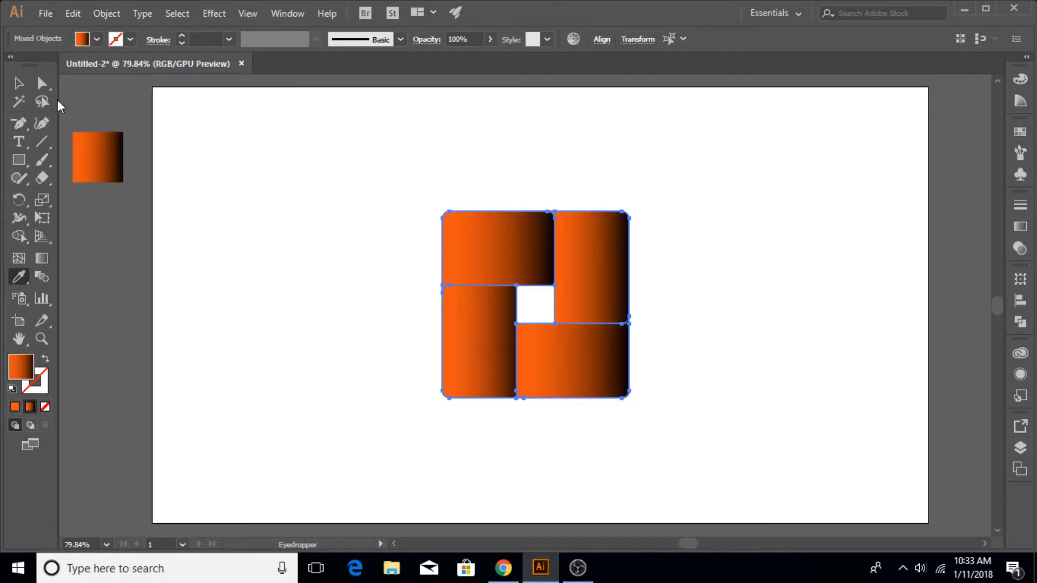
left_click(18, 82)
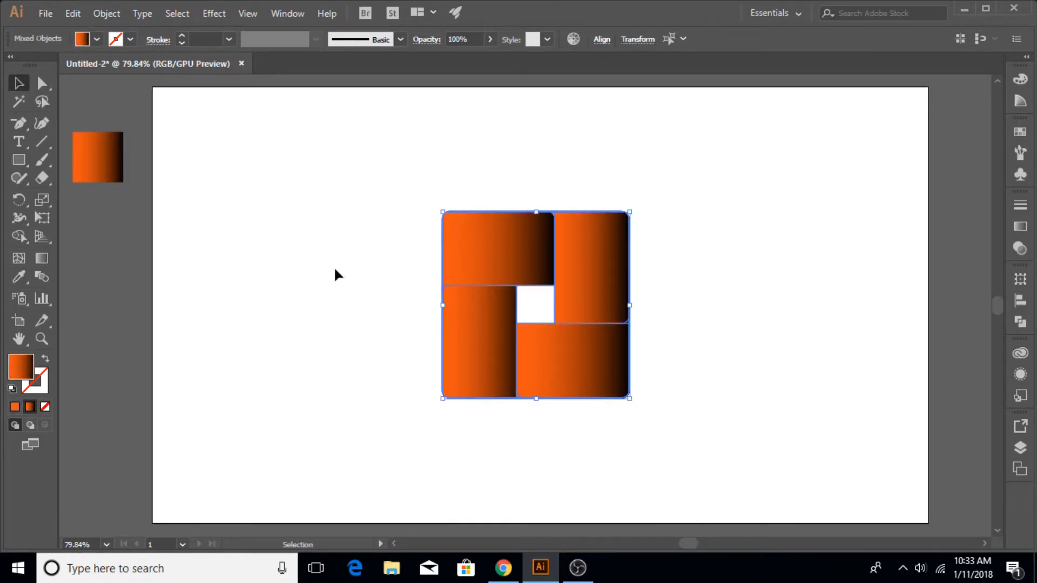
left_click(350, 278)
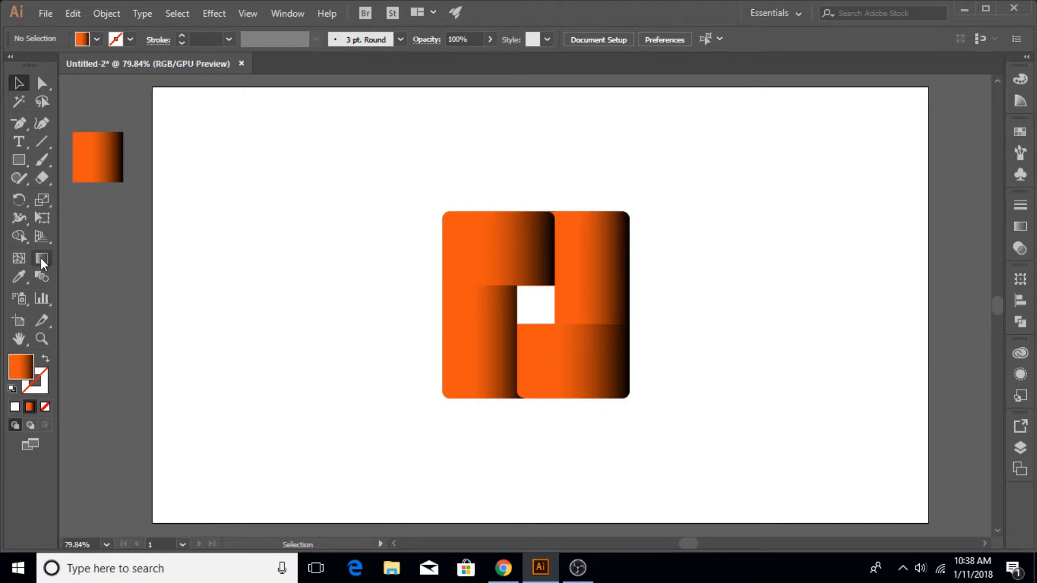
Step: Redirect each ribbon piece's gradient with the Gradient tool, then rotate the whole logo 45° into a diamond
left_click(41, 259)
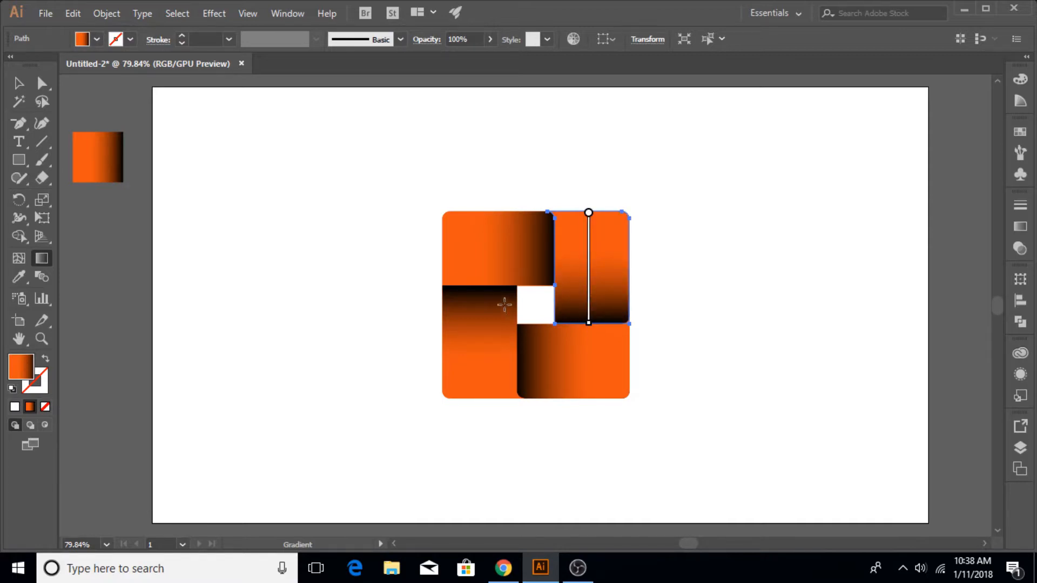
left_click(374, 271)
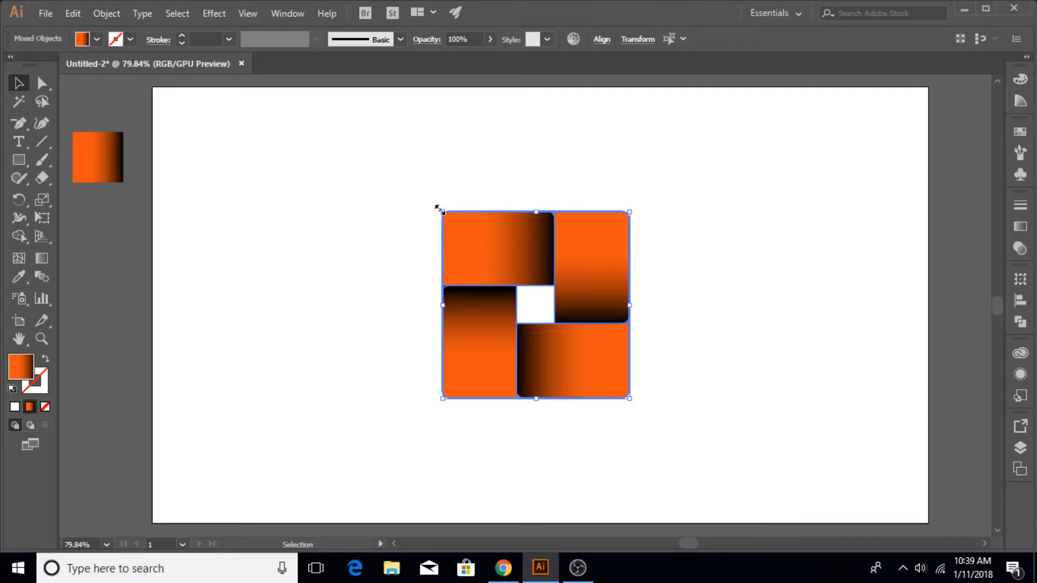
left_click_drag(437, 211, 422, 233)
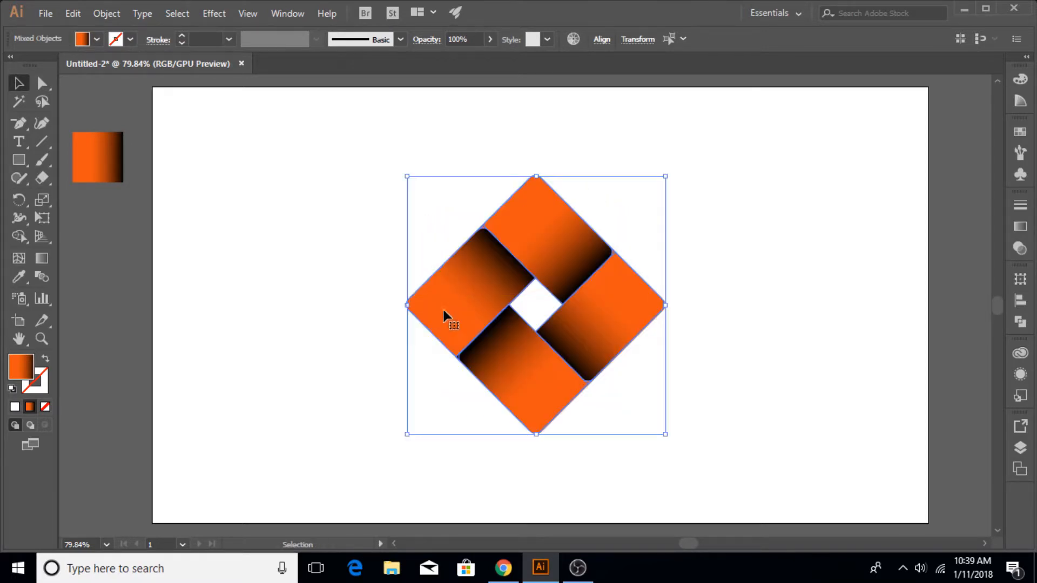
left_click(333, 287)
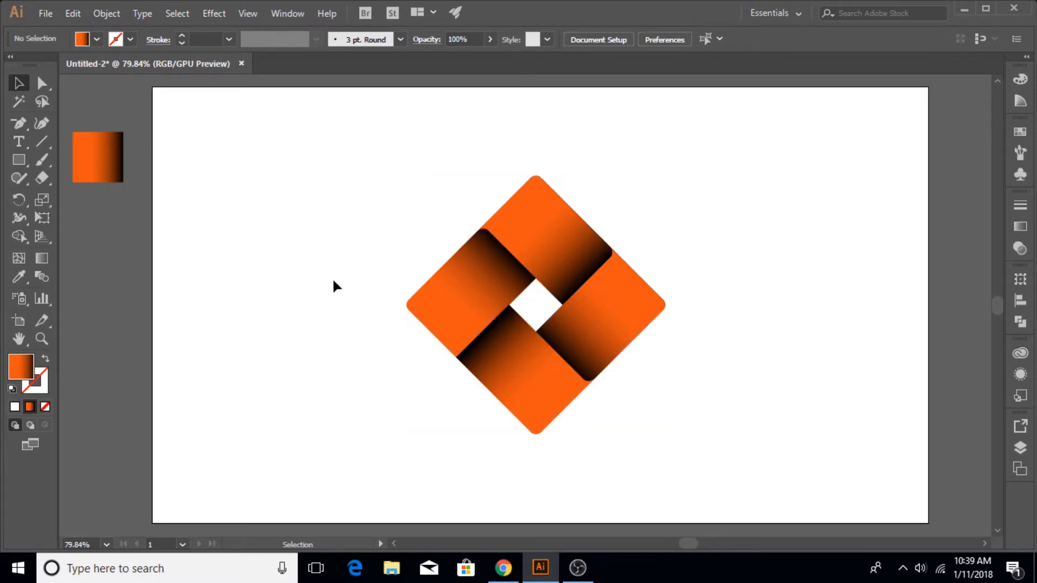
left_click(18, 160)
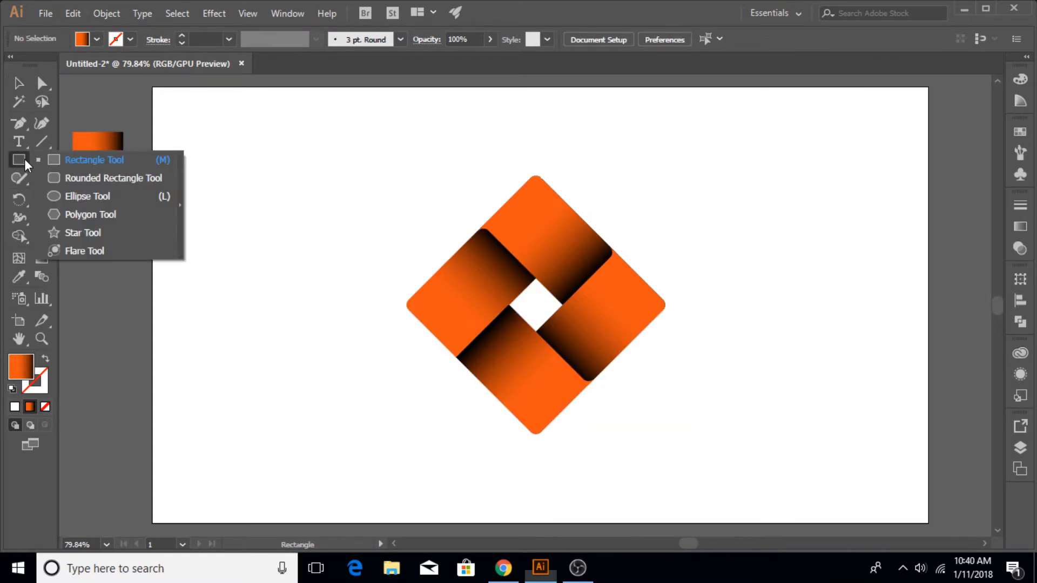
Step: Draw an ellipse and give it a black-to-transparent radial gradient for the shadow
left_click(87, 195)
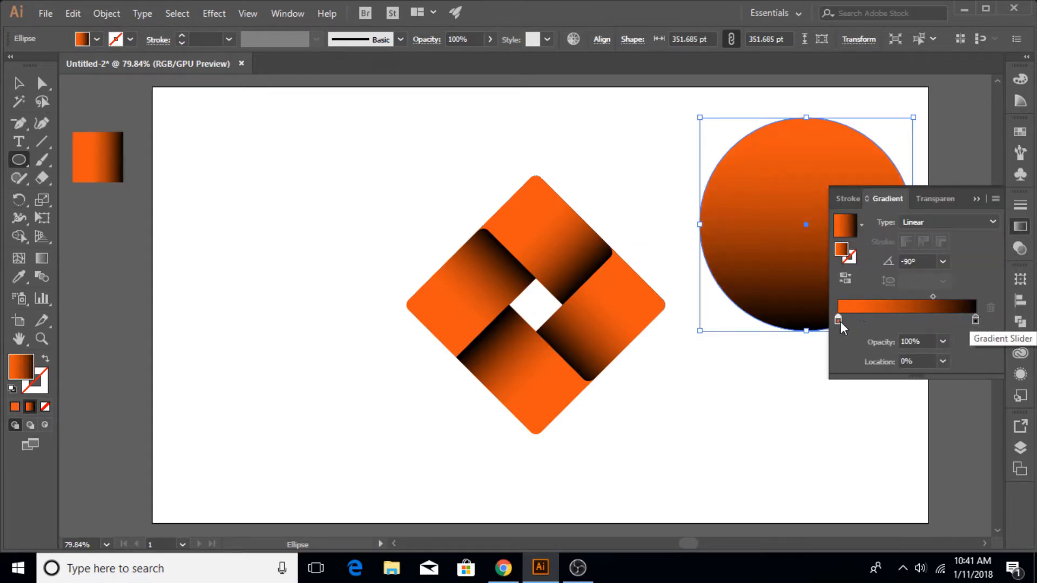
left_click(942, 362)
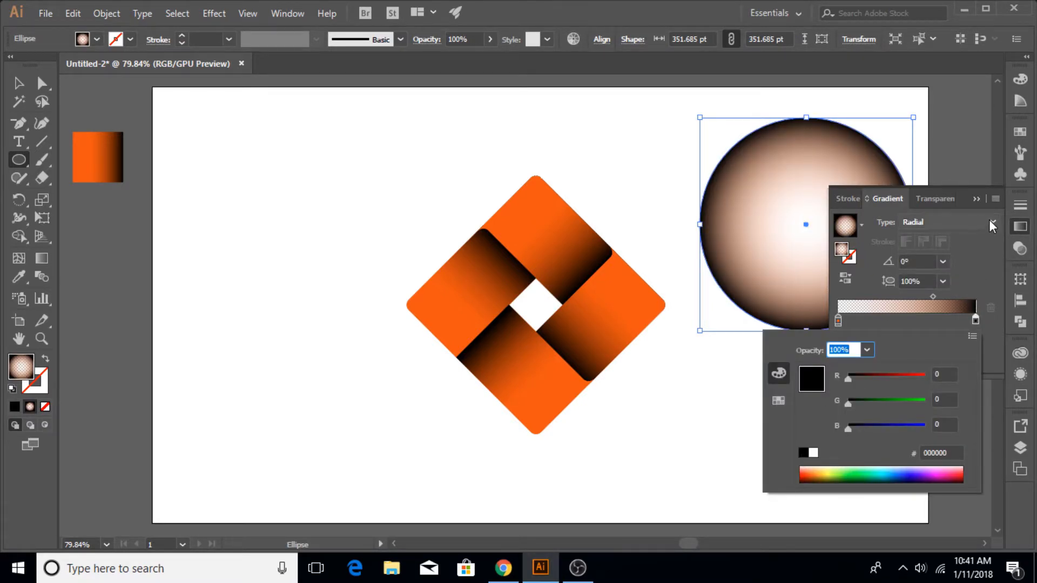
left_click(811, 455)
type("0")
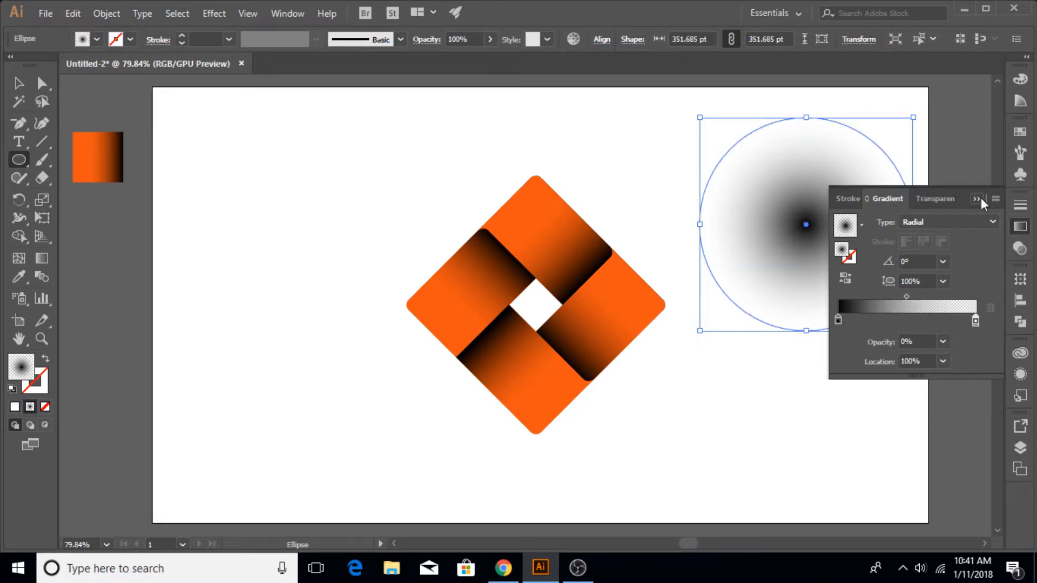
left_click(980, 199)
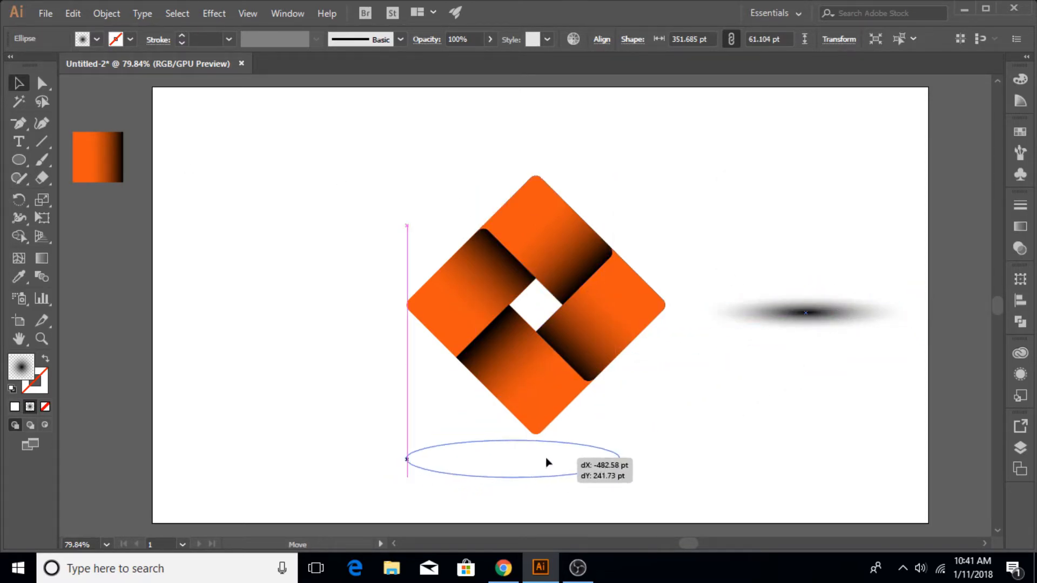
Step: Move the shadow oval so it sits centred just under the diamond's bottom tip
left_click_drag(407, 459, 539, 459)
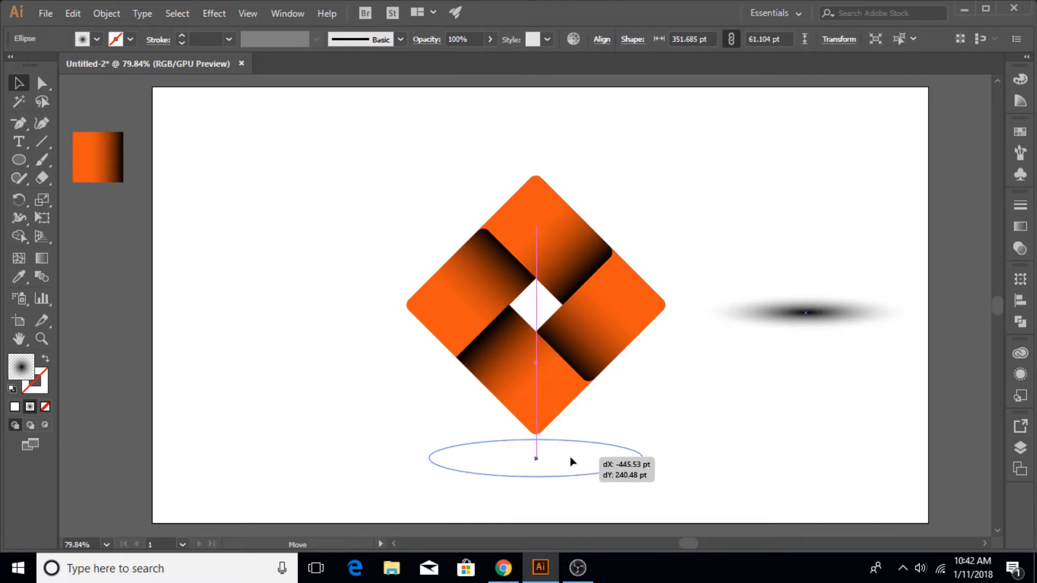
left_click_drag(805, 312, 536, 458)
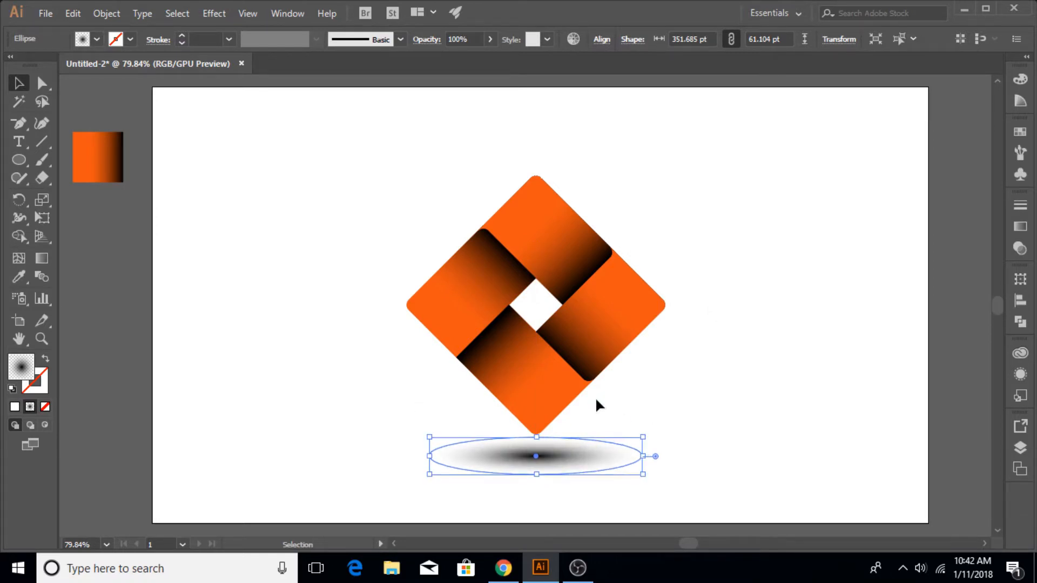
left_click_drag(536, 456, 536, 443)
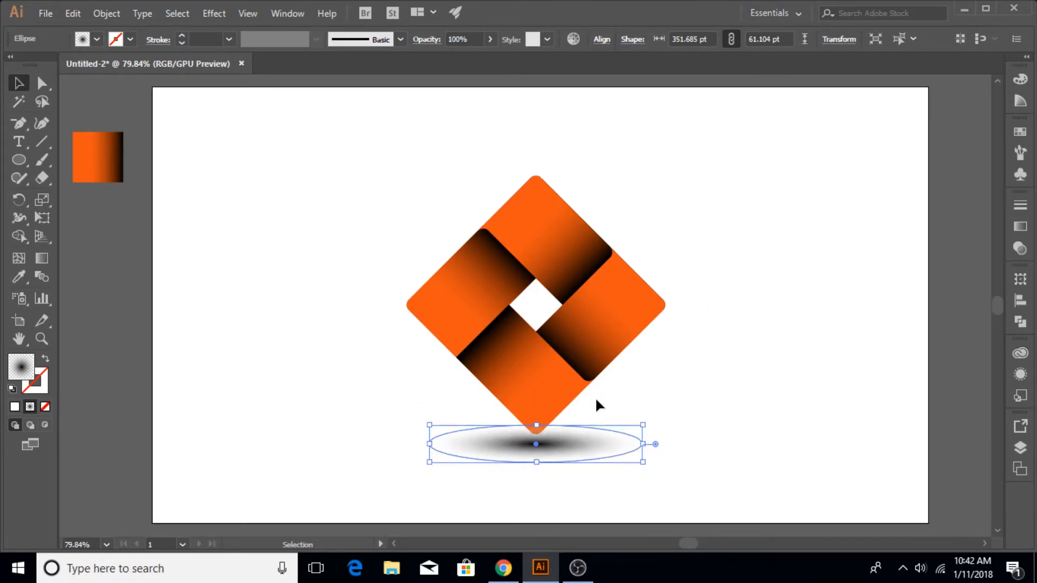
left_click_drag(535, 444, 536, 438)
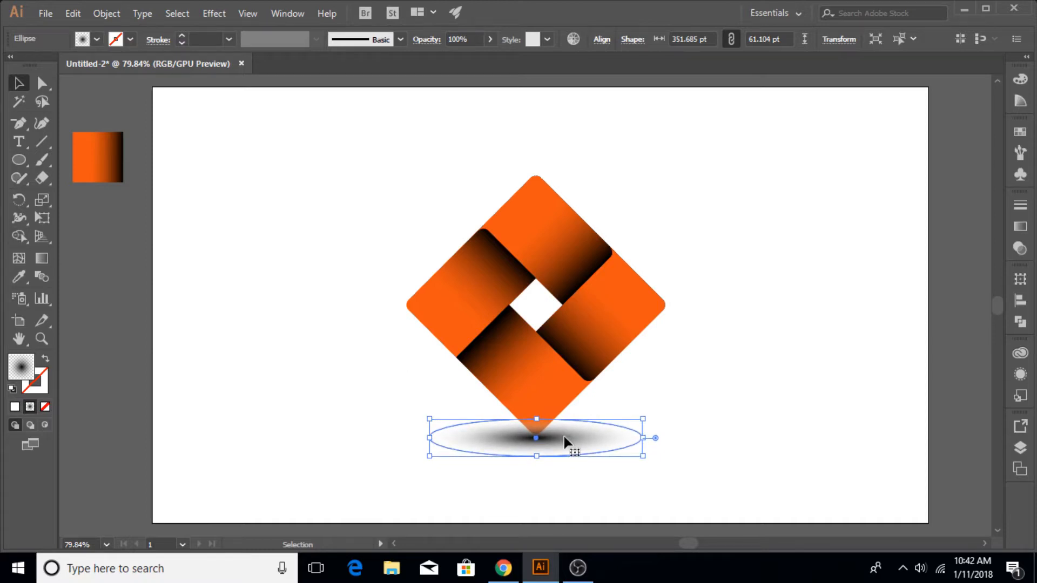
Step: Send the shadow oval behind the diamond with Arrange > Send to Back
right_click(565, 442)
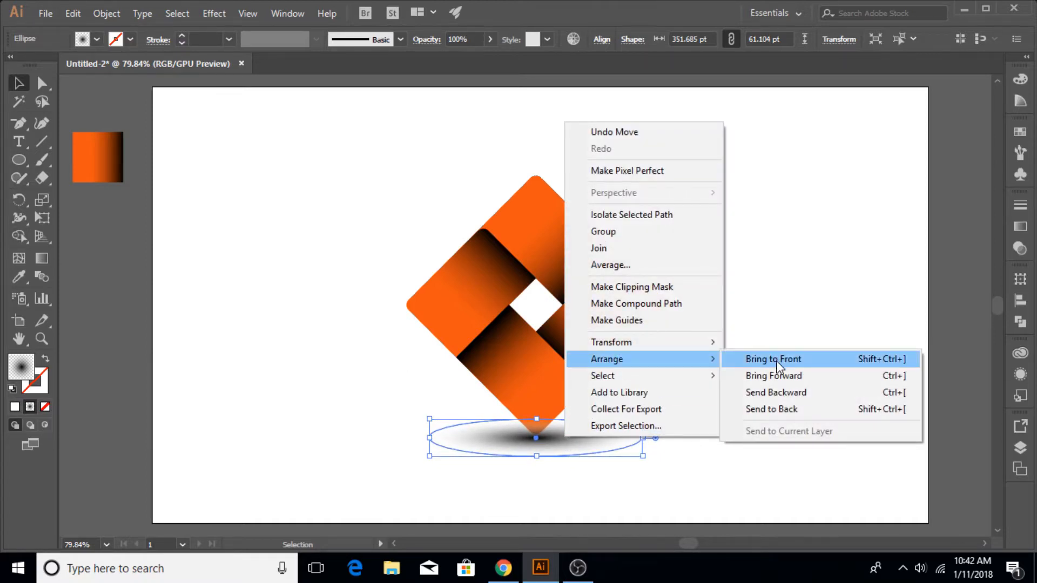
left_click(773, 358)
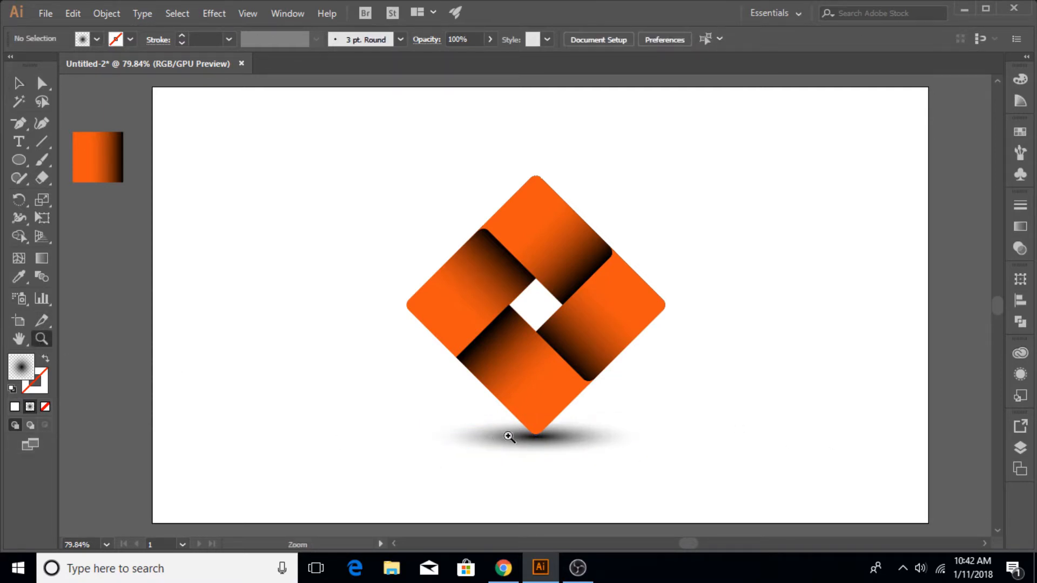
left_click(509, 437)
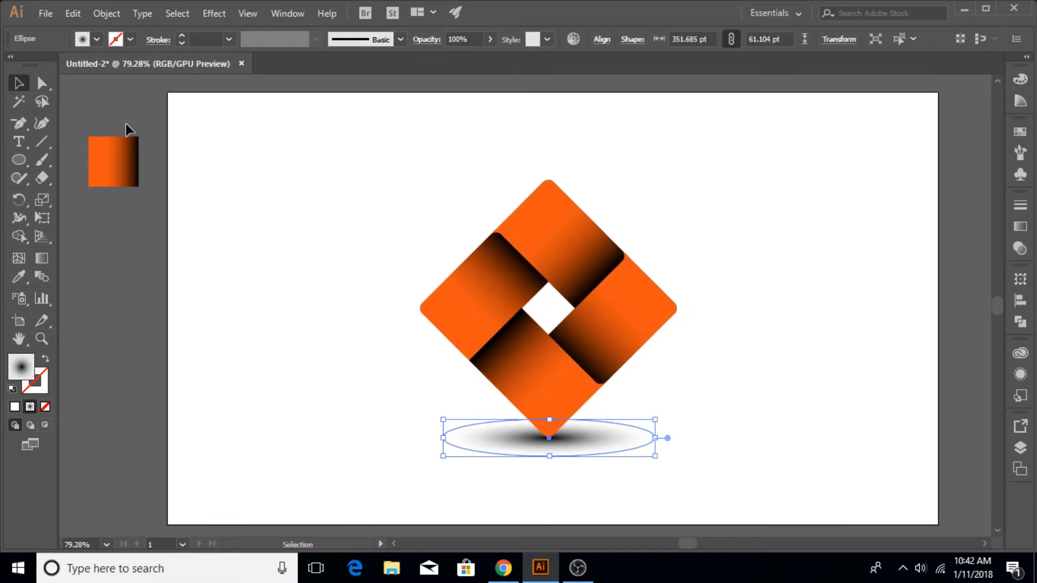
Step: Set the shadow oval's opacity to 80% in the Control bar
left_click(444, 252)
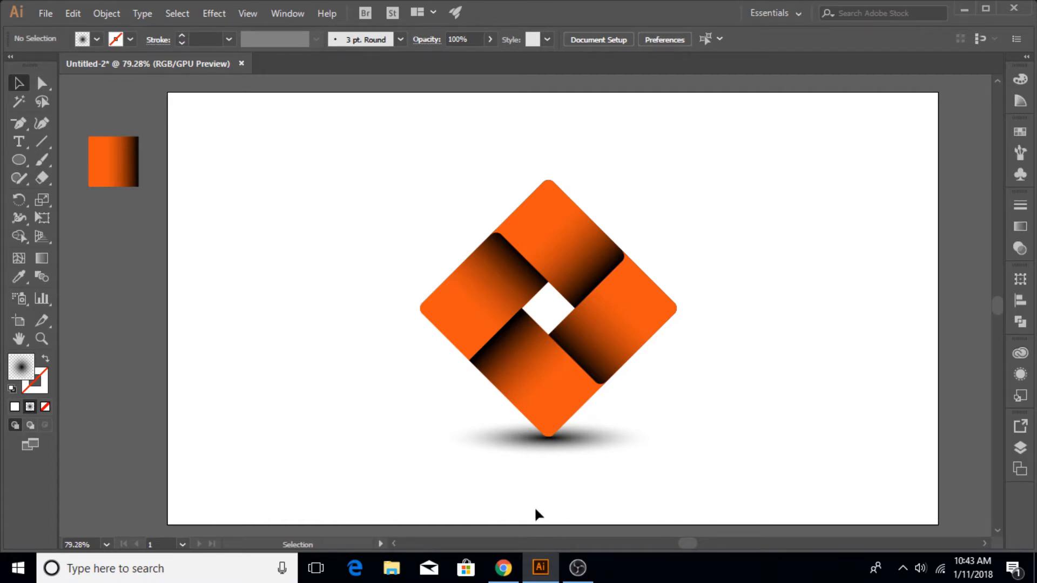
mouse_move(362, 373)
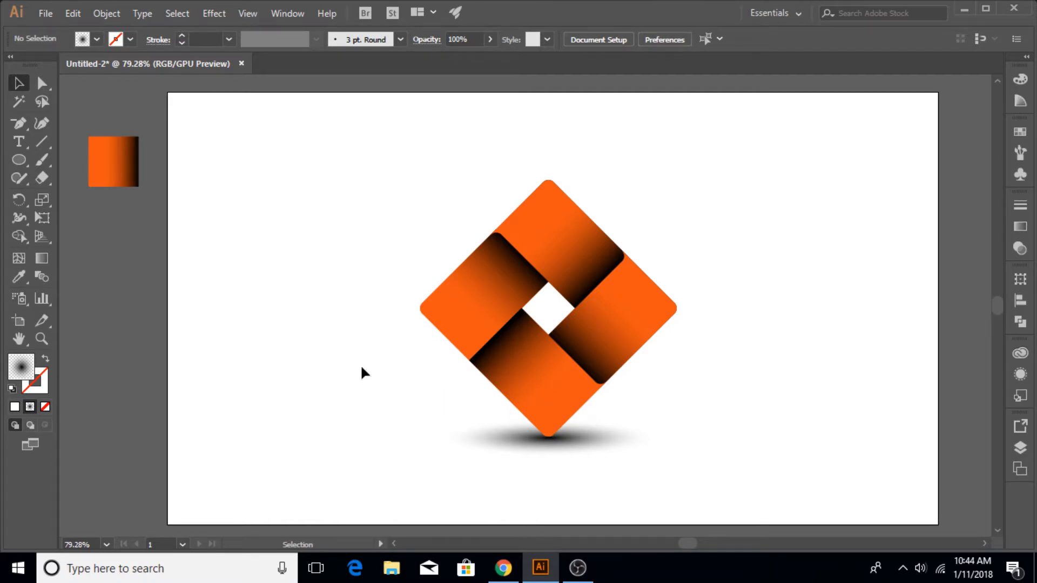
left_click(549, 437)
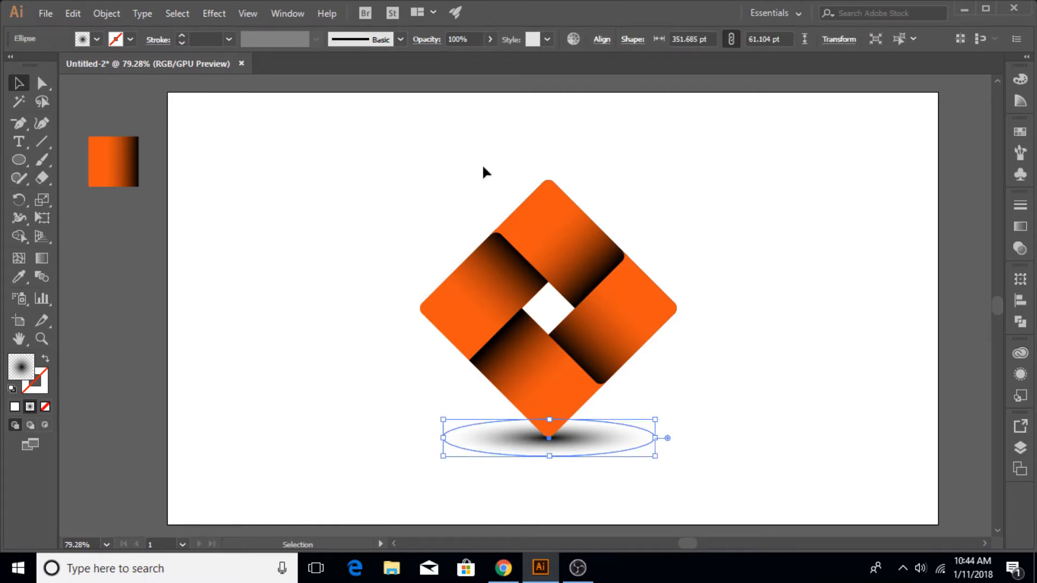
left_click(490, 42)
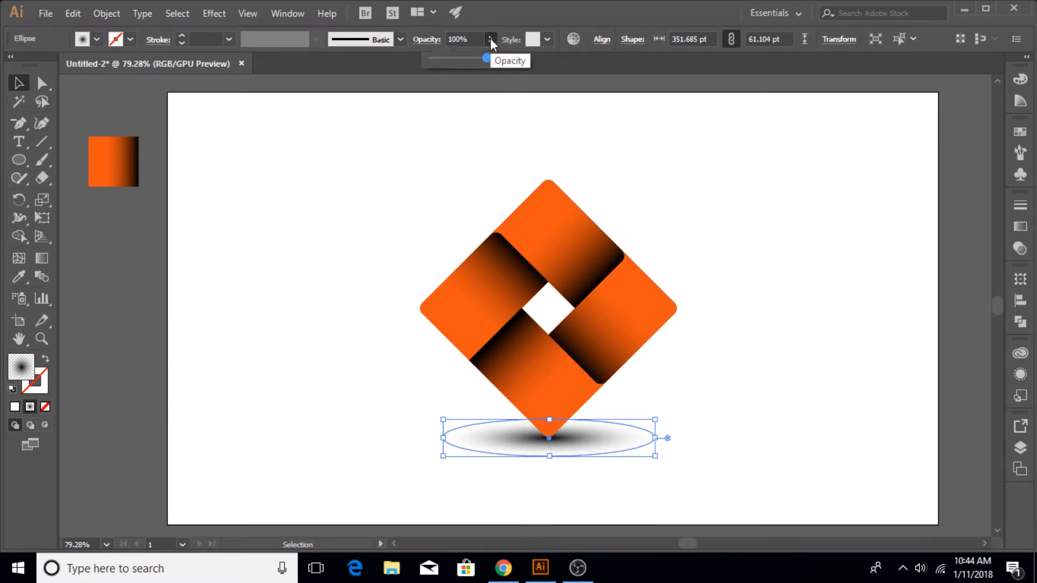
left_click_drag(488, 58, 483, 58)
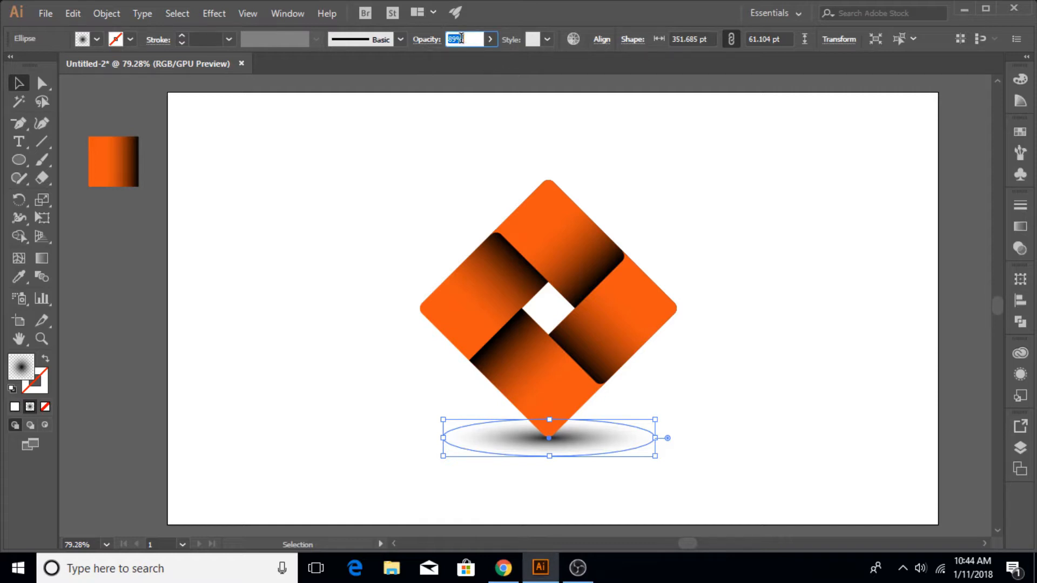
type("80")
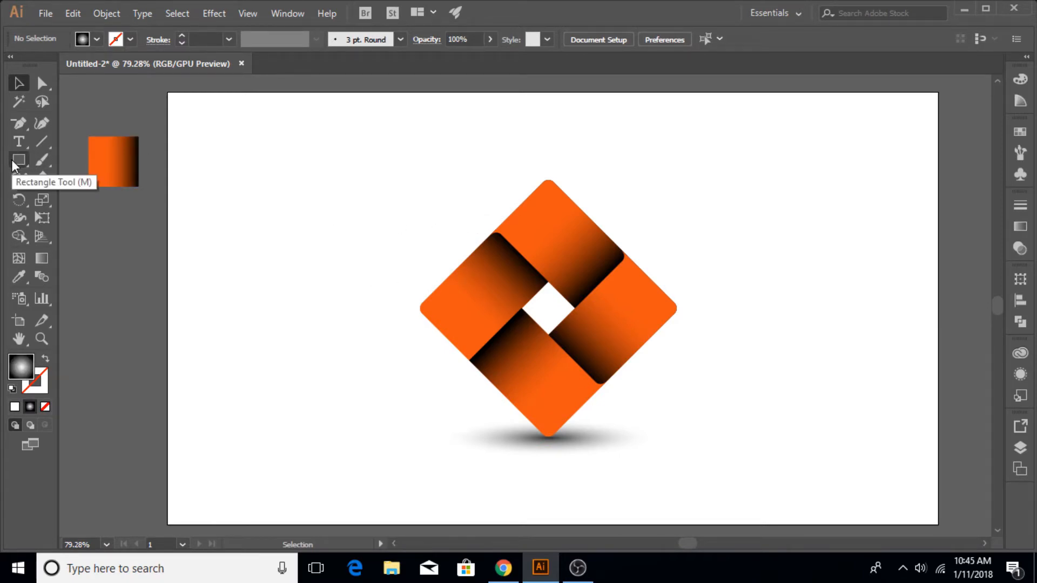
Step: Draw a white rectangle from the artboard's top-left to bottom-right corner
left_click(18, 160)
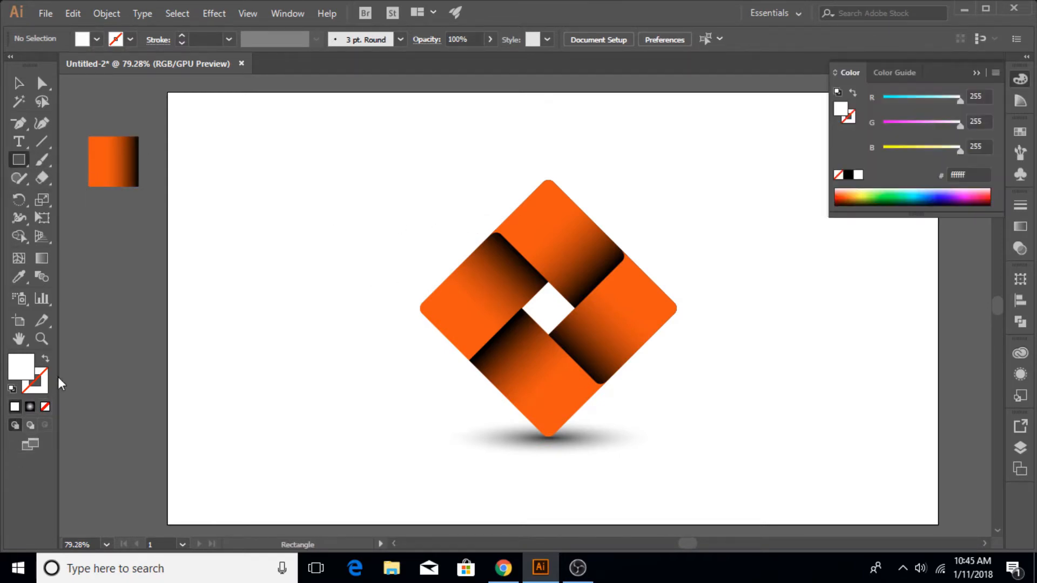
mouse_move(183, 79)
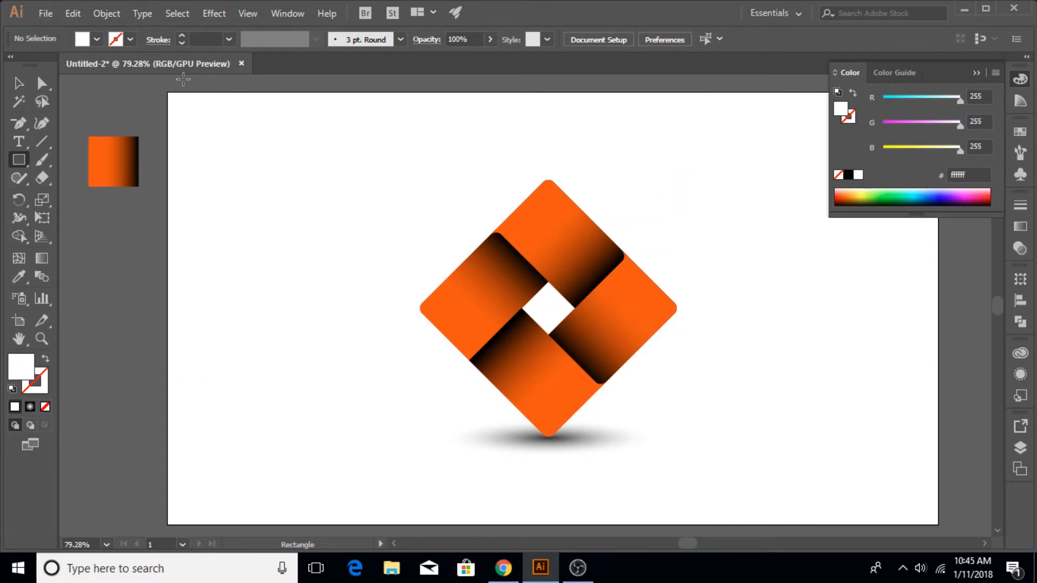
mouse_move(168, 94)
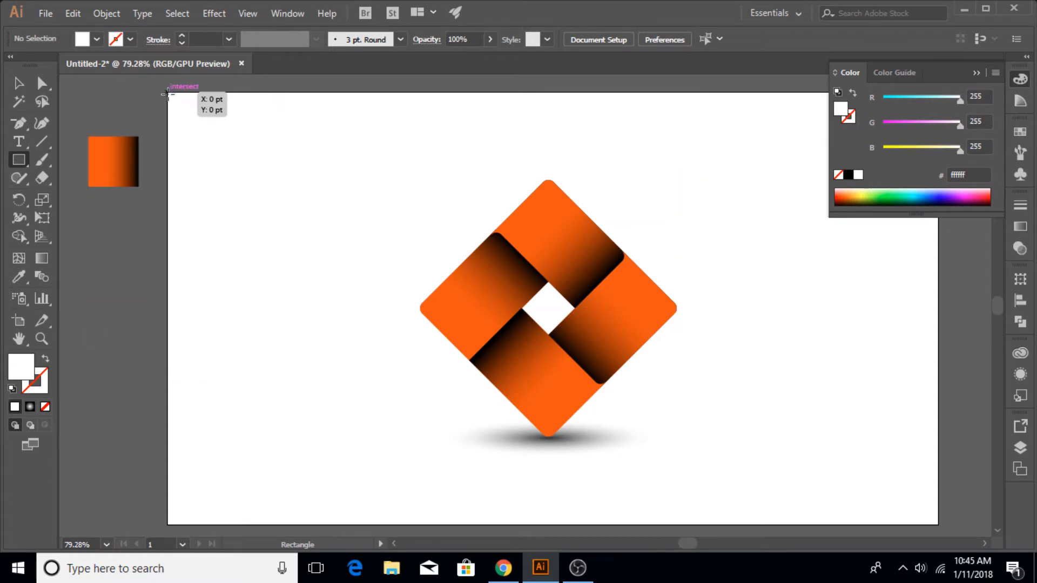
left_click_drag(169, 95, 836, 425)
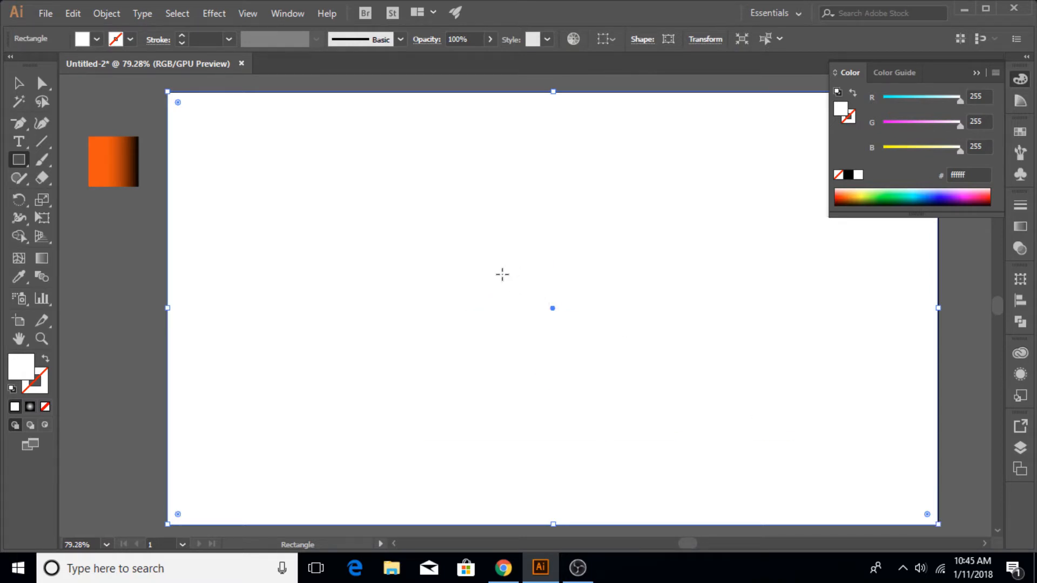
mouse_move(45, 406)
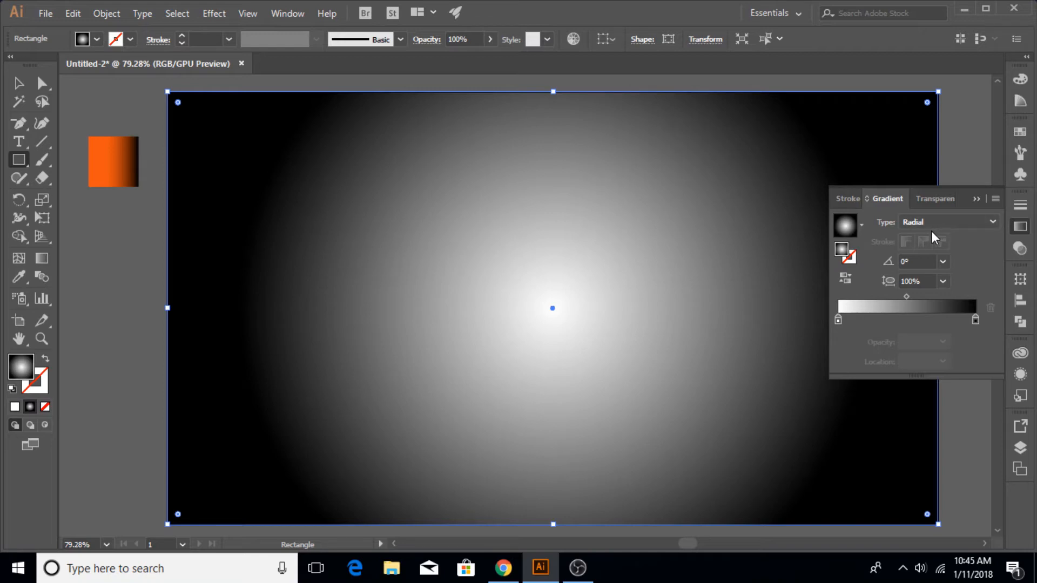
Step: Set the background's radial gradient aspect ratio to 80% and make its dark stop a dark gray swatch
left_click(942, 281)
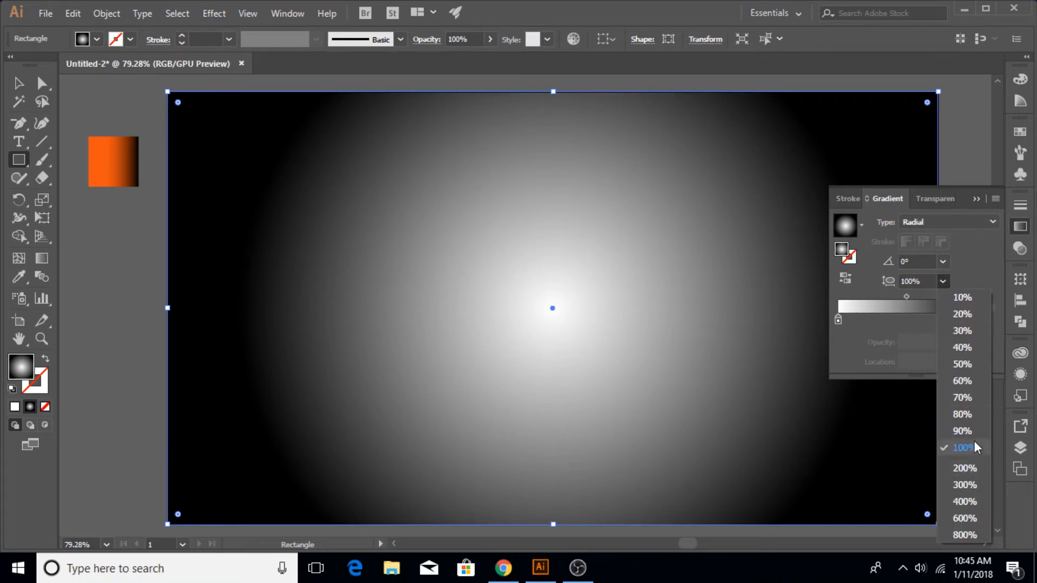
left_click(961, 414)
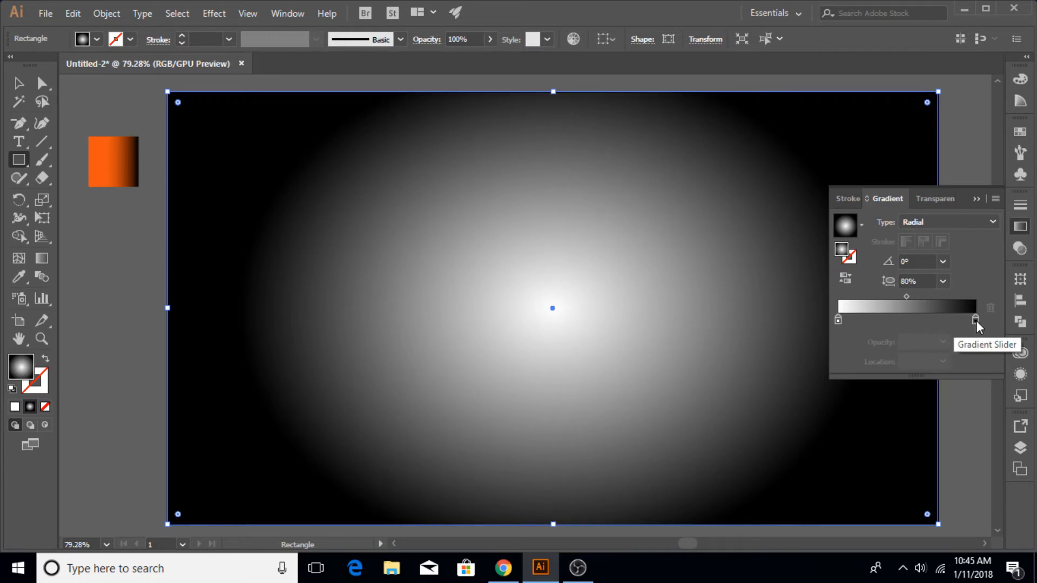
double_click(973, 319)
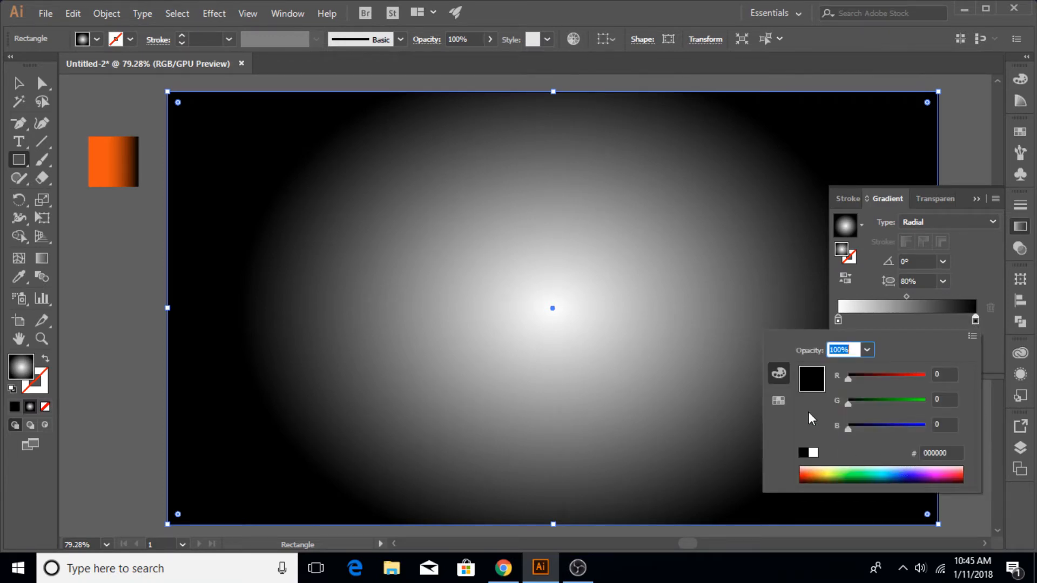
left_click(779, 402)
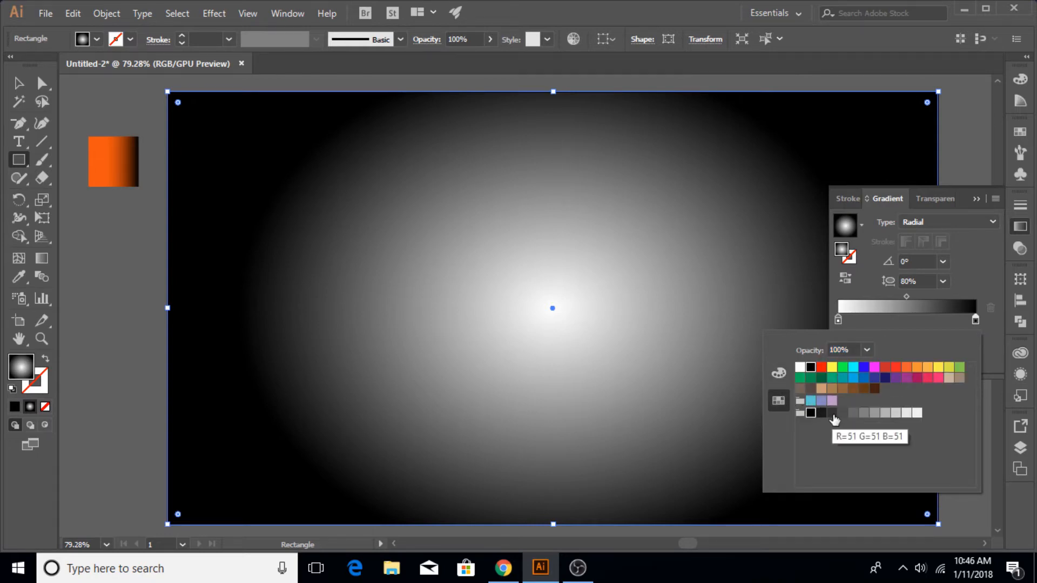
left_click(832, 413)
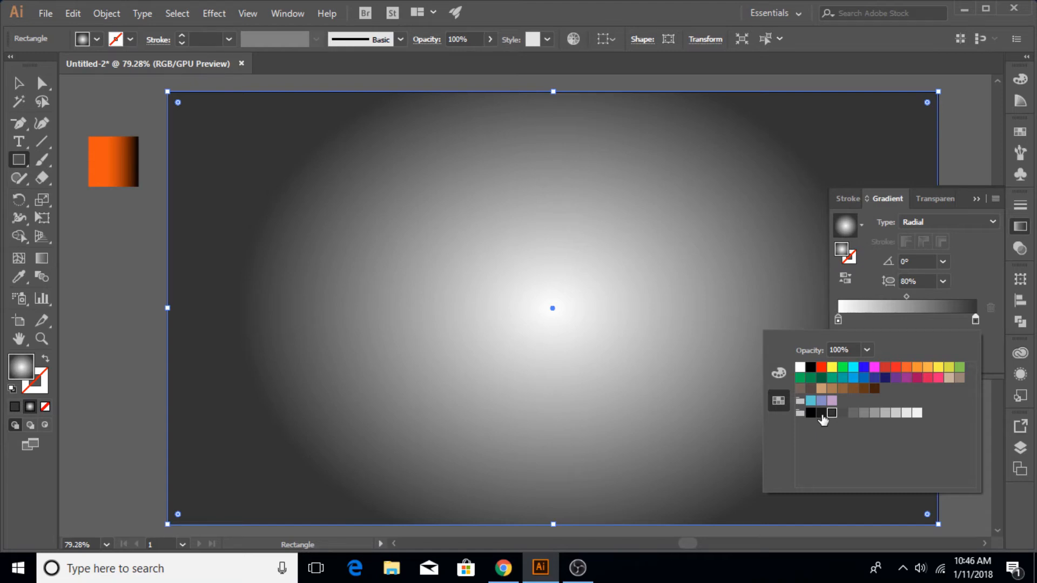
left_click(821, 412)
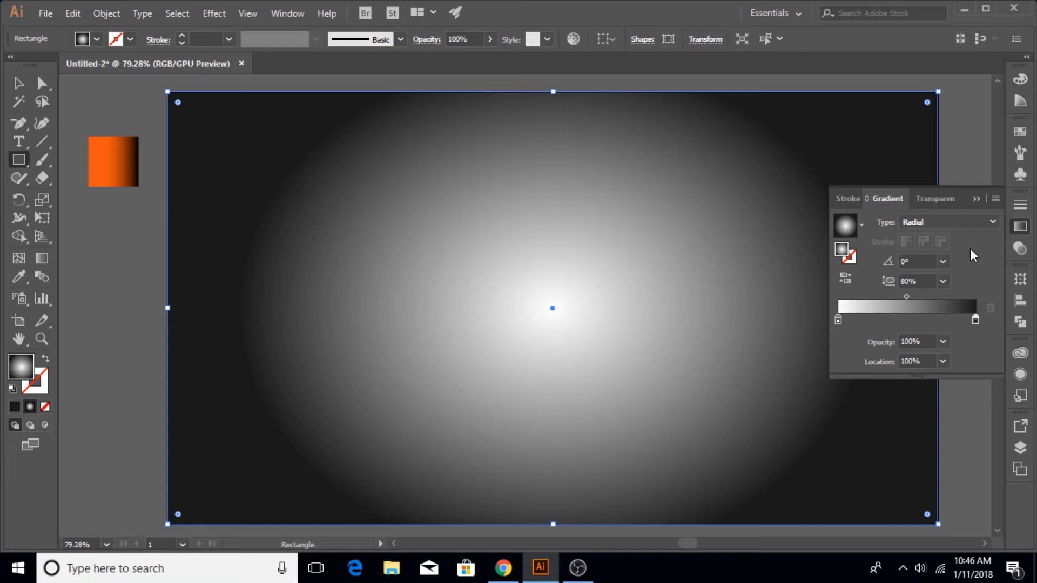
mouse_move(980, 237)
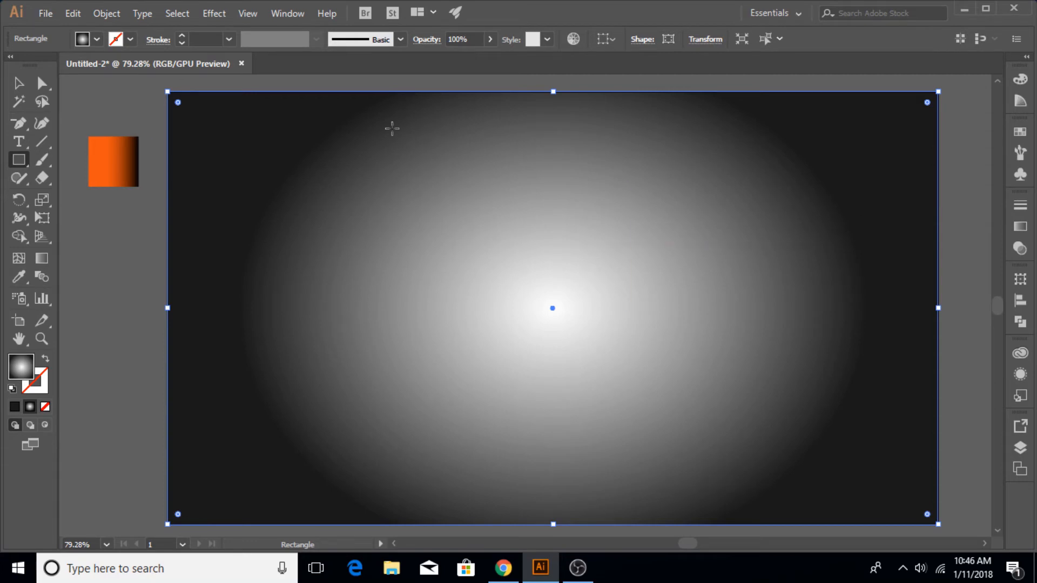
Step: Send the background rectangle to the back so the logo and shadow show on top
left_click(18, 84)
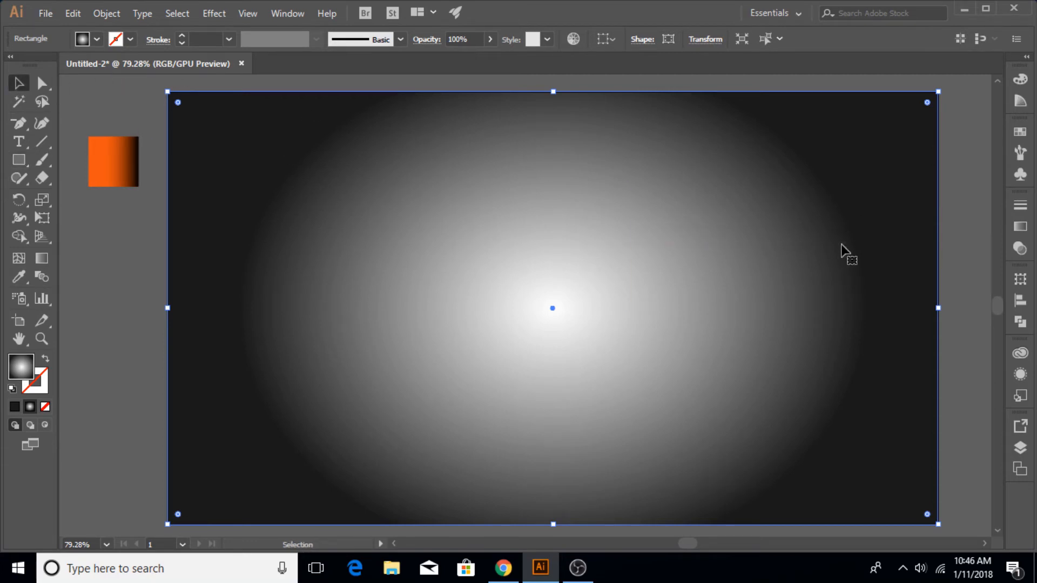
right_click(847, 253)
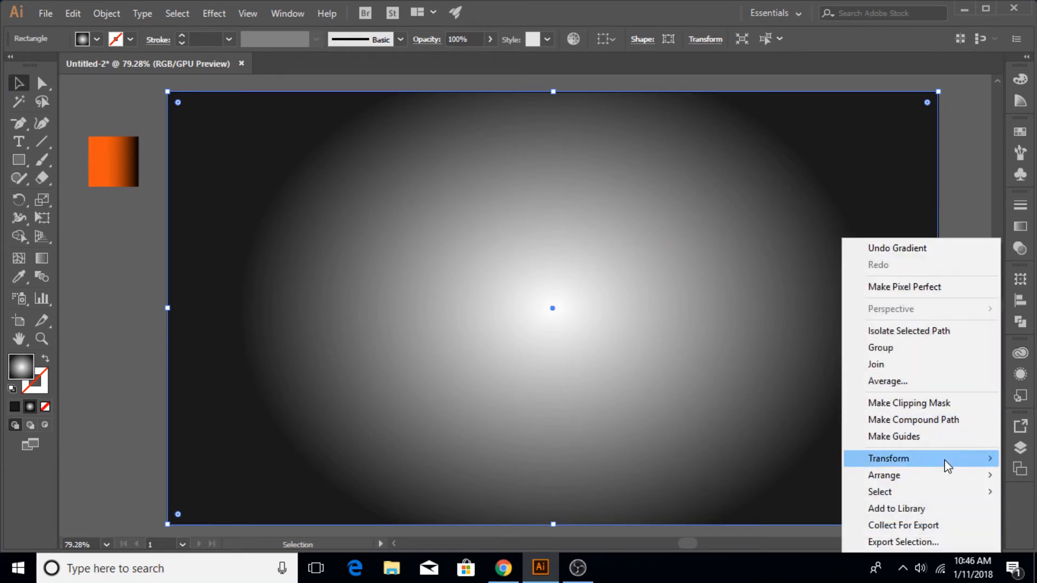
mouse_move(885, 475)
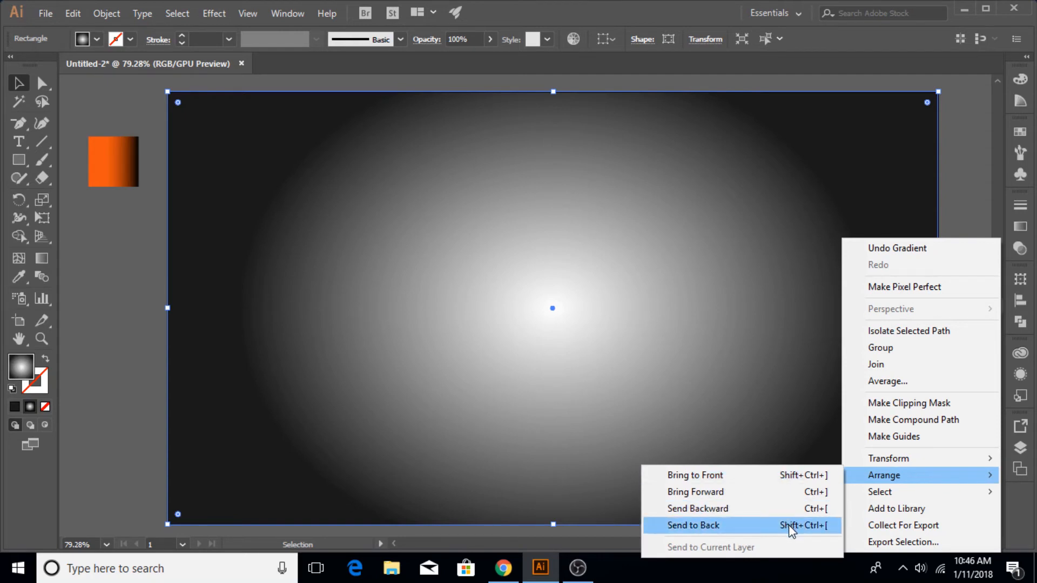
left_click(692, 525)
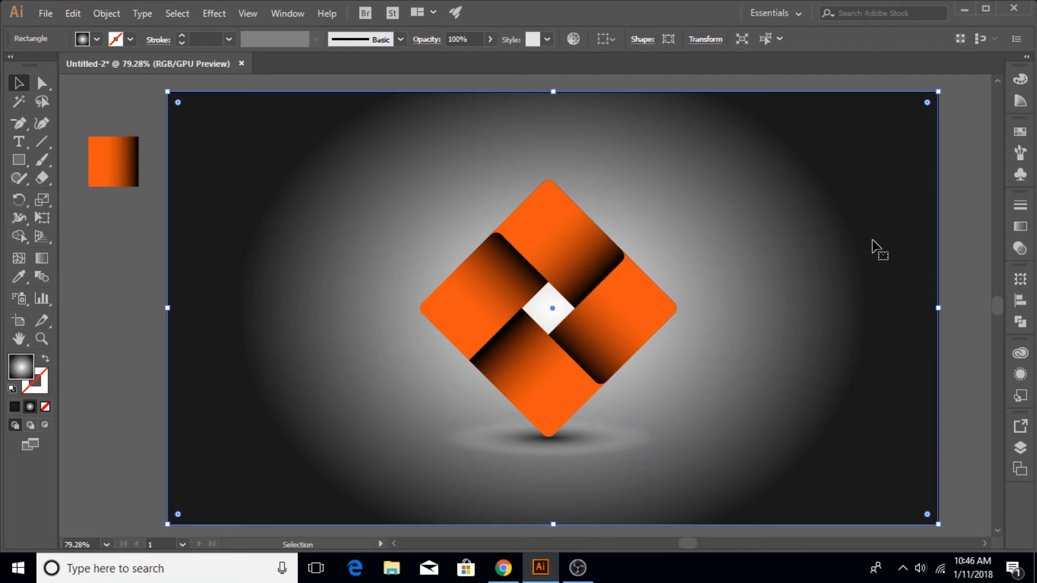
mouse_move(933, 245)
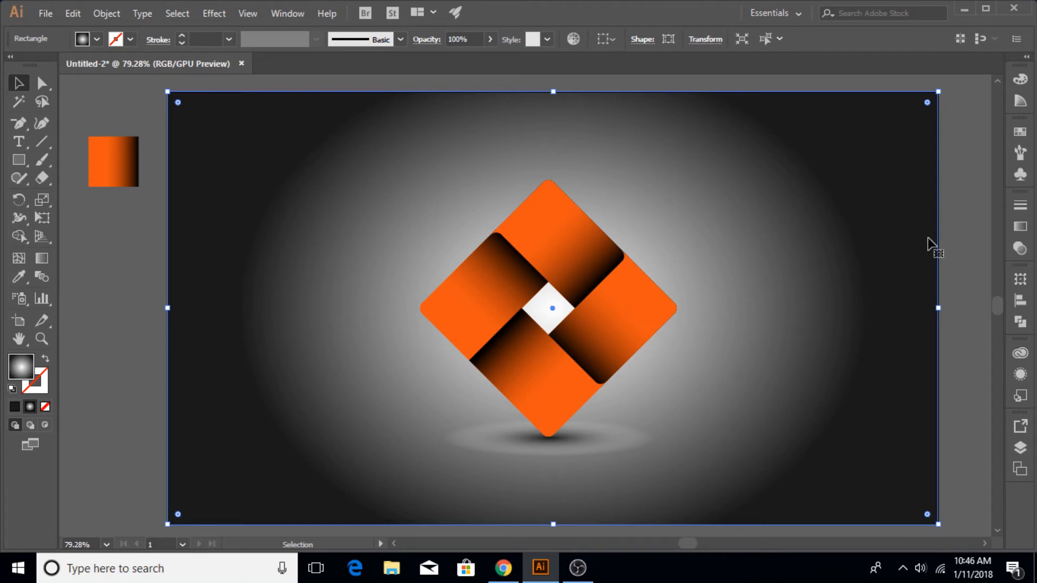
Step: Shift the background gradient's midpoint toward the white stop, to about 29%, shrinking the bright centre
left_click(1020, 228)
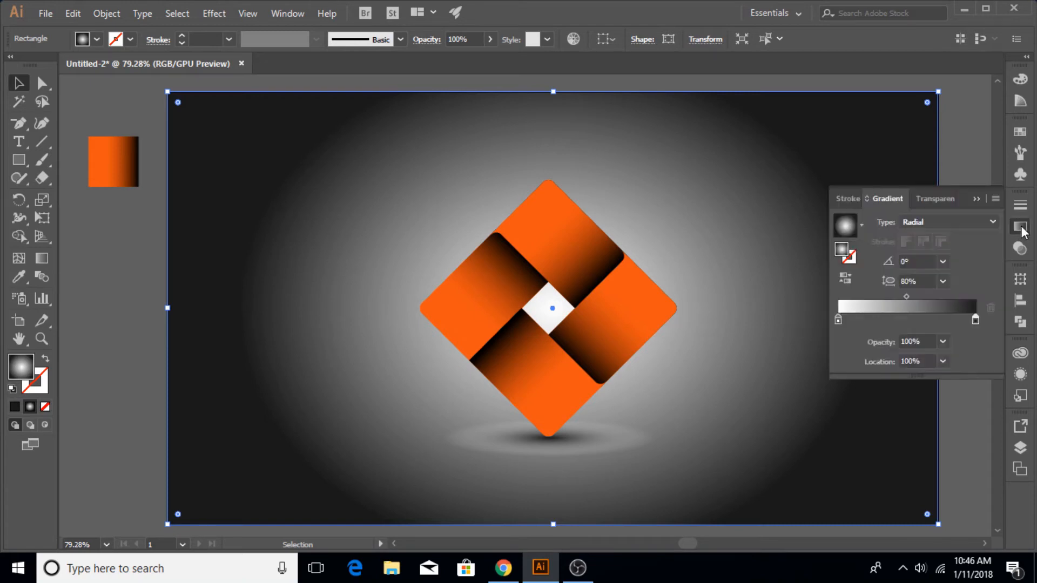
mouse_move(922, 302)
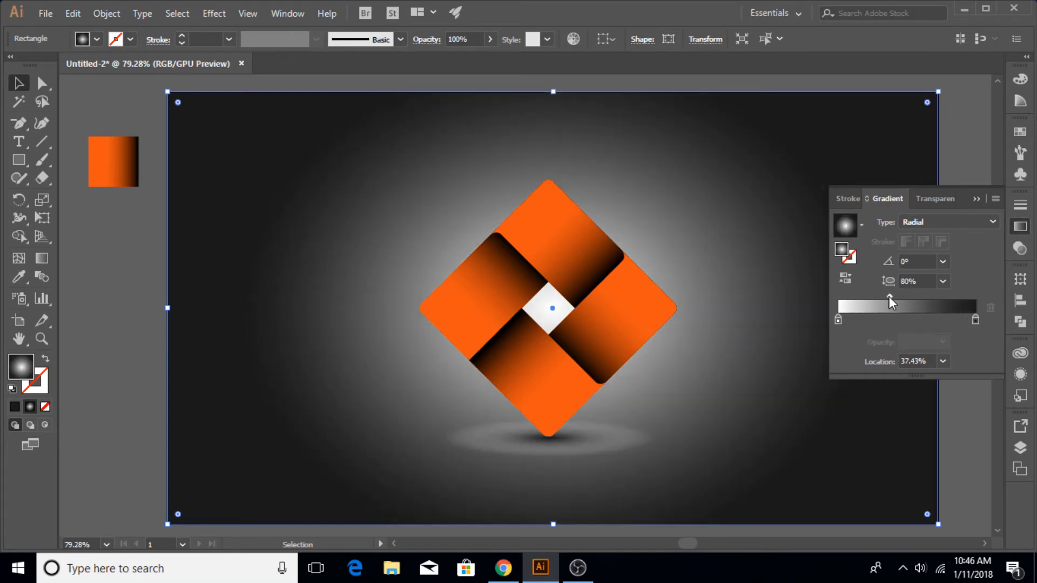
left_click_drag(889, 300, 879, 299)
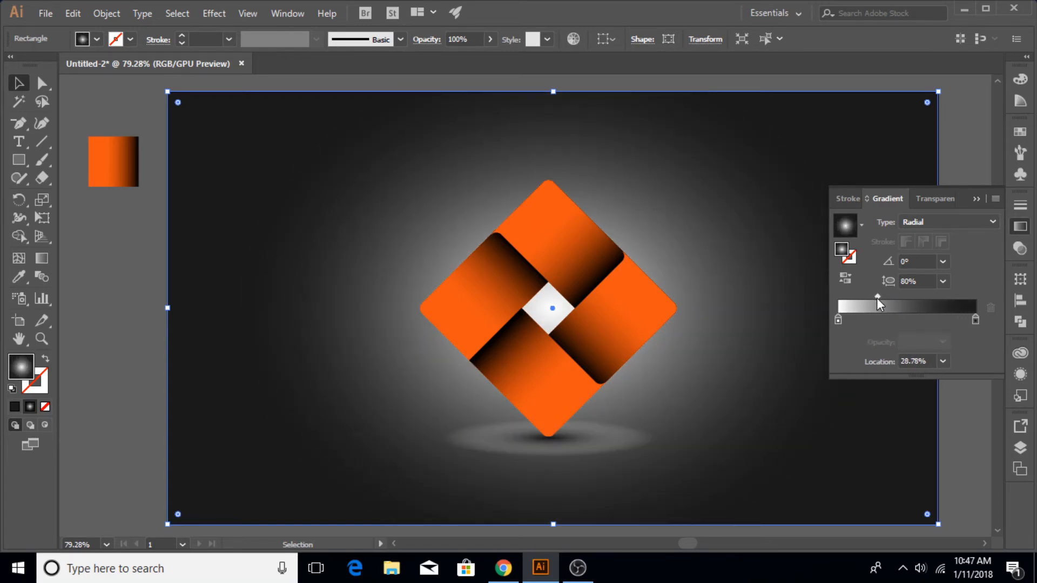
left_click(980, 199)
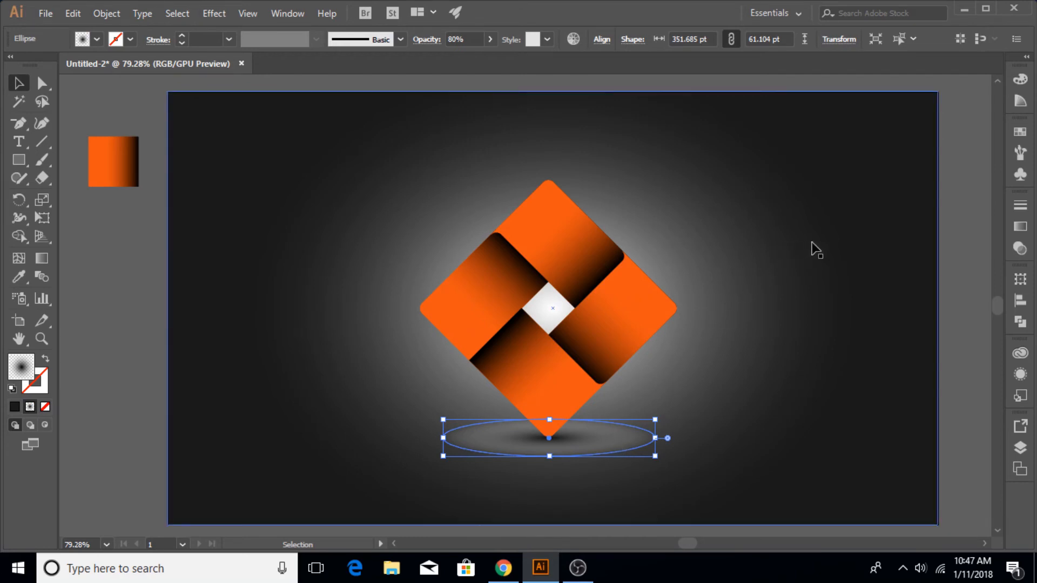
mouse_move(71, 425)
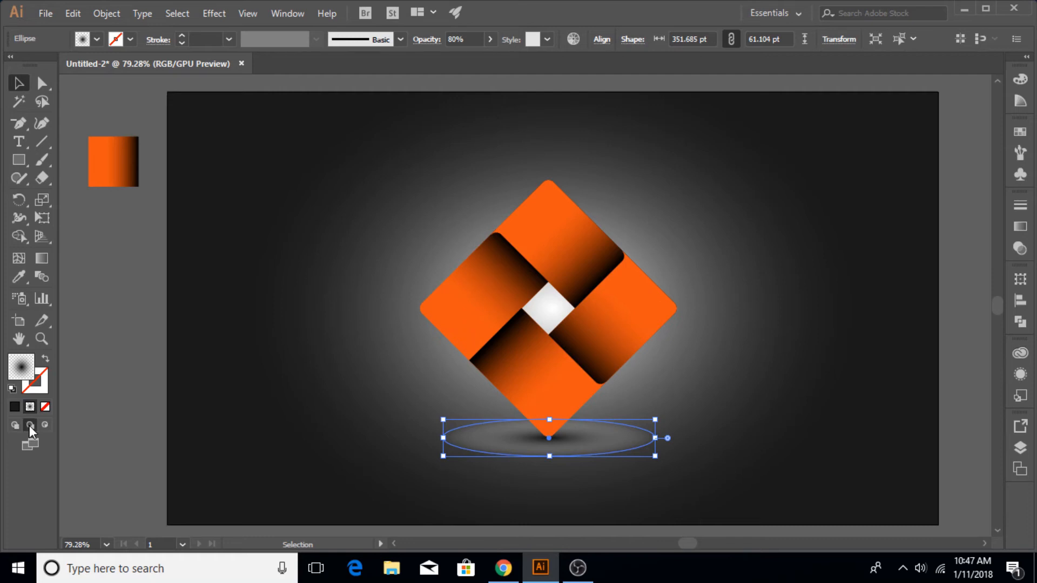
mouse_move(69, 437)
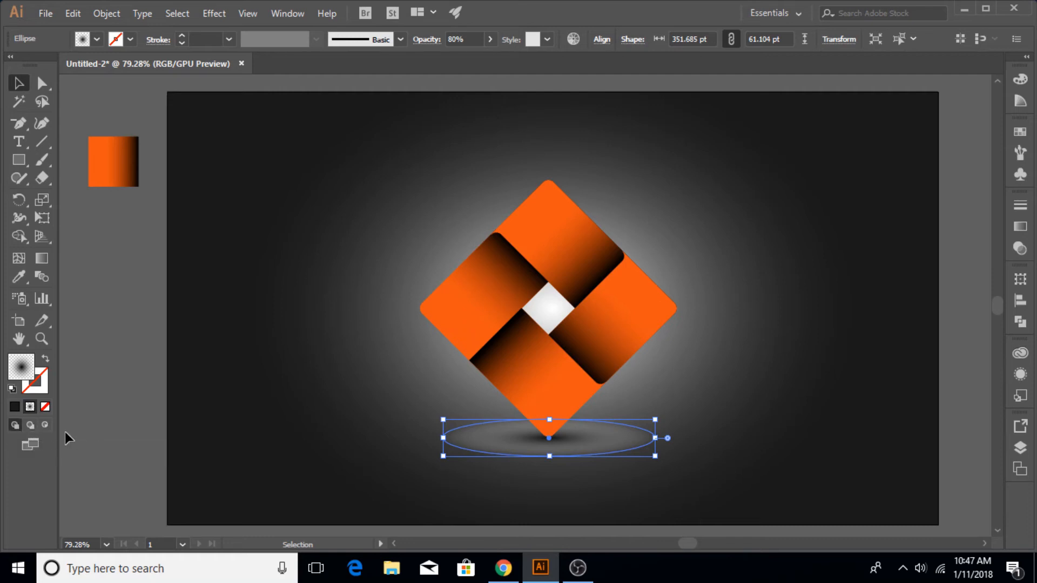
mouse_move(14, 426)
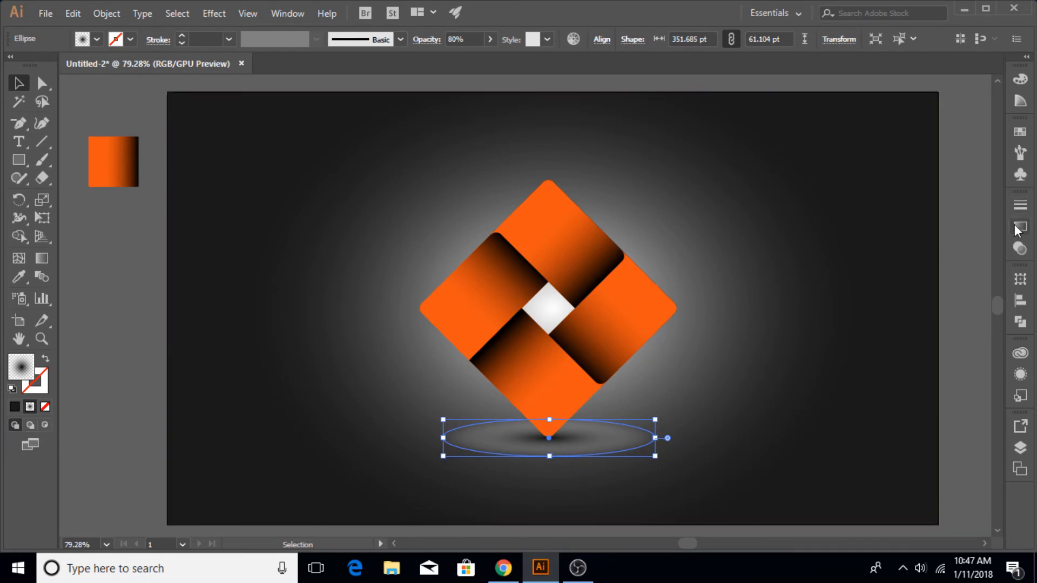
mouse_move(1021, 228)
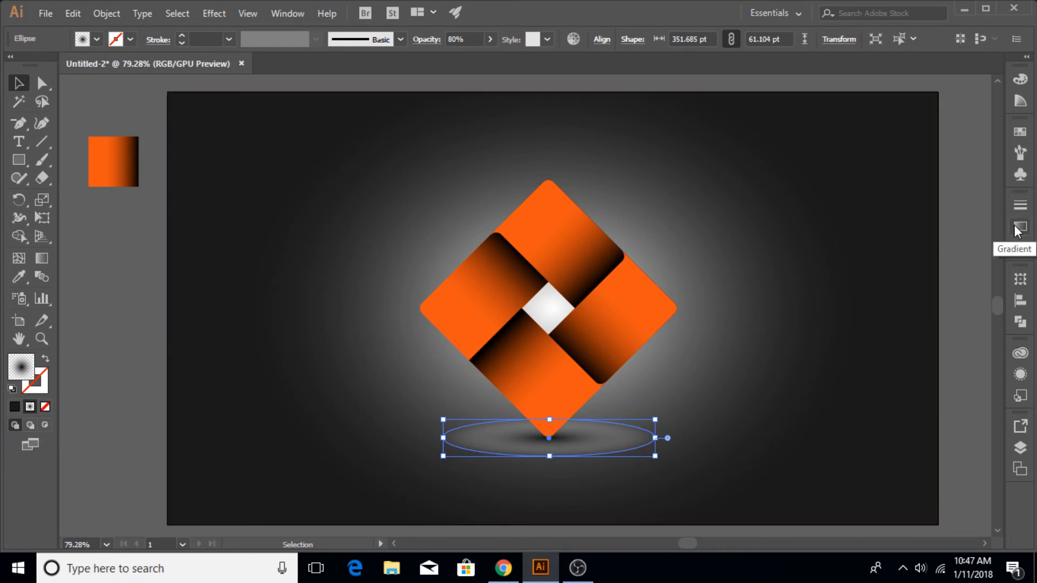
Step: Show the Transparency panel for the selected shadow oval at 80% opacity
left_click(1021, 228)
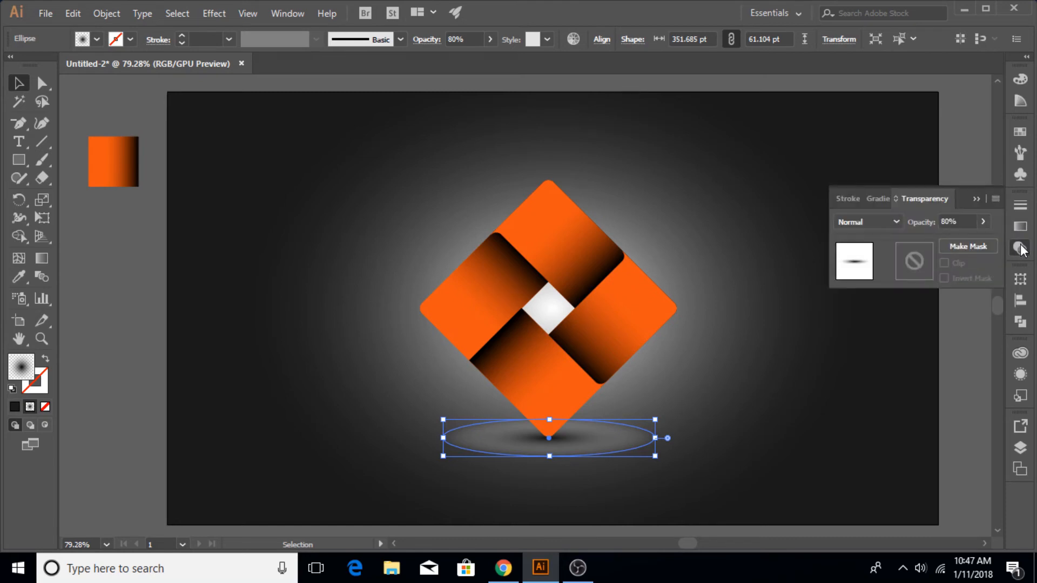
mouse_move(966, 219)
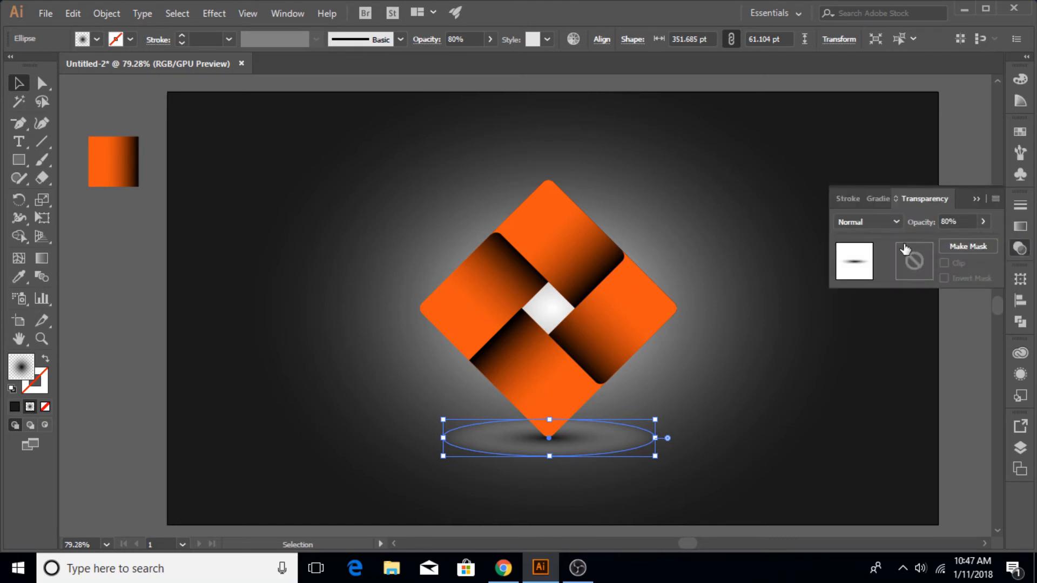
mouse_move(884, 273)
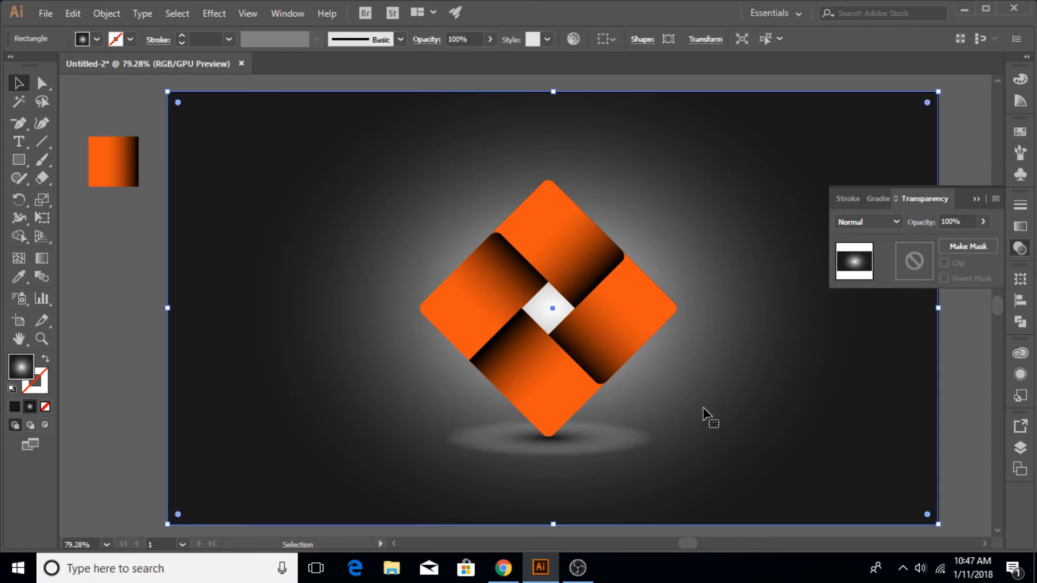
mouse_move(992, 293)
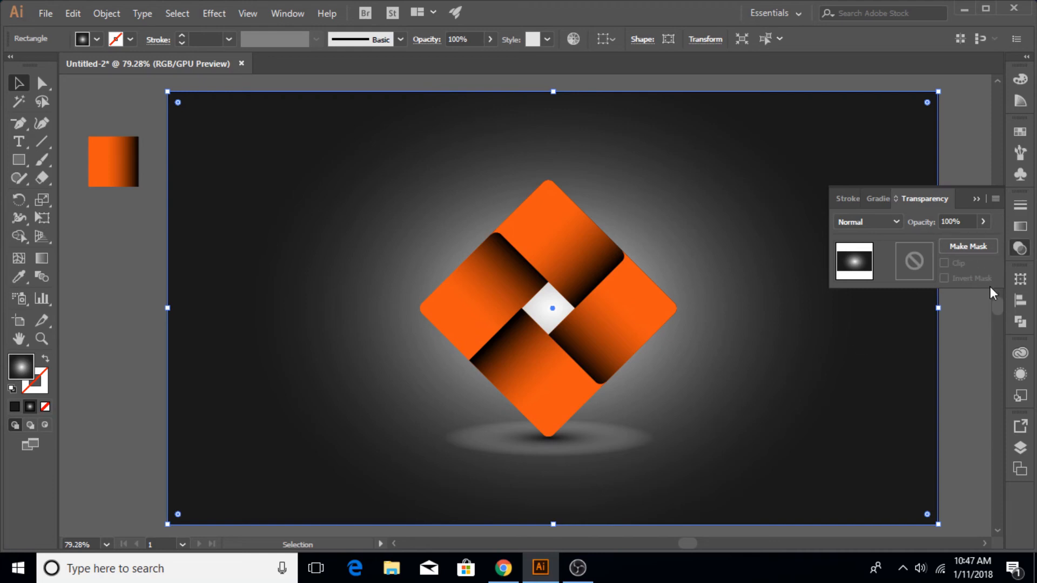
Step: Review the background gradient's white and dark stops in the Gradient panel without changing the artwork
left_click(877, 199)
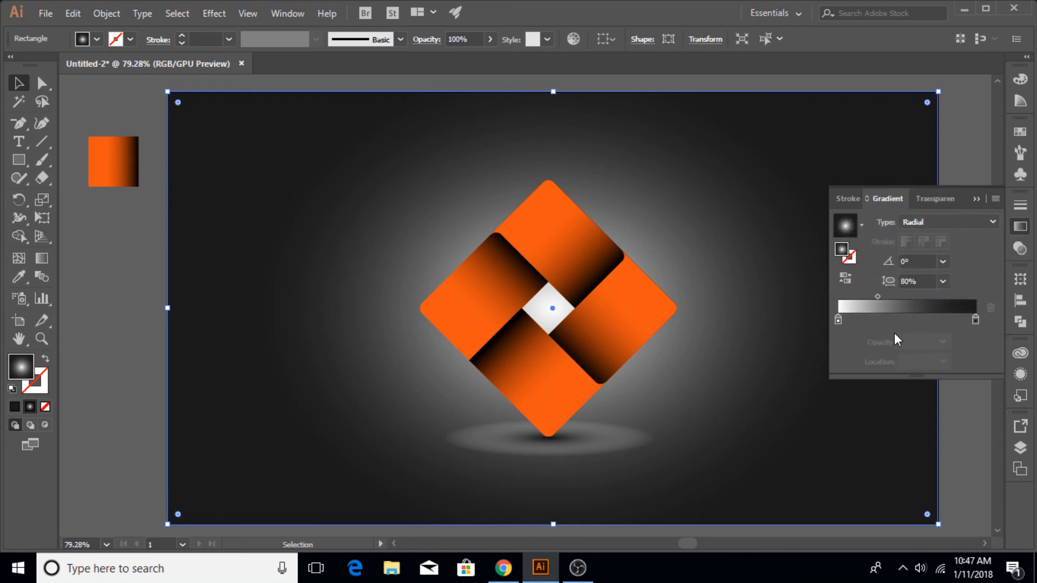
mouse_move(839, 321)
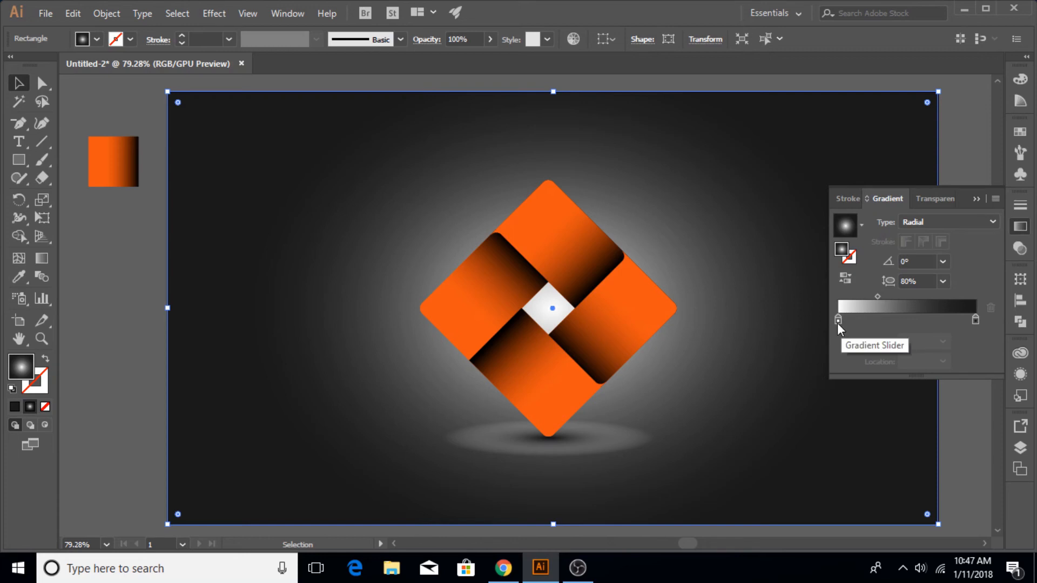
left_click(839, 319)
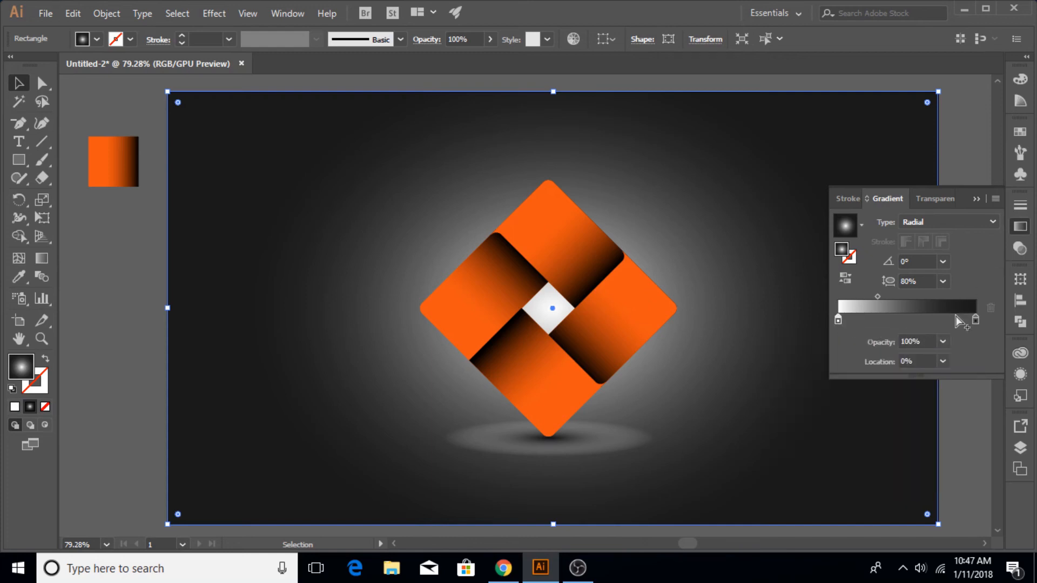
left_click_drag(974, 320, 974, 319)
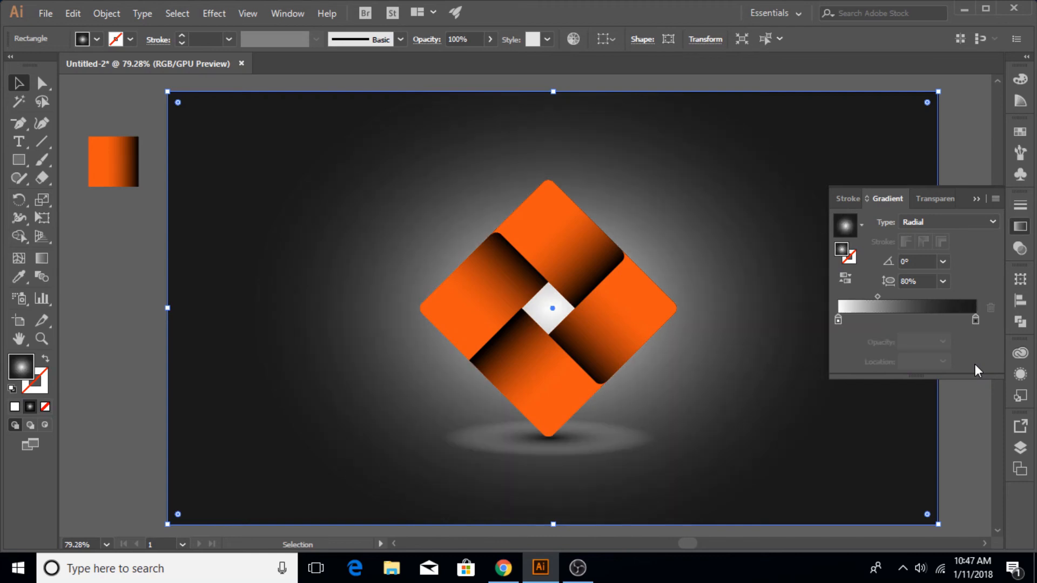
left_click(548, 437)
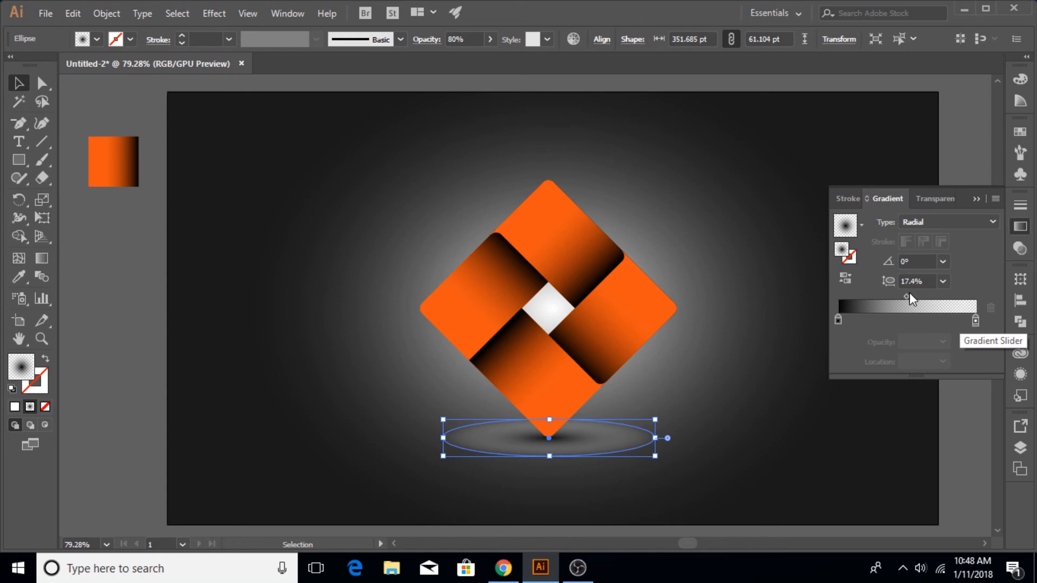
Step: Pull the shadow gradient's midpoint toward the black stop and bring up that stop's opacity presets
left_click_drag(912, 297, 885, 297)
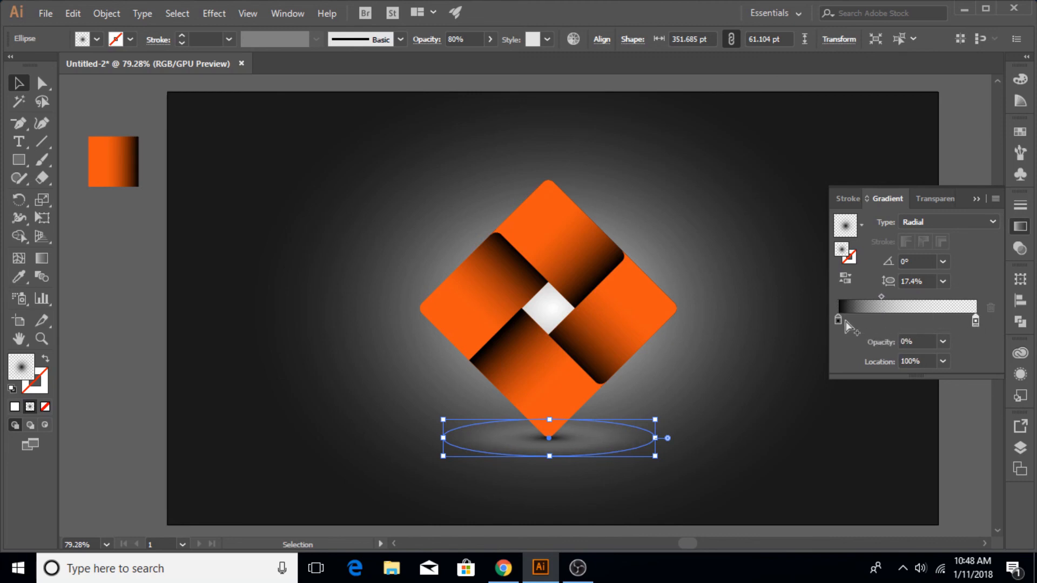
left_click(839, 320)
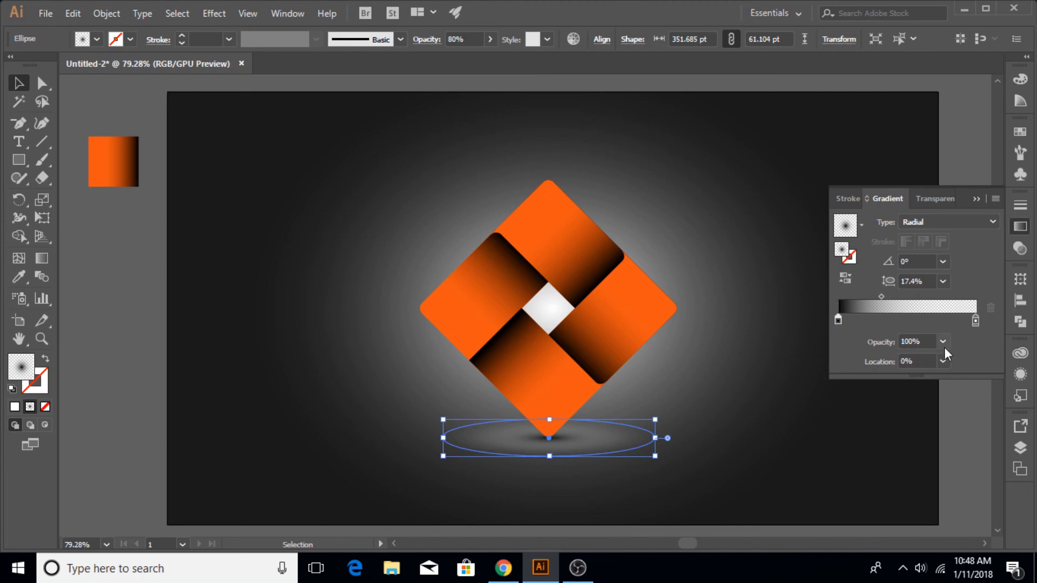
left_click(942, 342)
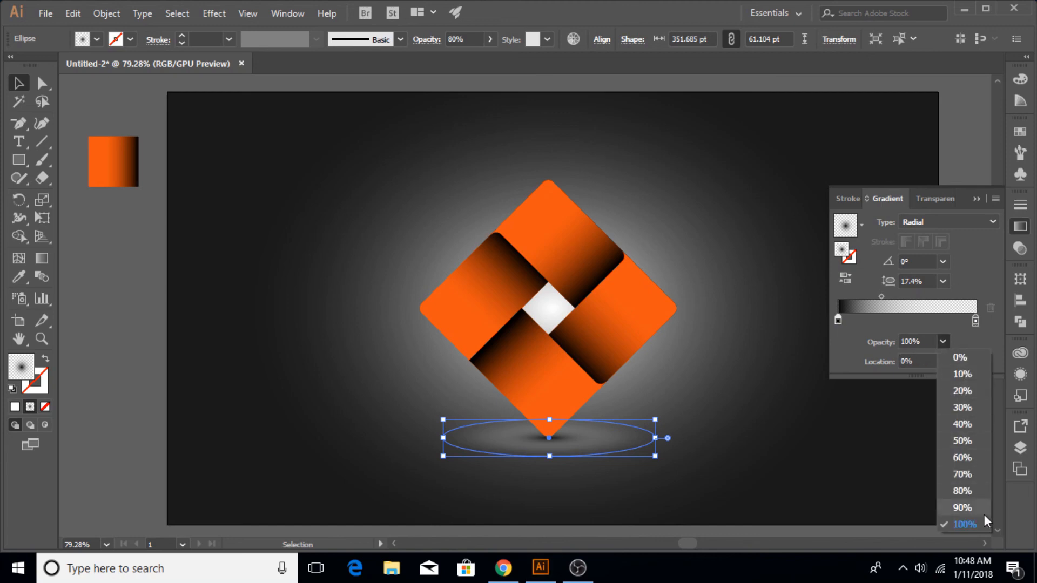